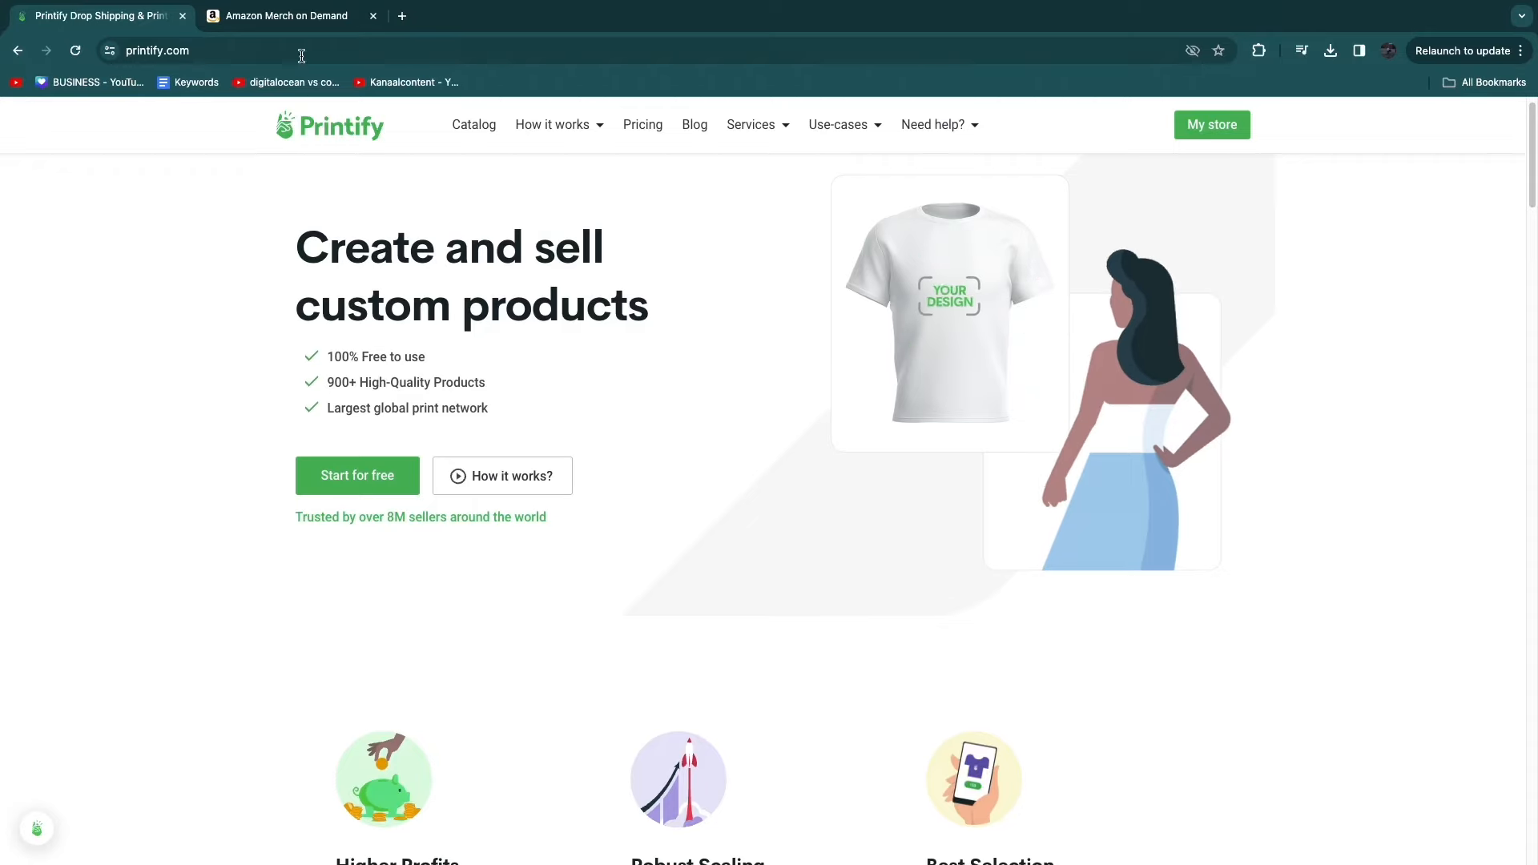
- Toggle between the Printify and Amazon Merch tabs, finishing on the Merch landing page
left_click(284, 16)
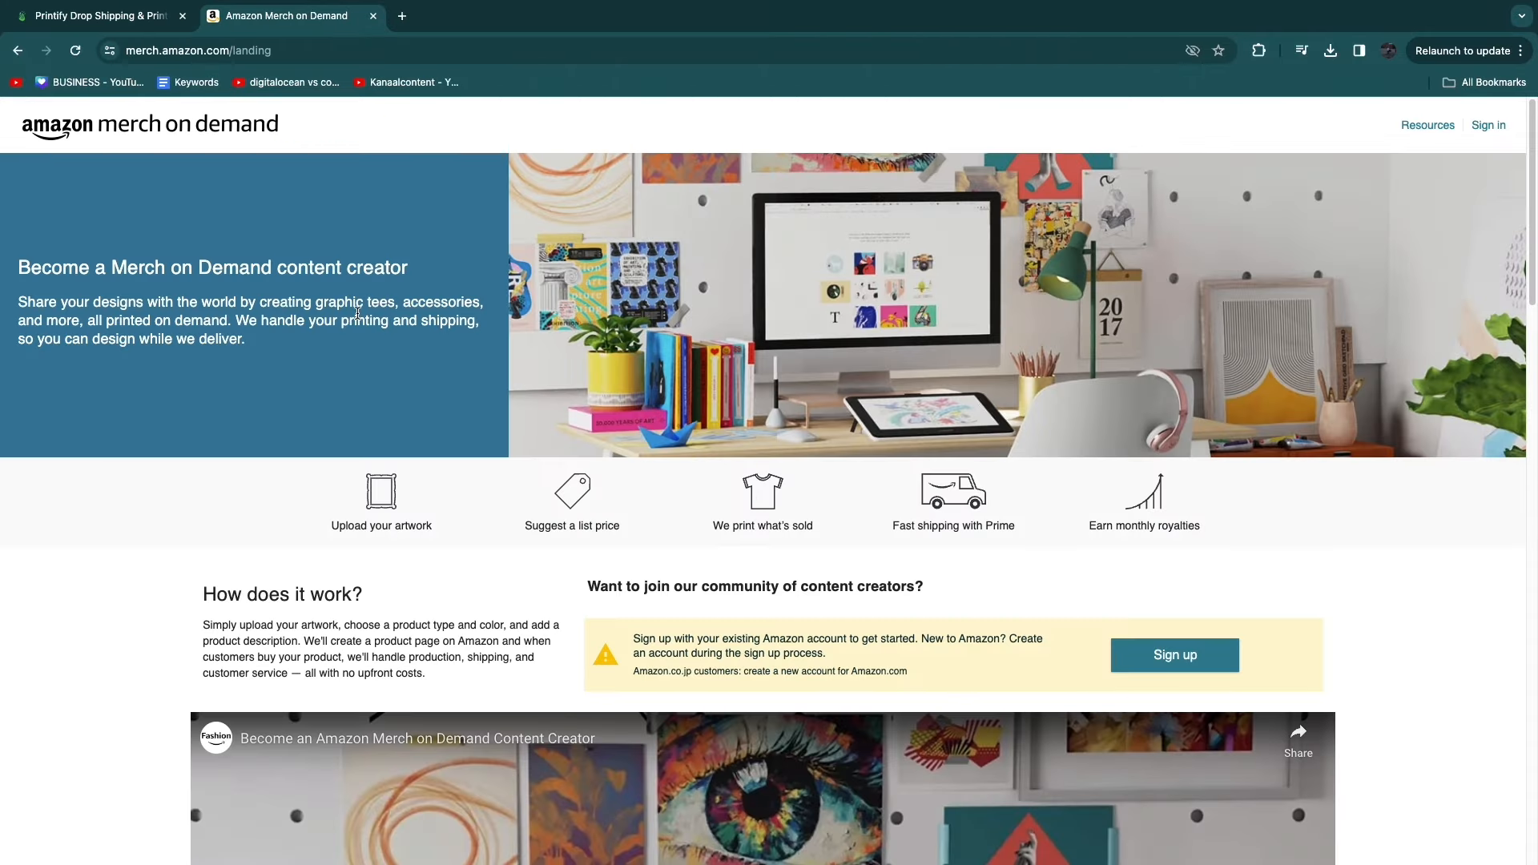
left_click(98, 16)
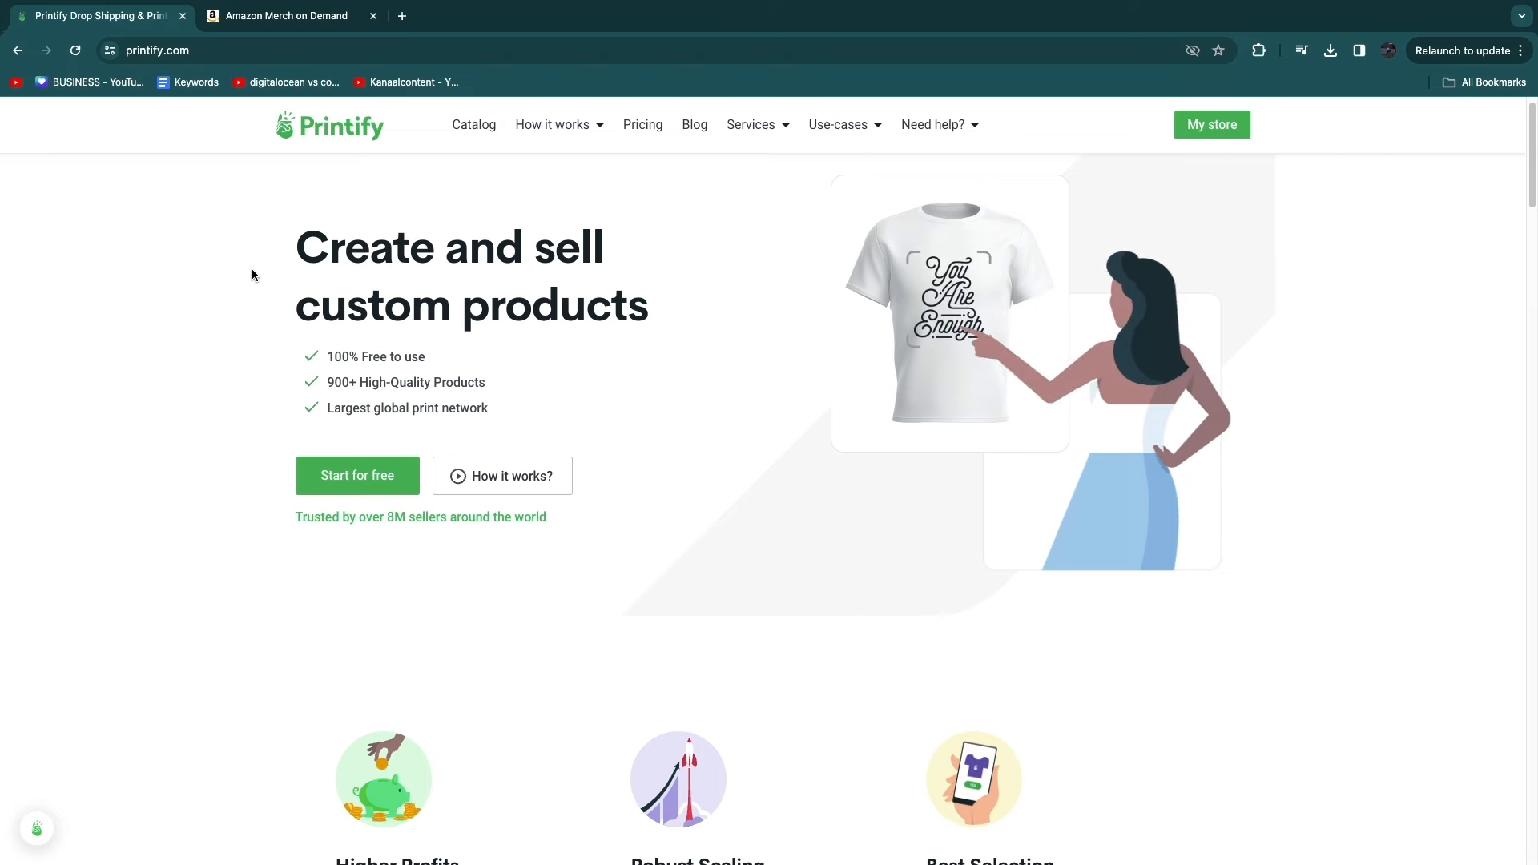
left_click(285, 16)
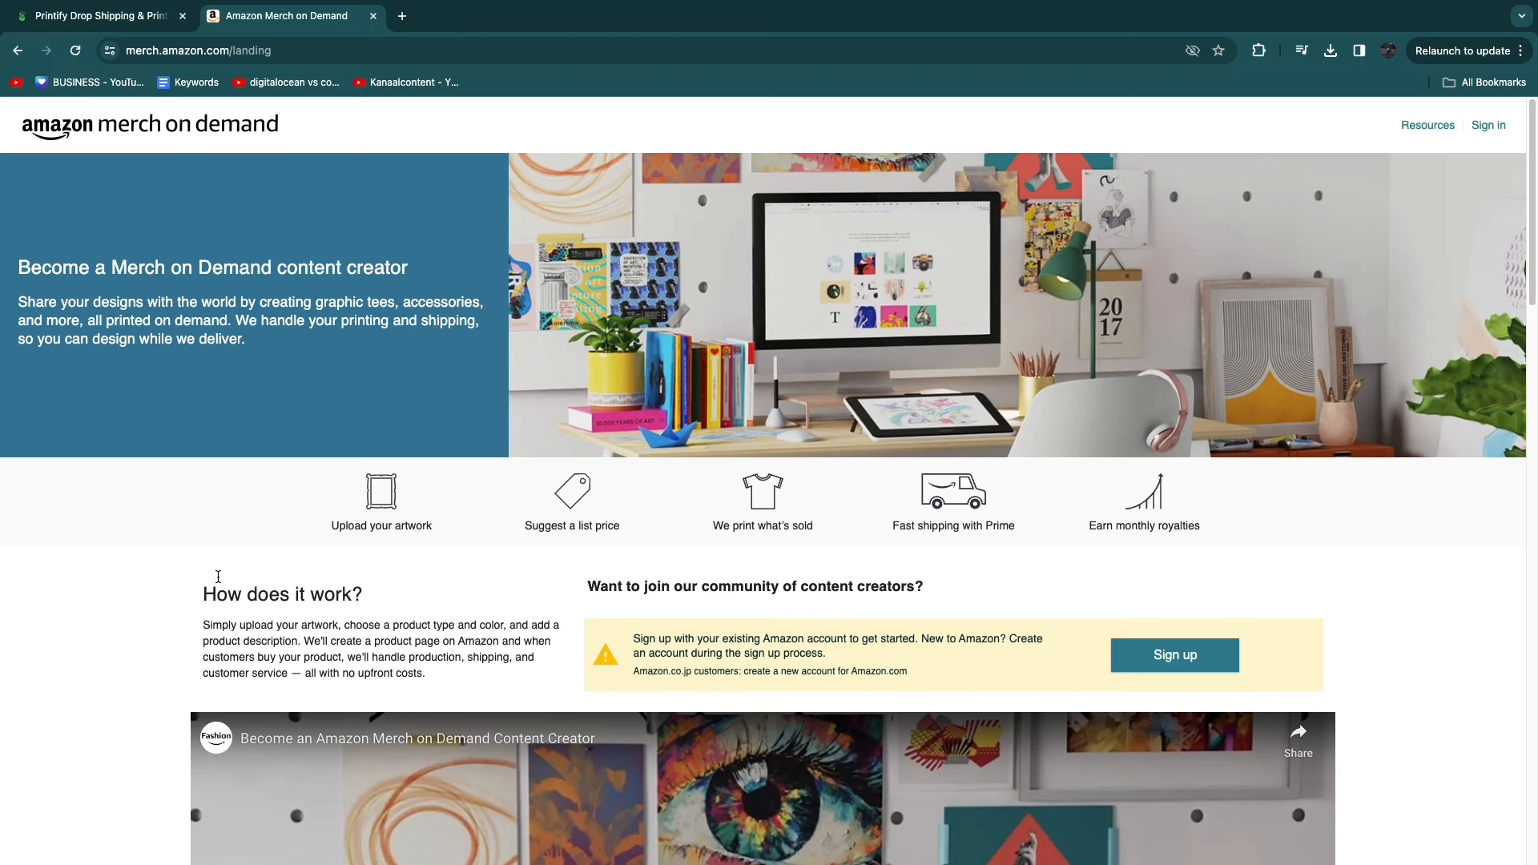
mouse_move(218, 581)
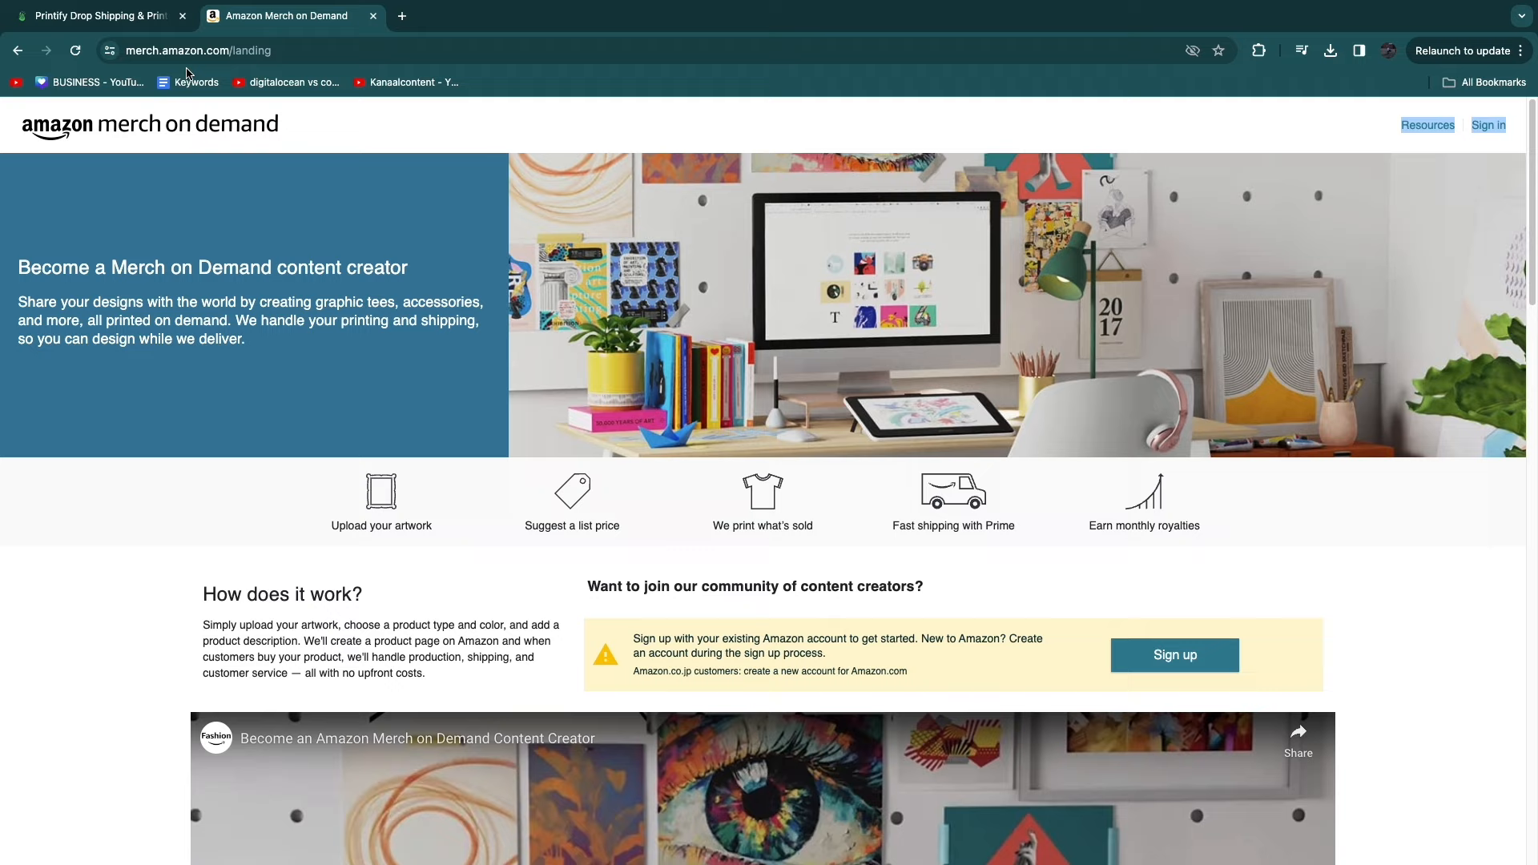
left_click(97, 16)
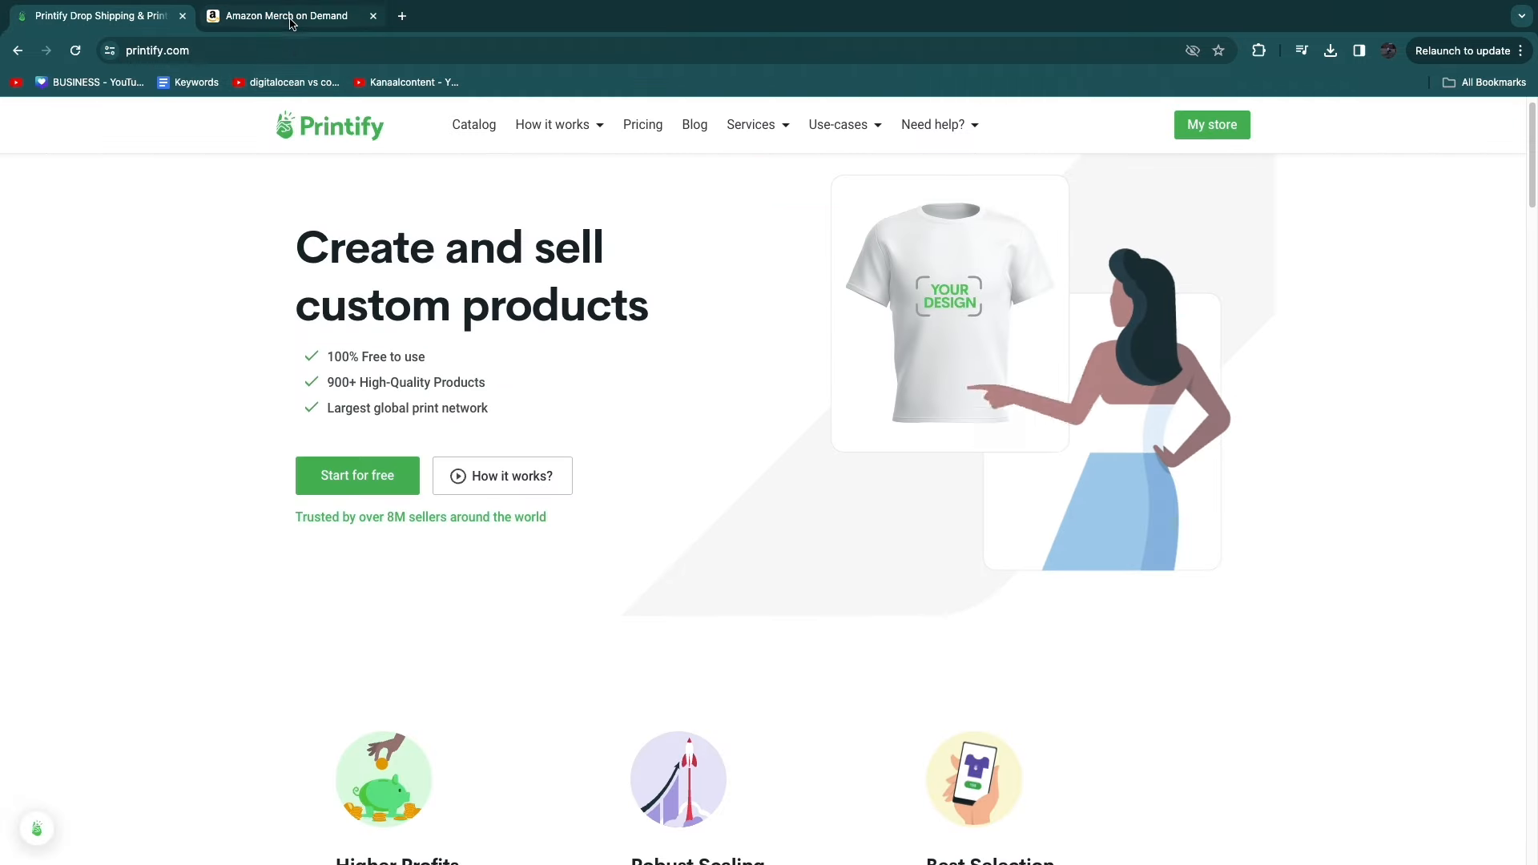
left_click(284, 16)
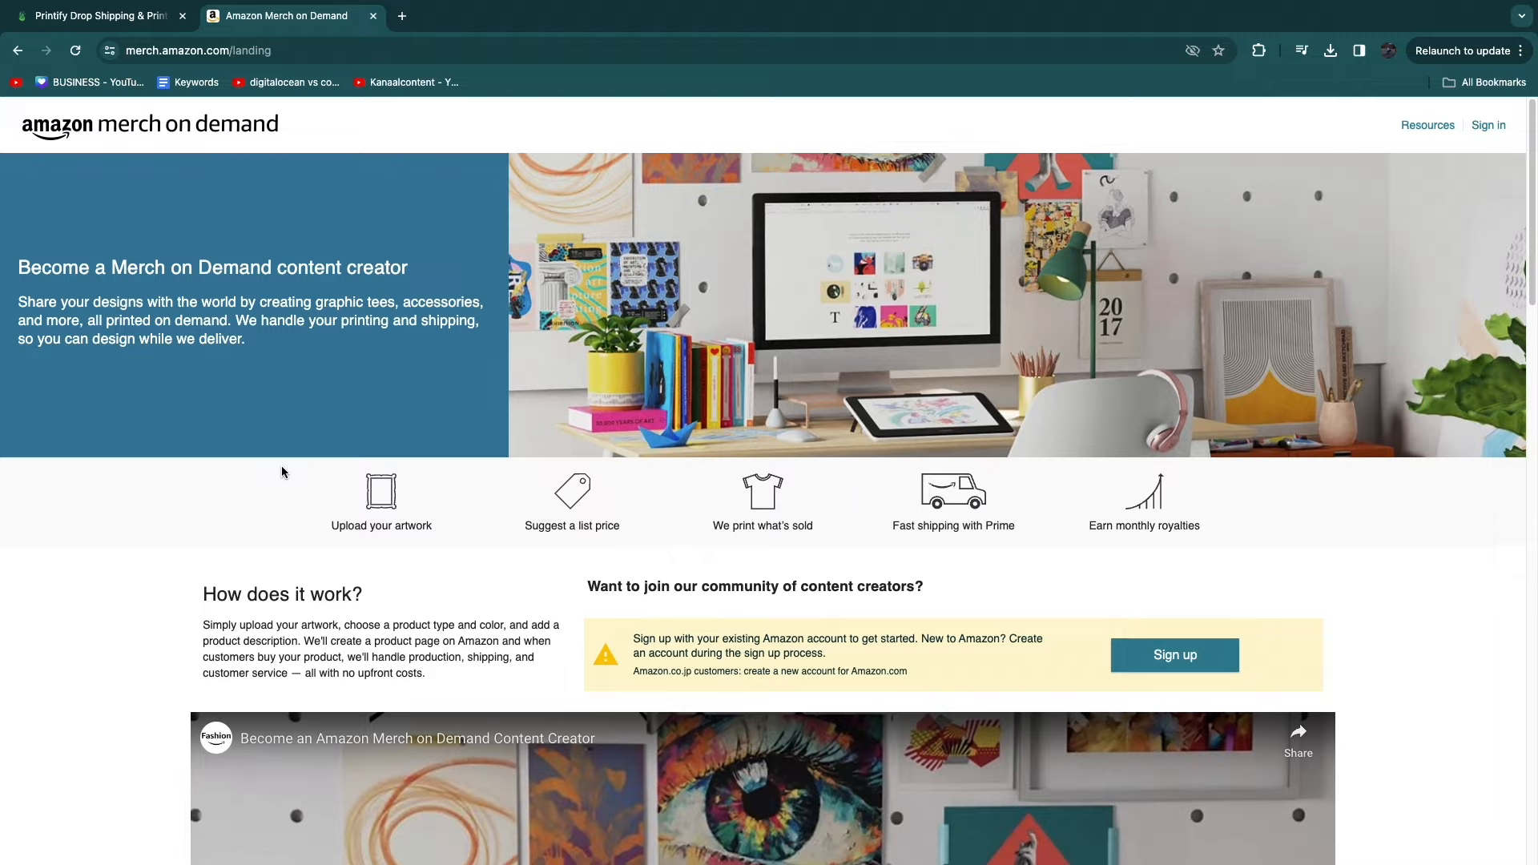
- Scroll the Merch landing page to its royalties, inventory risk, Prime shipping and support benefits
scroll("down", 3)
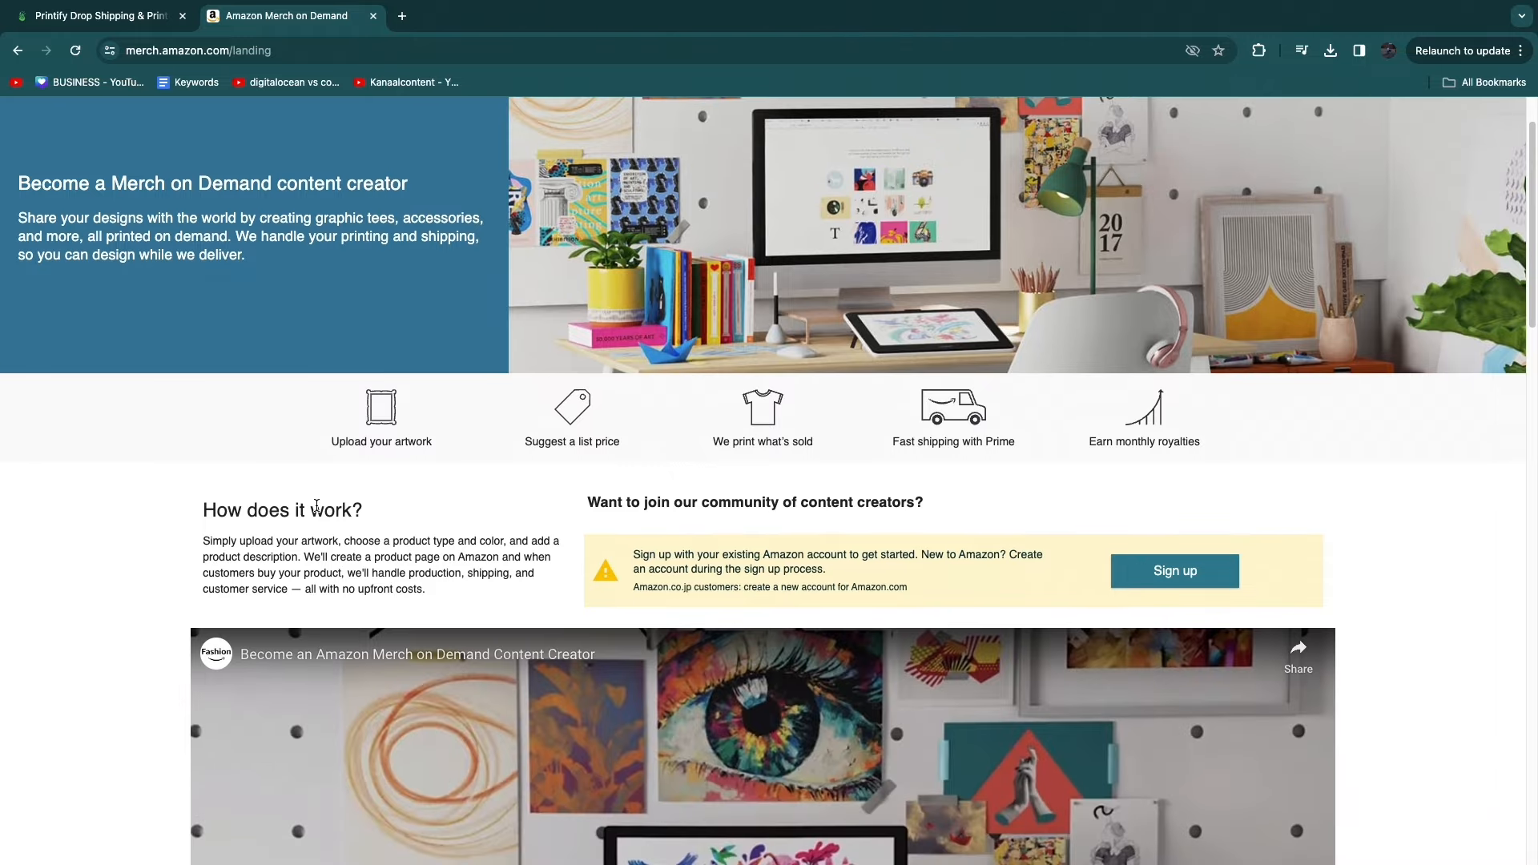
mouse_move(1185, 375)
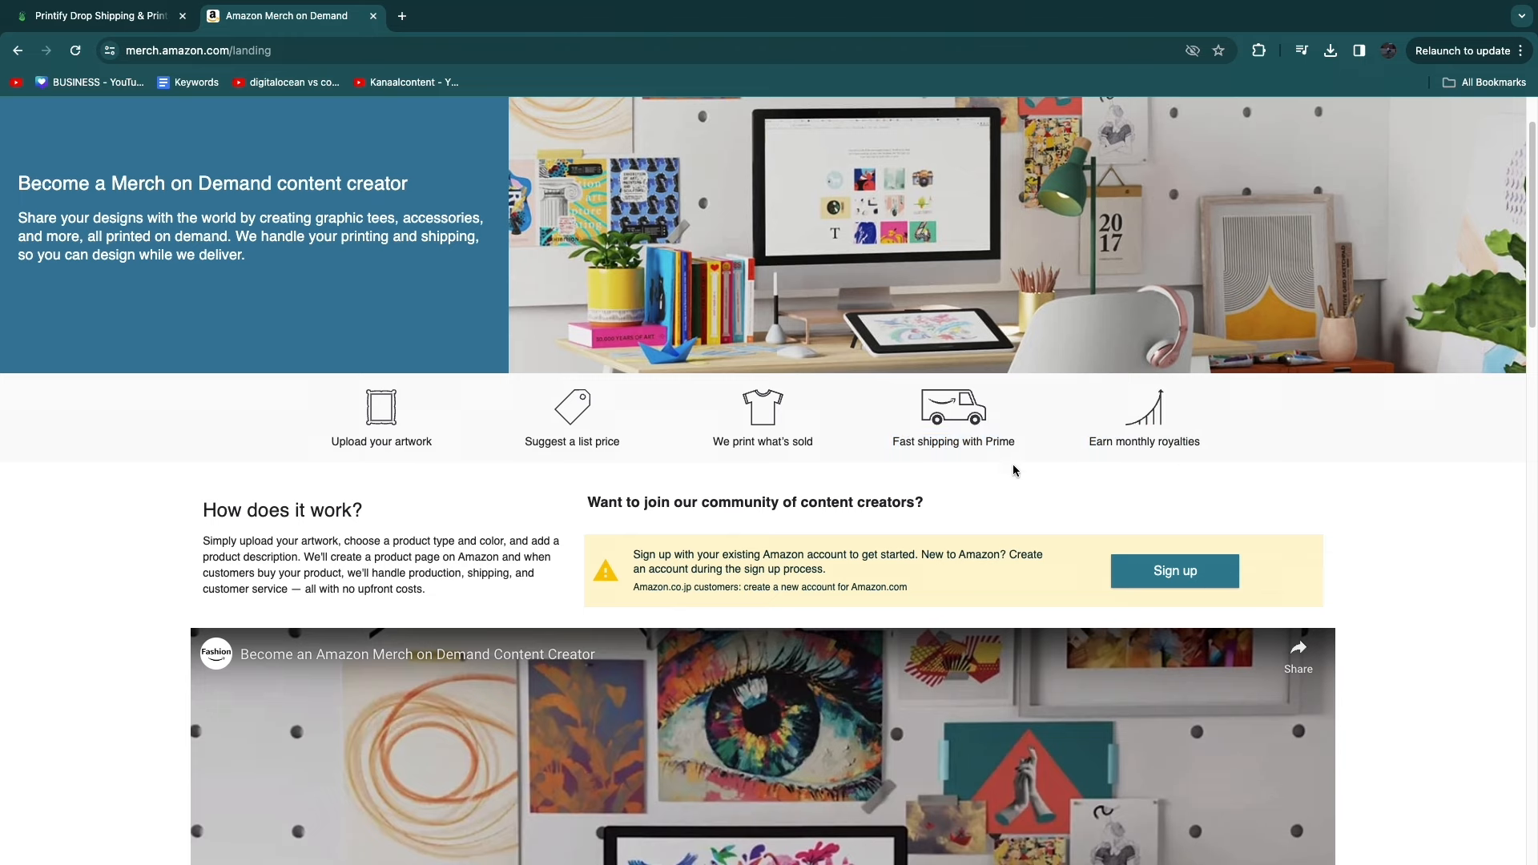
mouse_move(1010, 469)
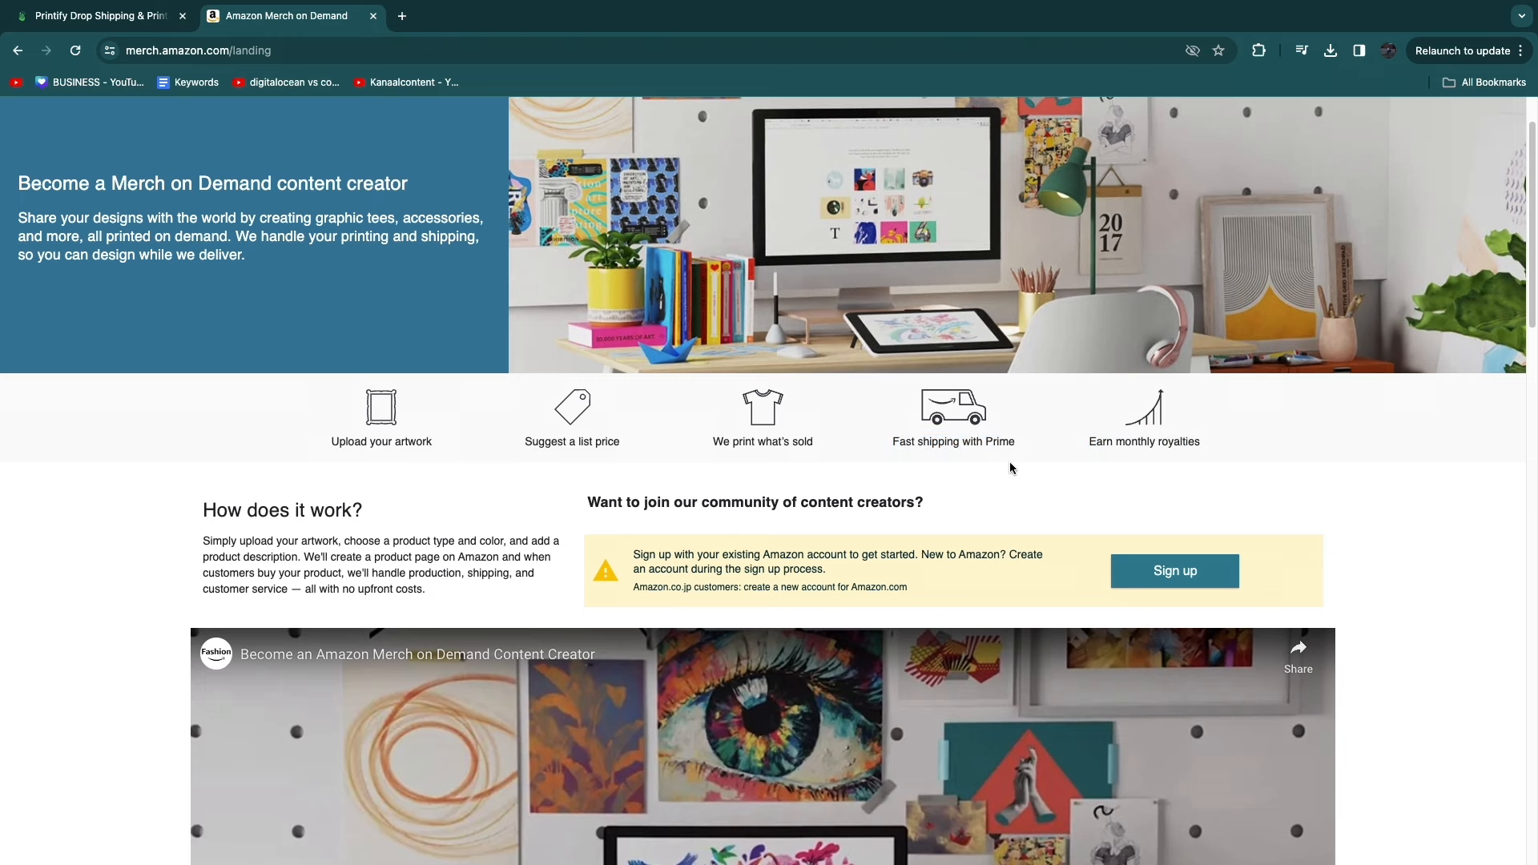
left_click(97, 16)
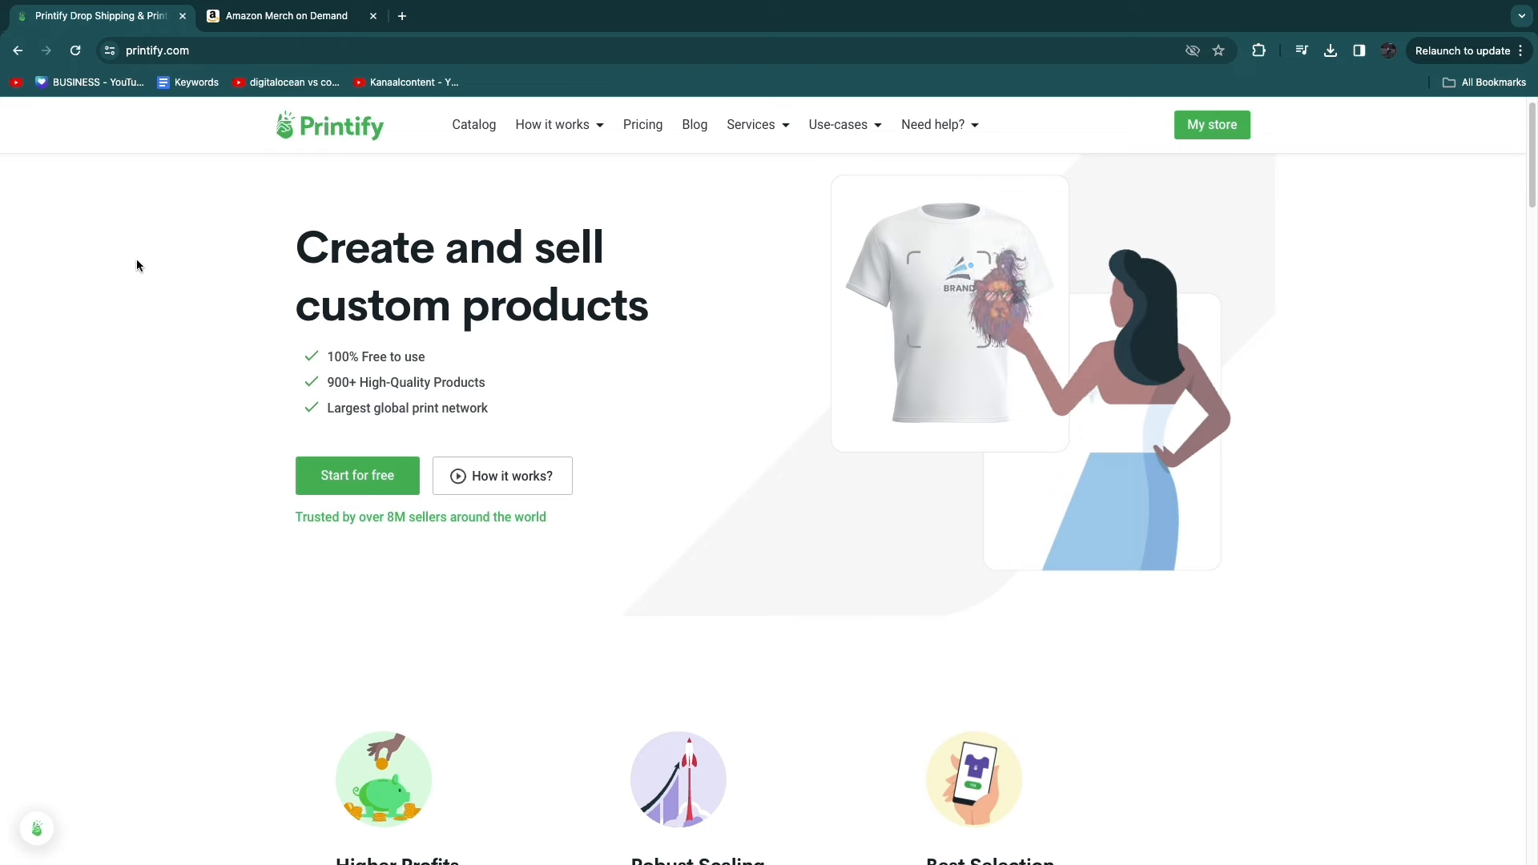
left_click(284, 16)
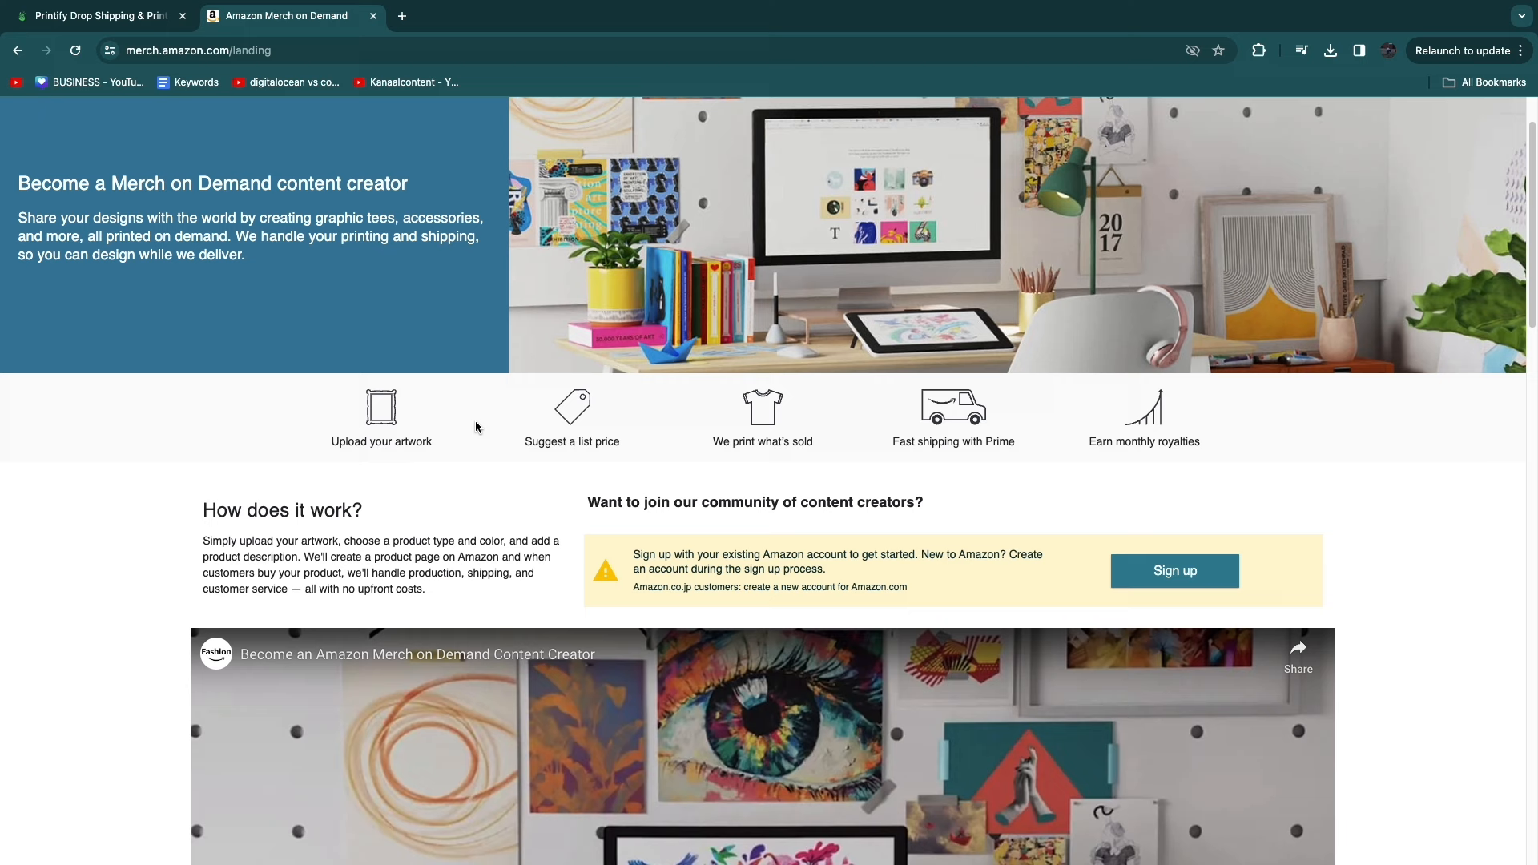
mouse_move(338, 400)
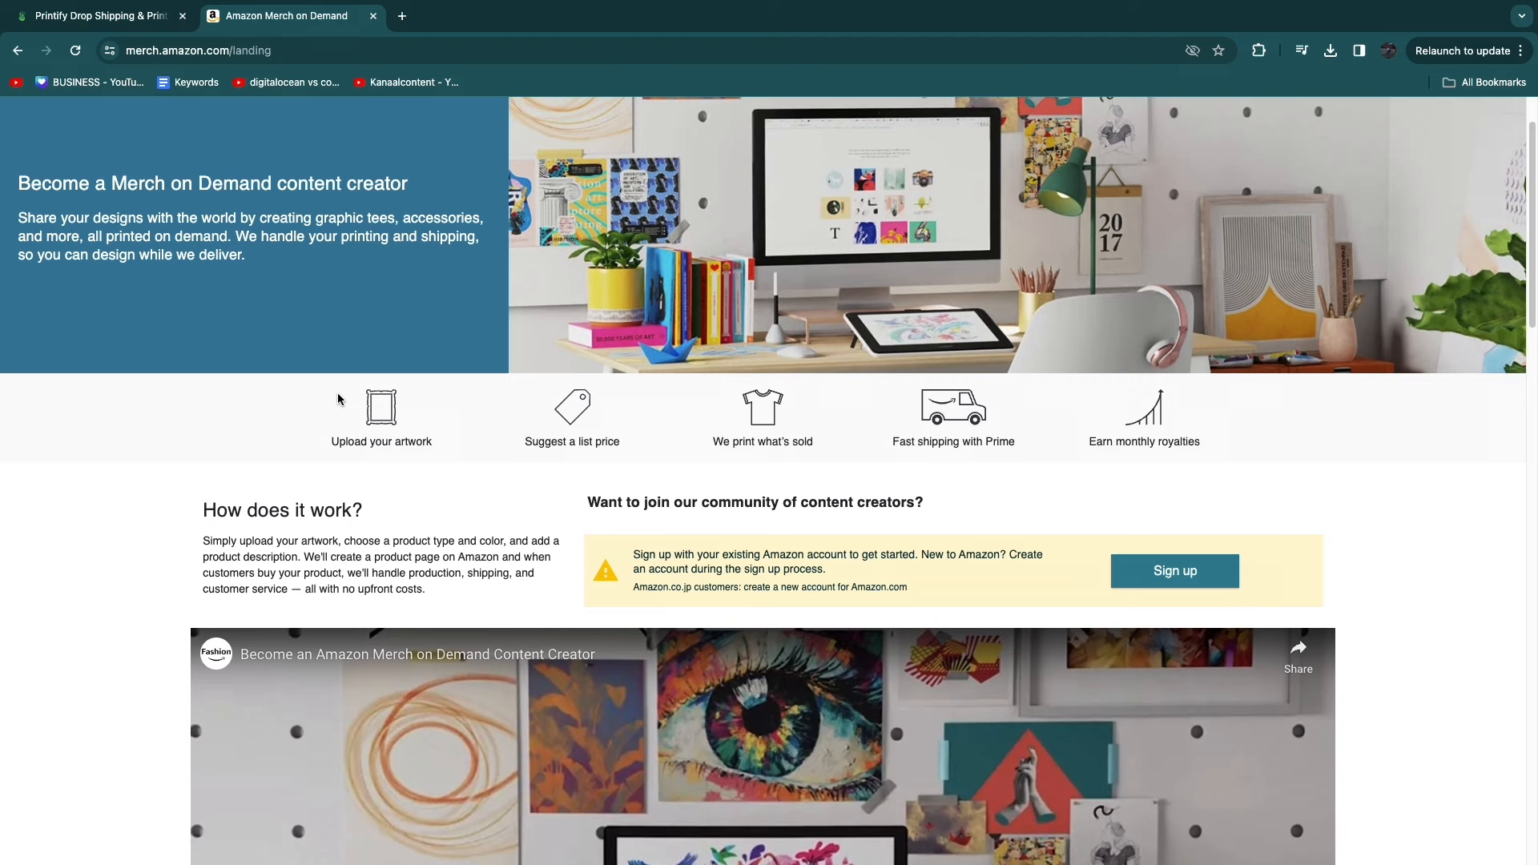
scroll("down", 3)
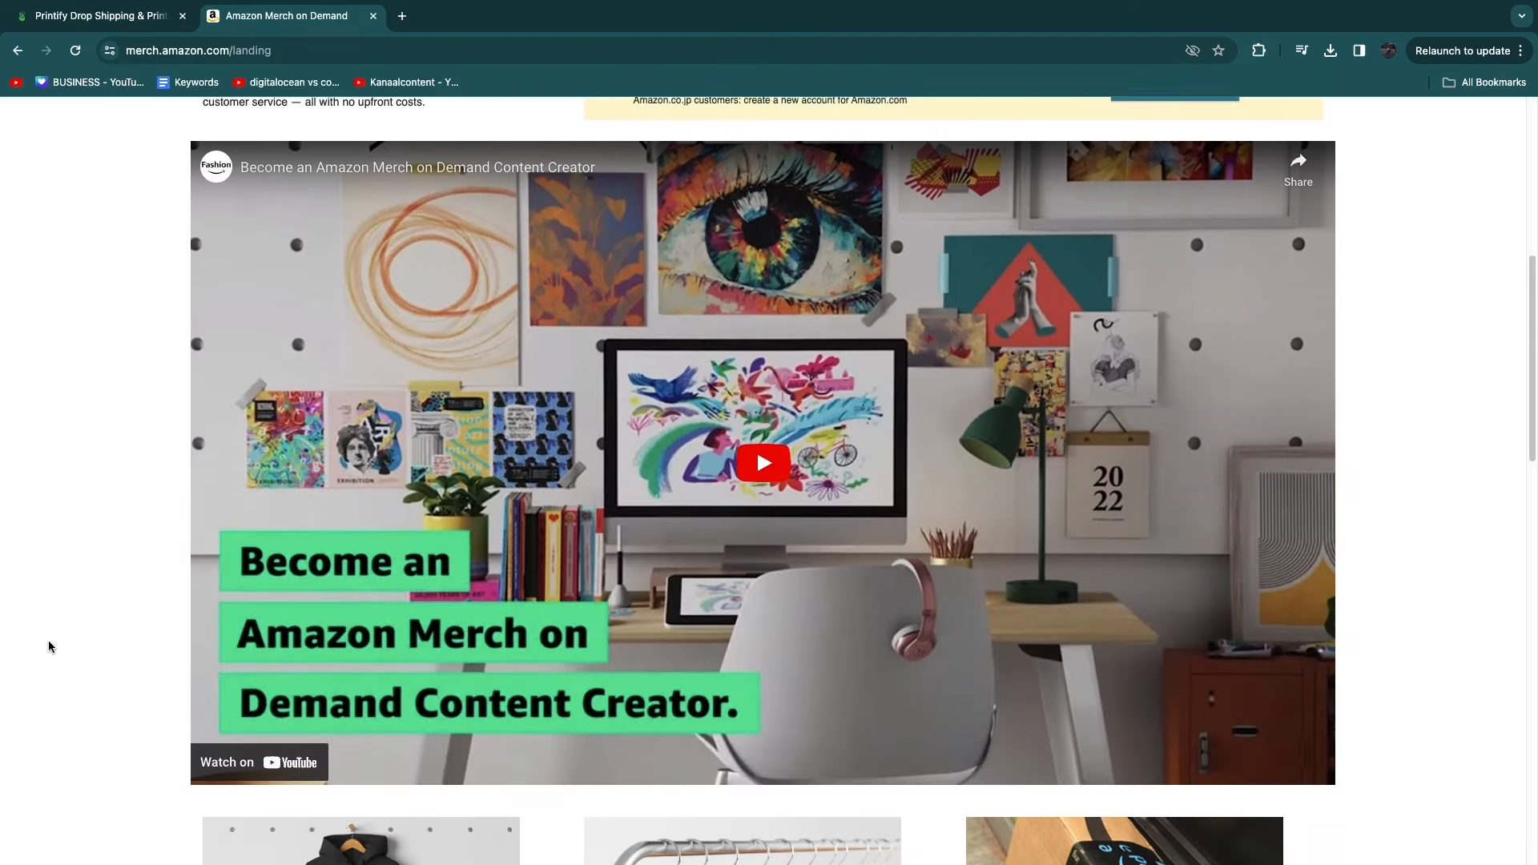
scroll("down", 3)
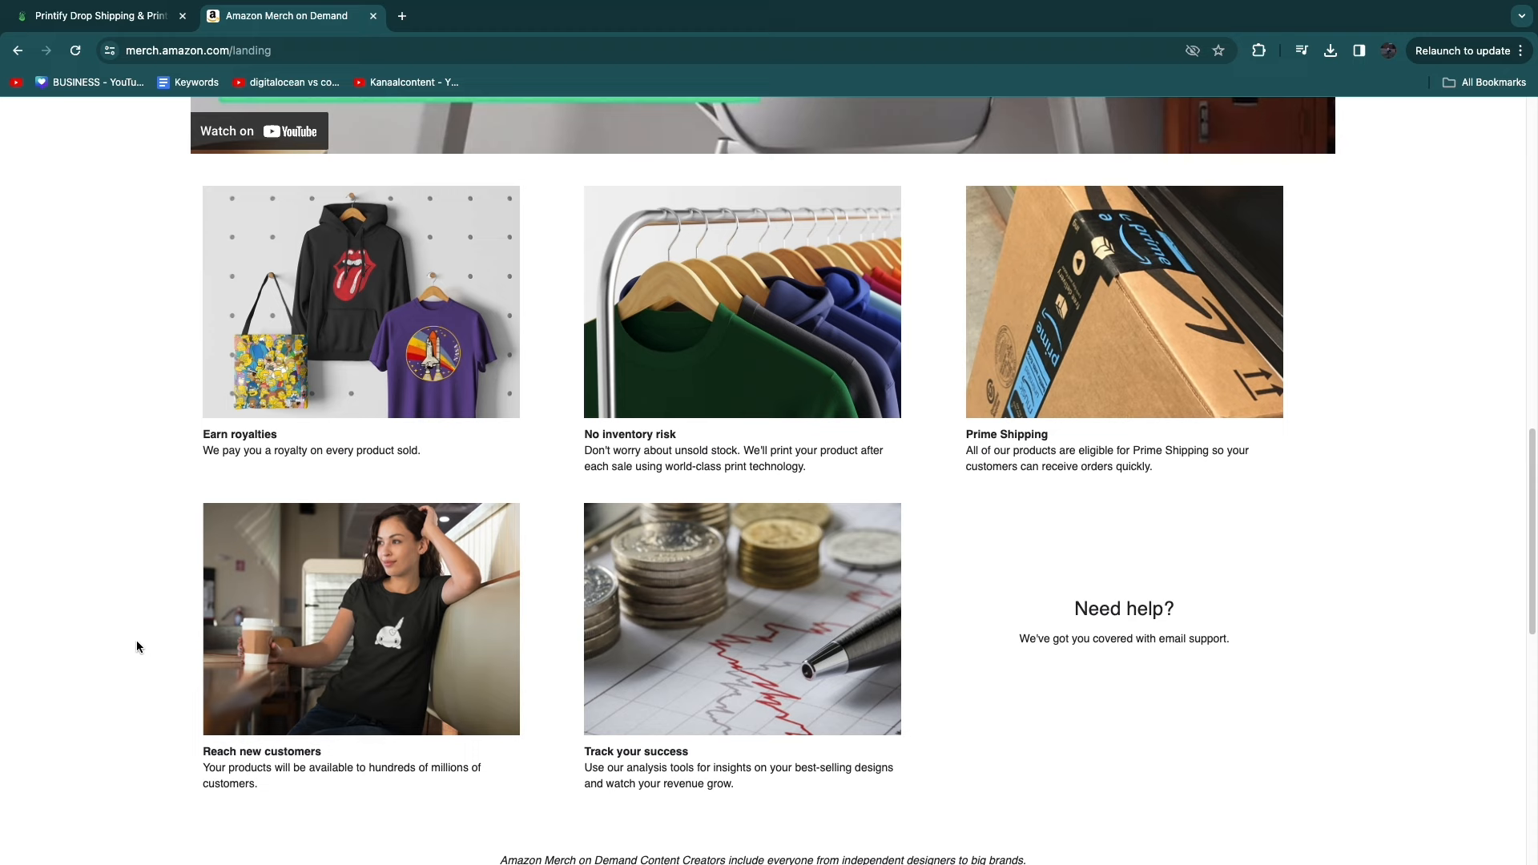
mouse_move(93, 14)
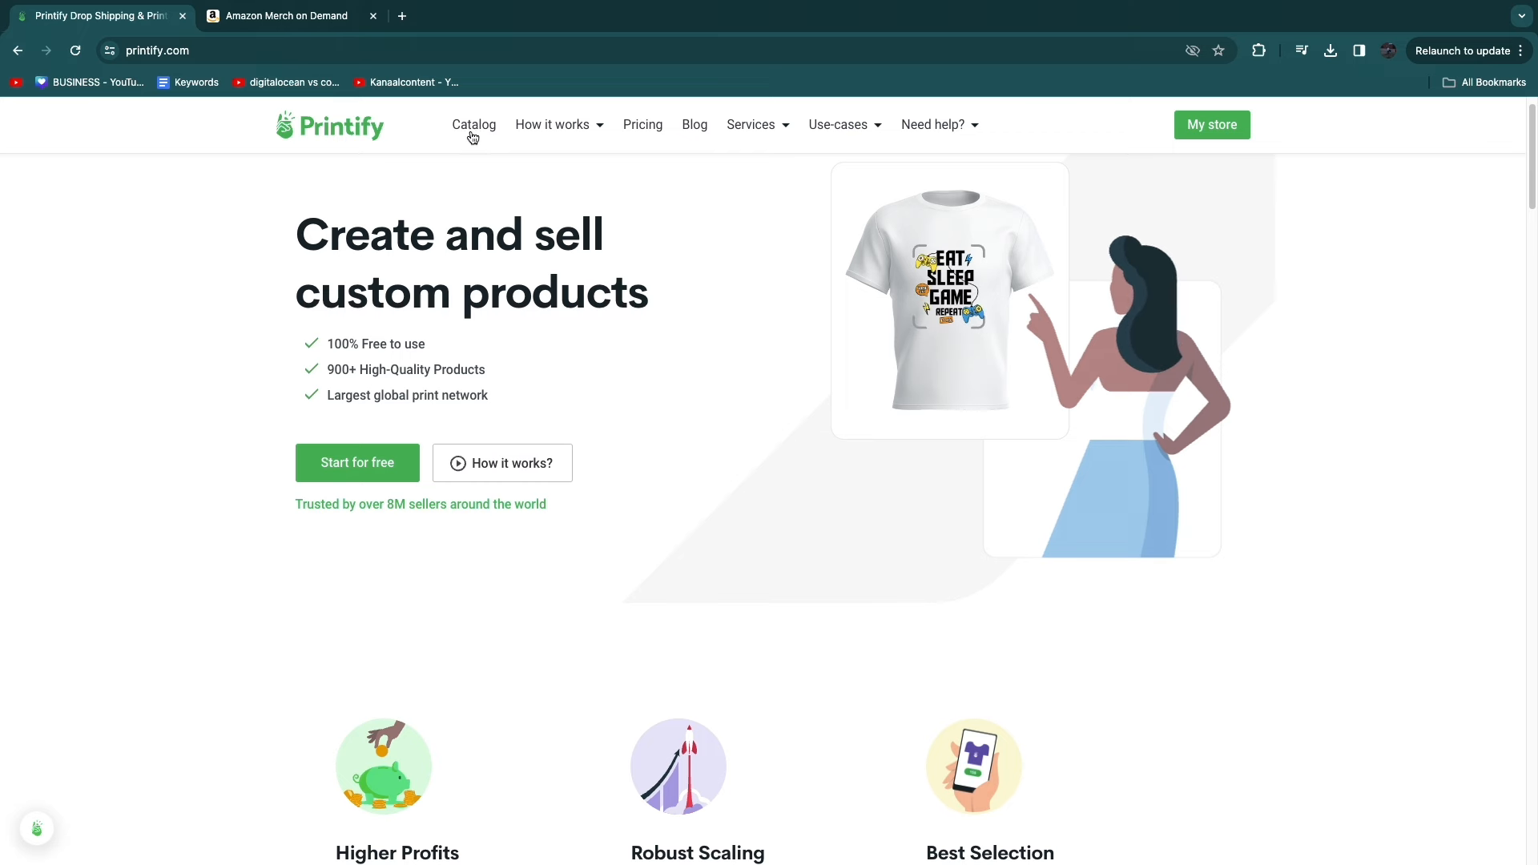
- Browse Printify's catalog down to the T-shirts category with the Europe market
left_click(472, 125)
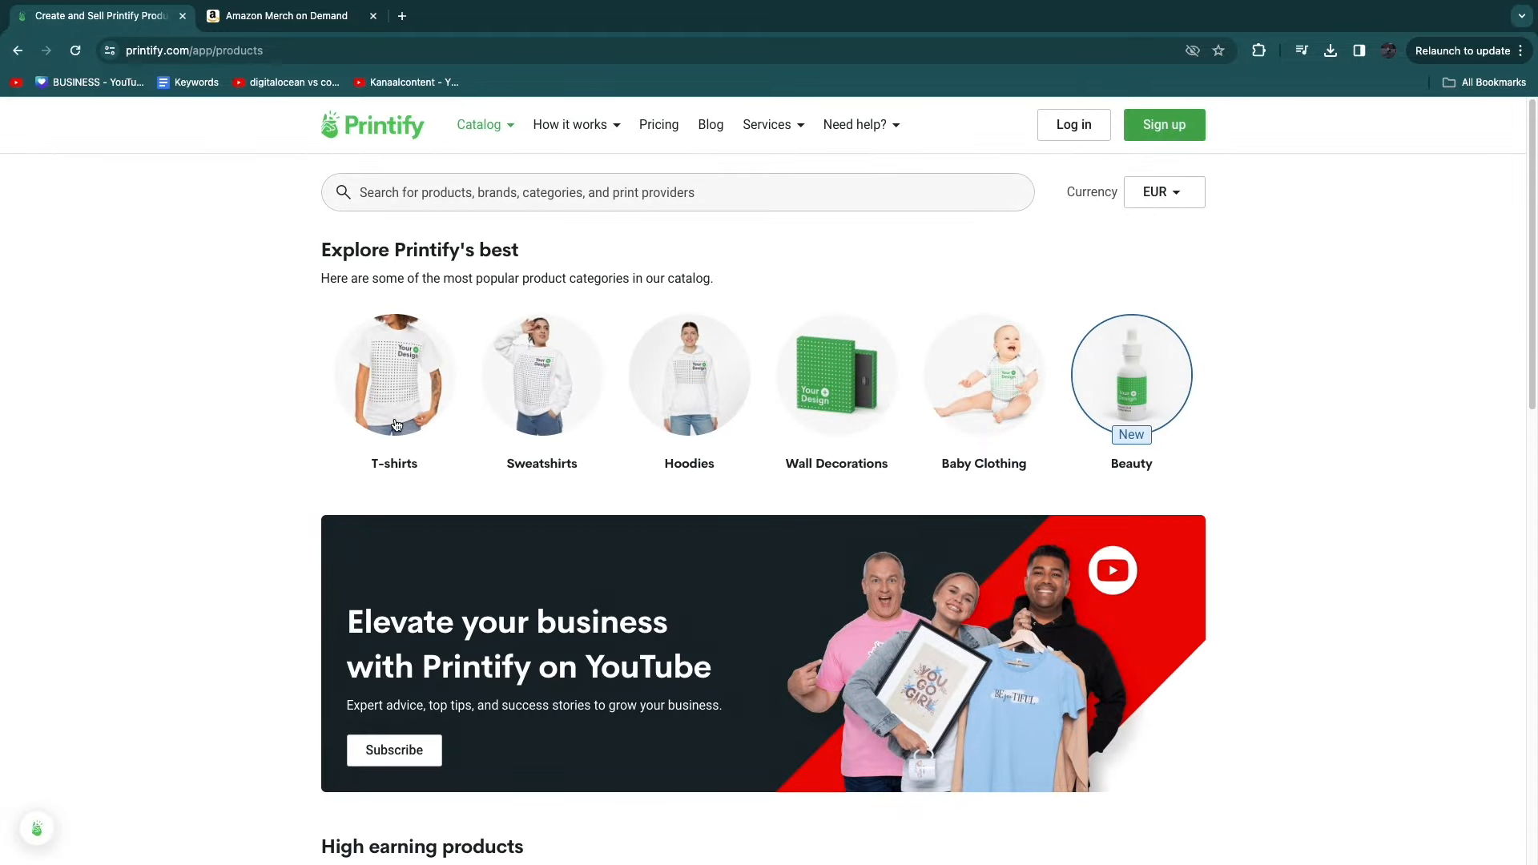
mouse_move(674, 355)
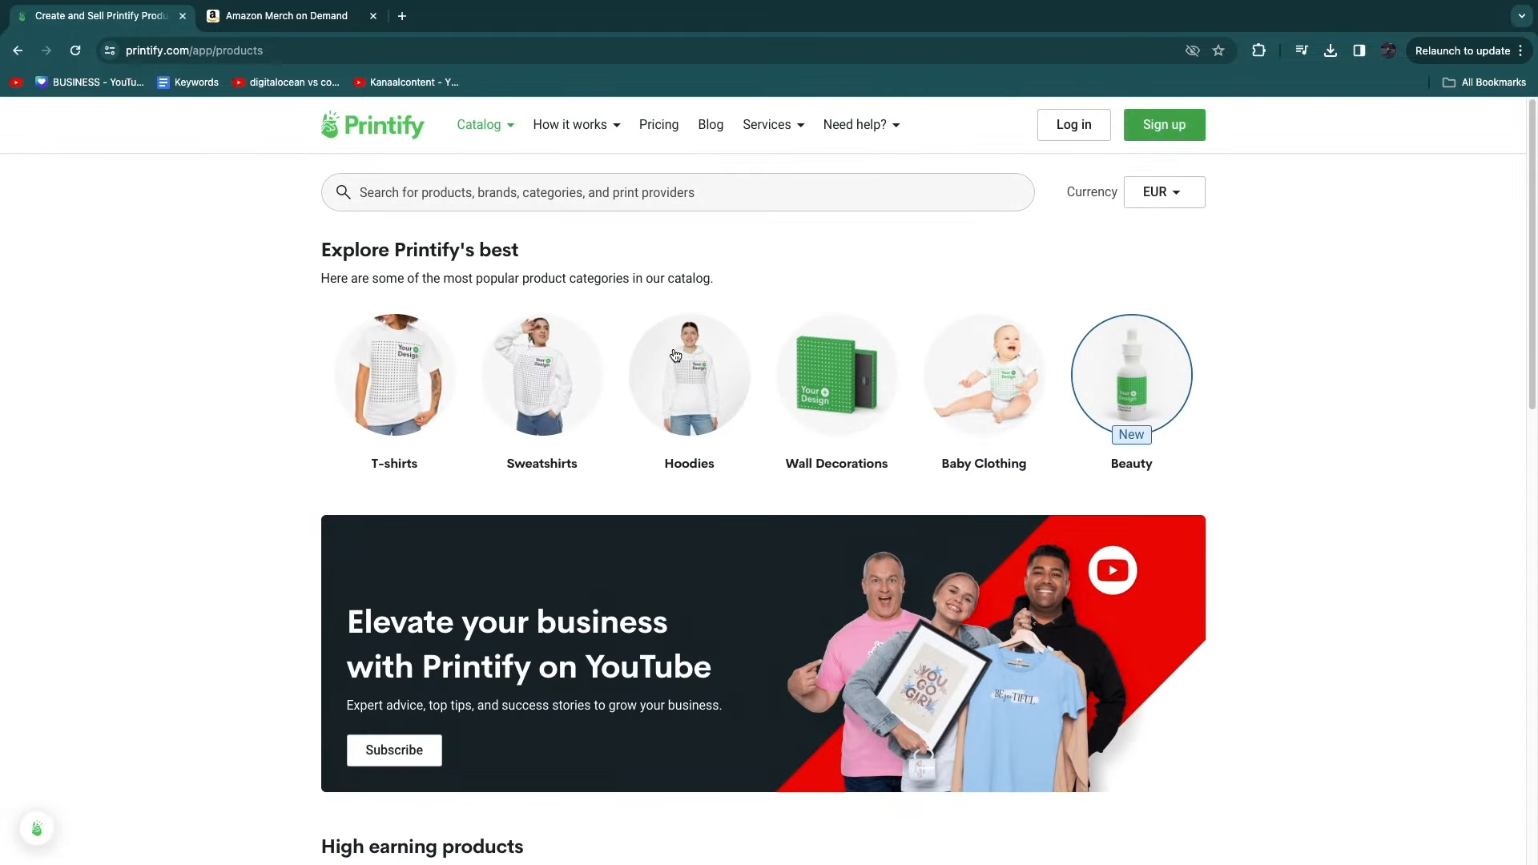
mouse_move(1108, 389)
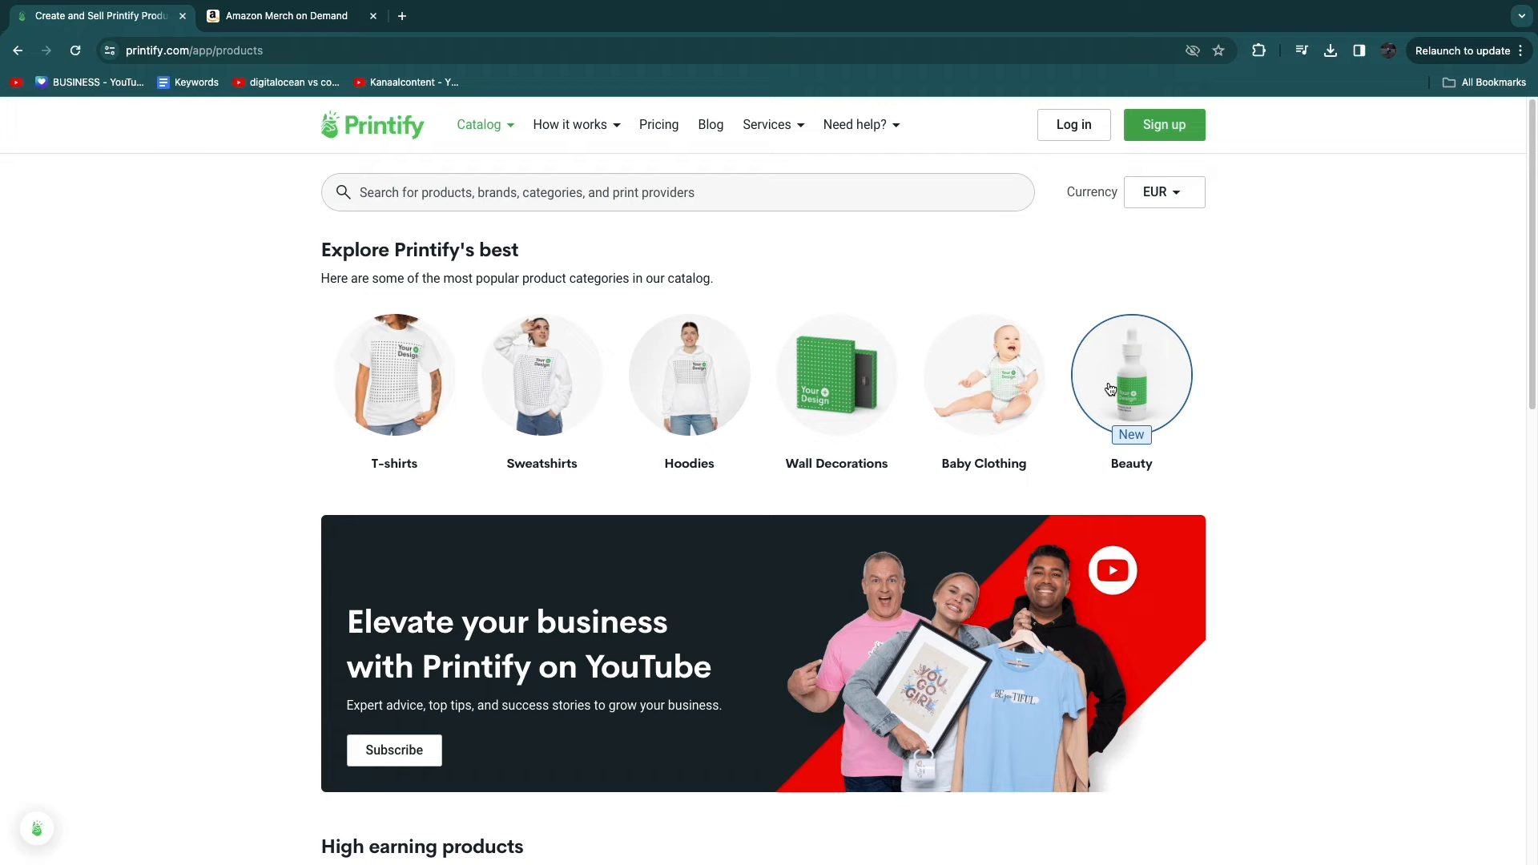
scroll("down", 3)
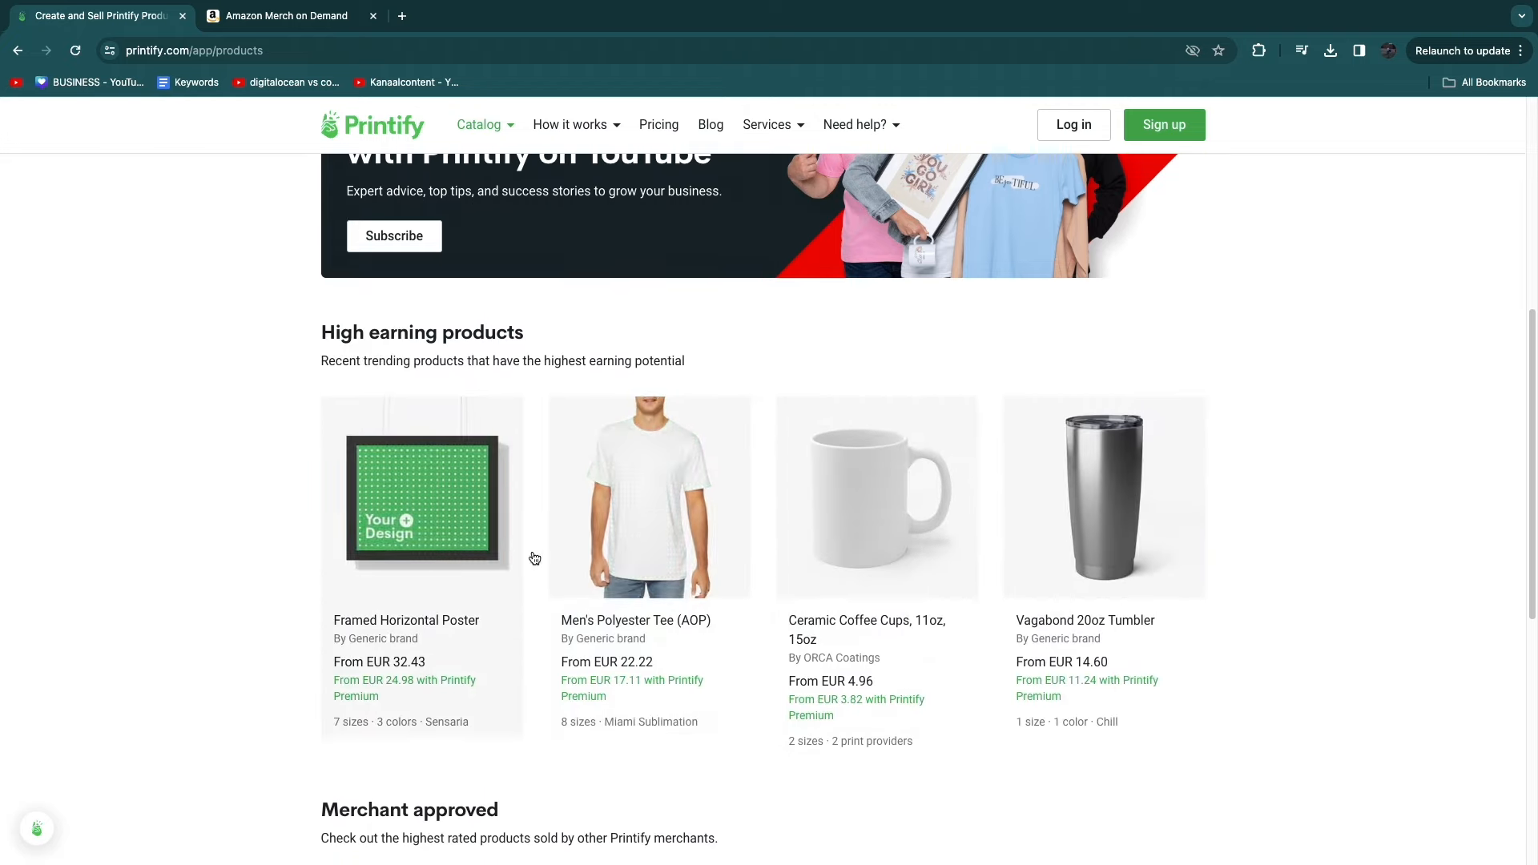
scroll("down", 3)
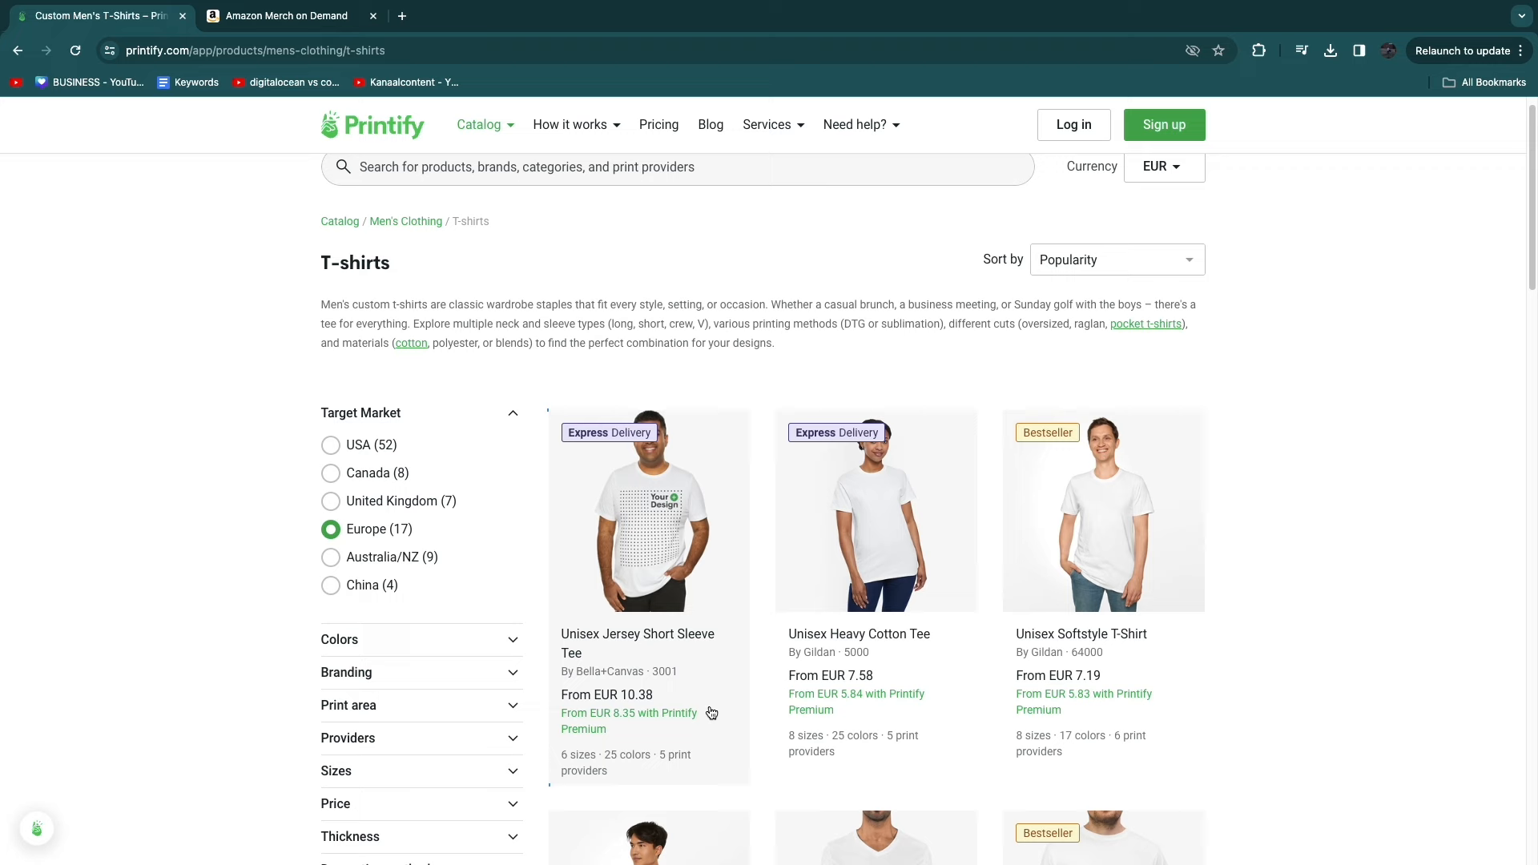
mouse_move(683, 584)
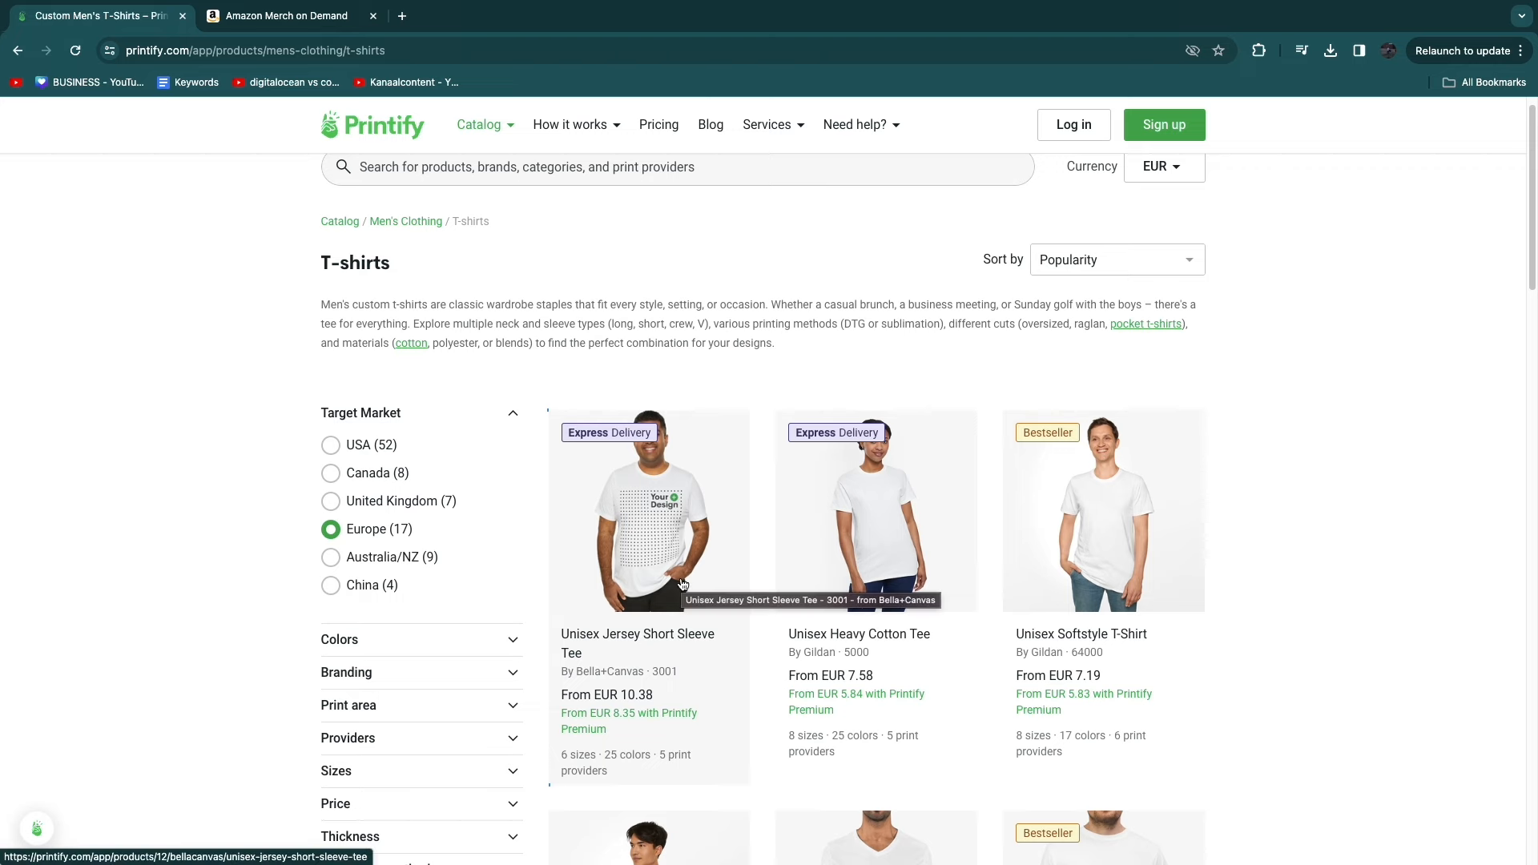
- Scroll the T-shirts list to the Organic Creator T-shirt - Unisex by Stanley/Stella
scroll("down", 3)
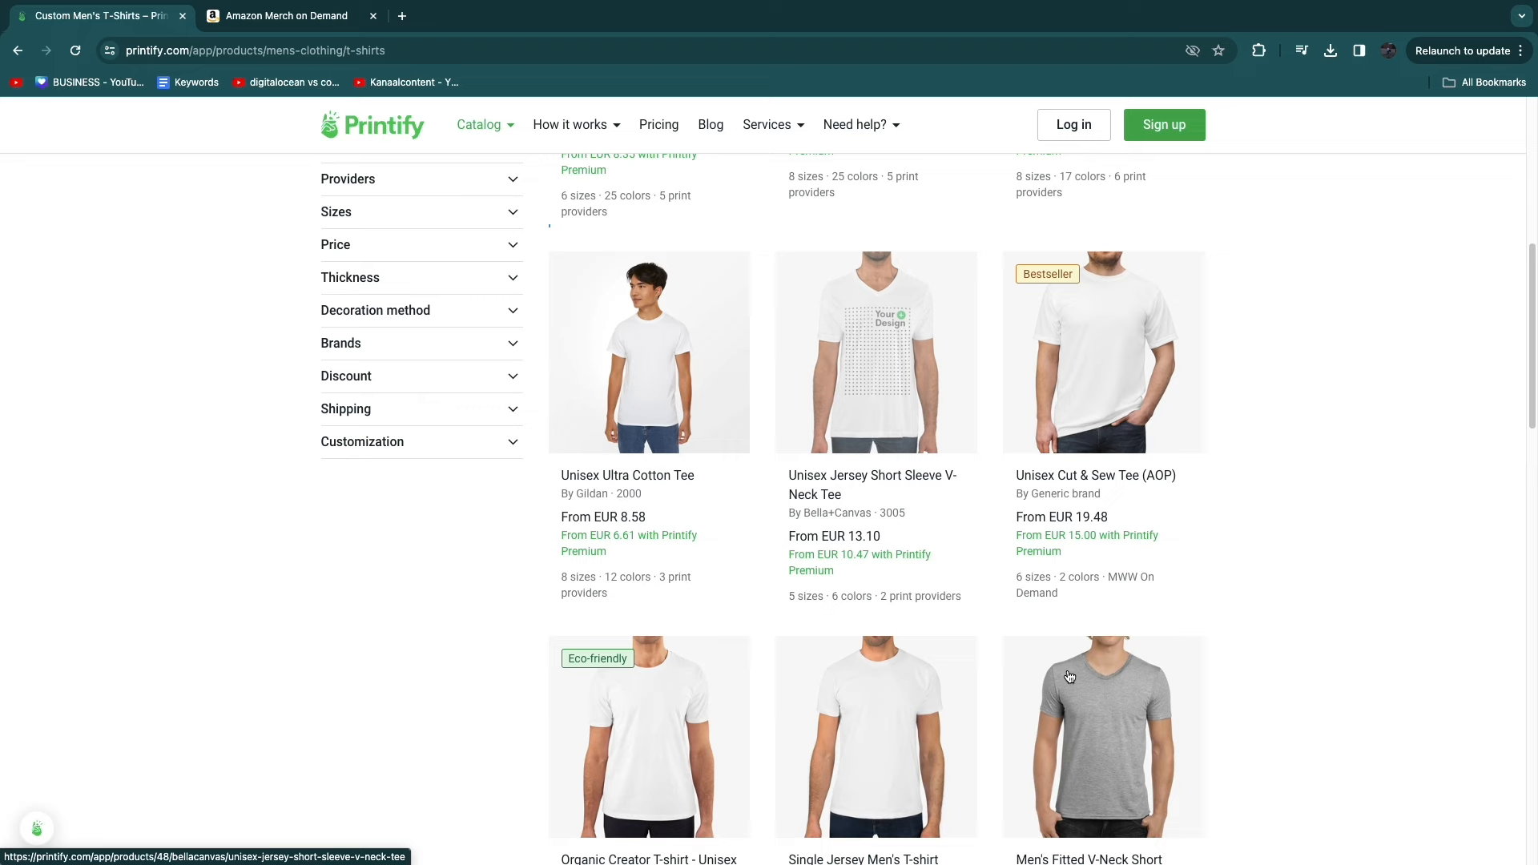
scroll("down", 3)
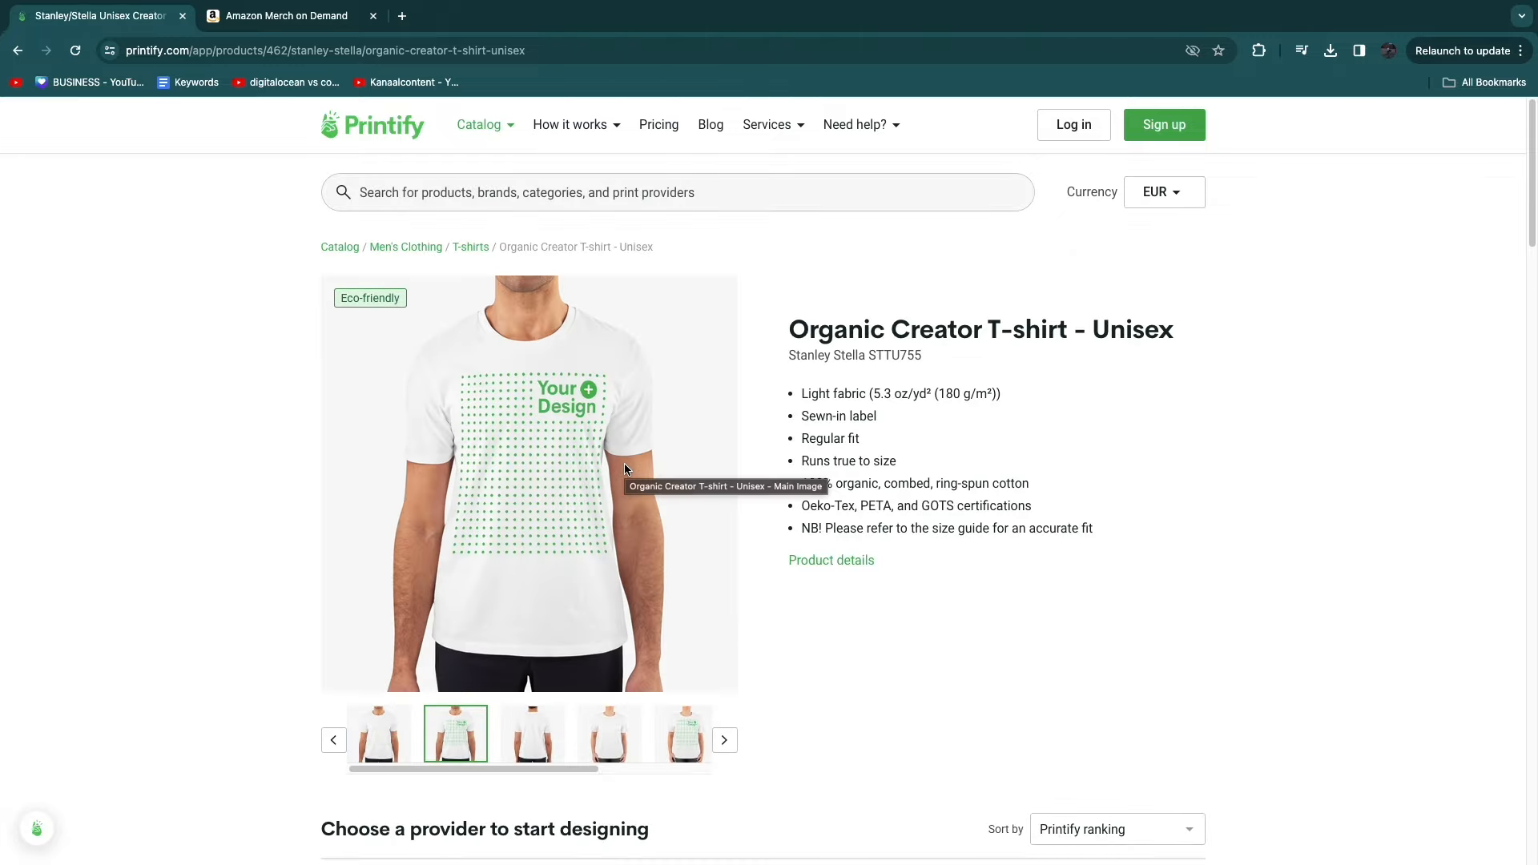
mouse_move(901, 602)
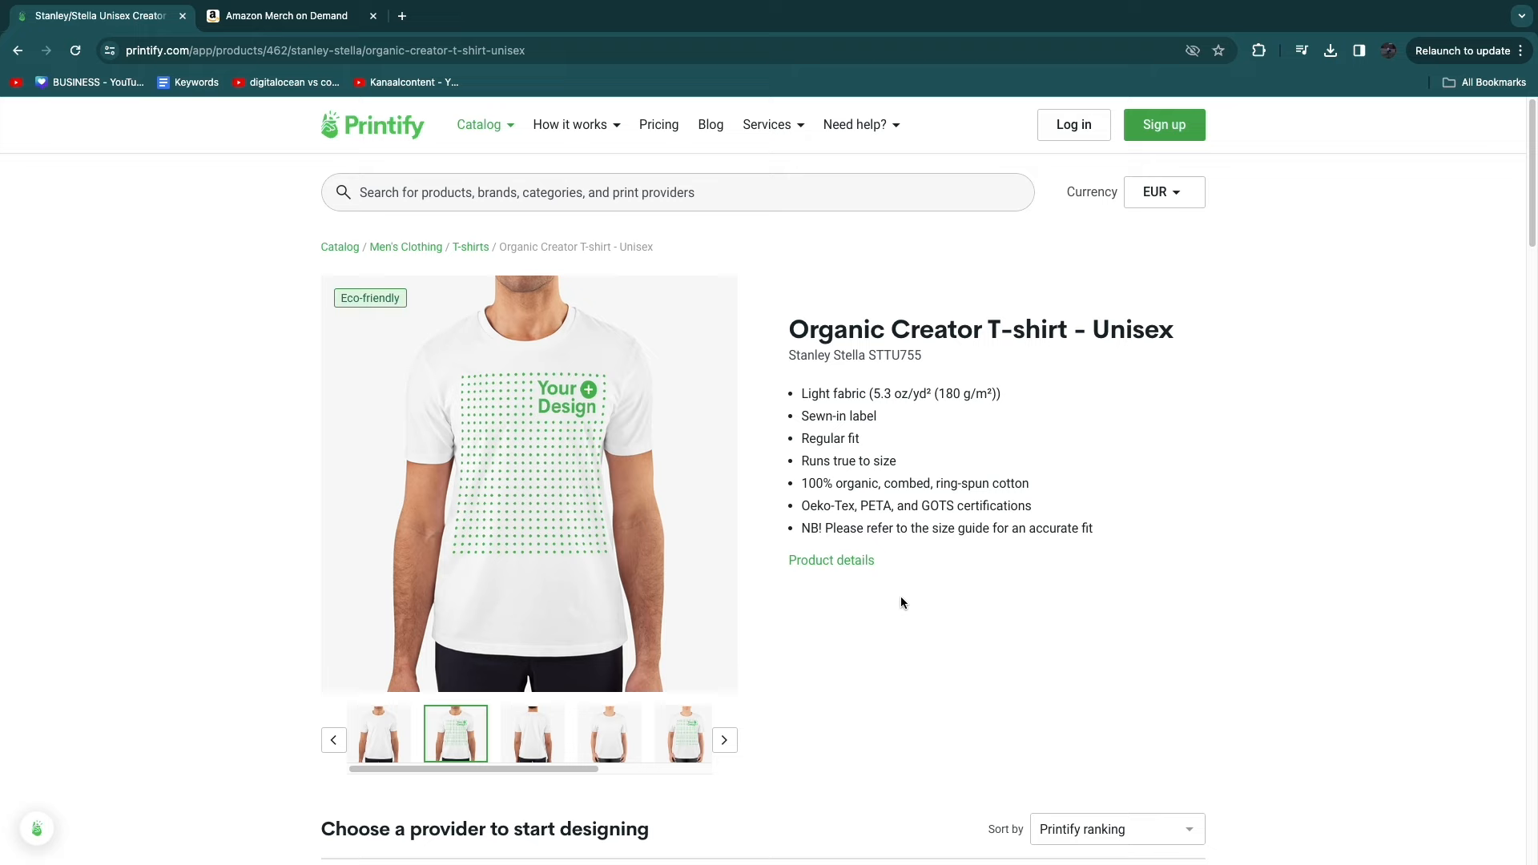
- Switch to Amazon Merch on Demand and scroll up to the creator headline
left_click(285, 17)
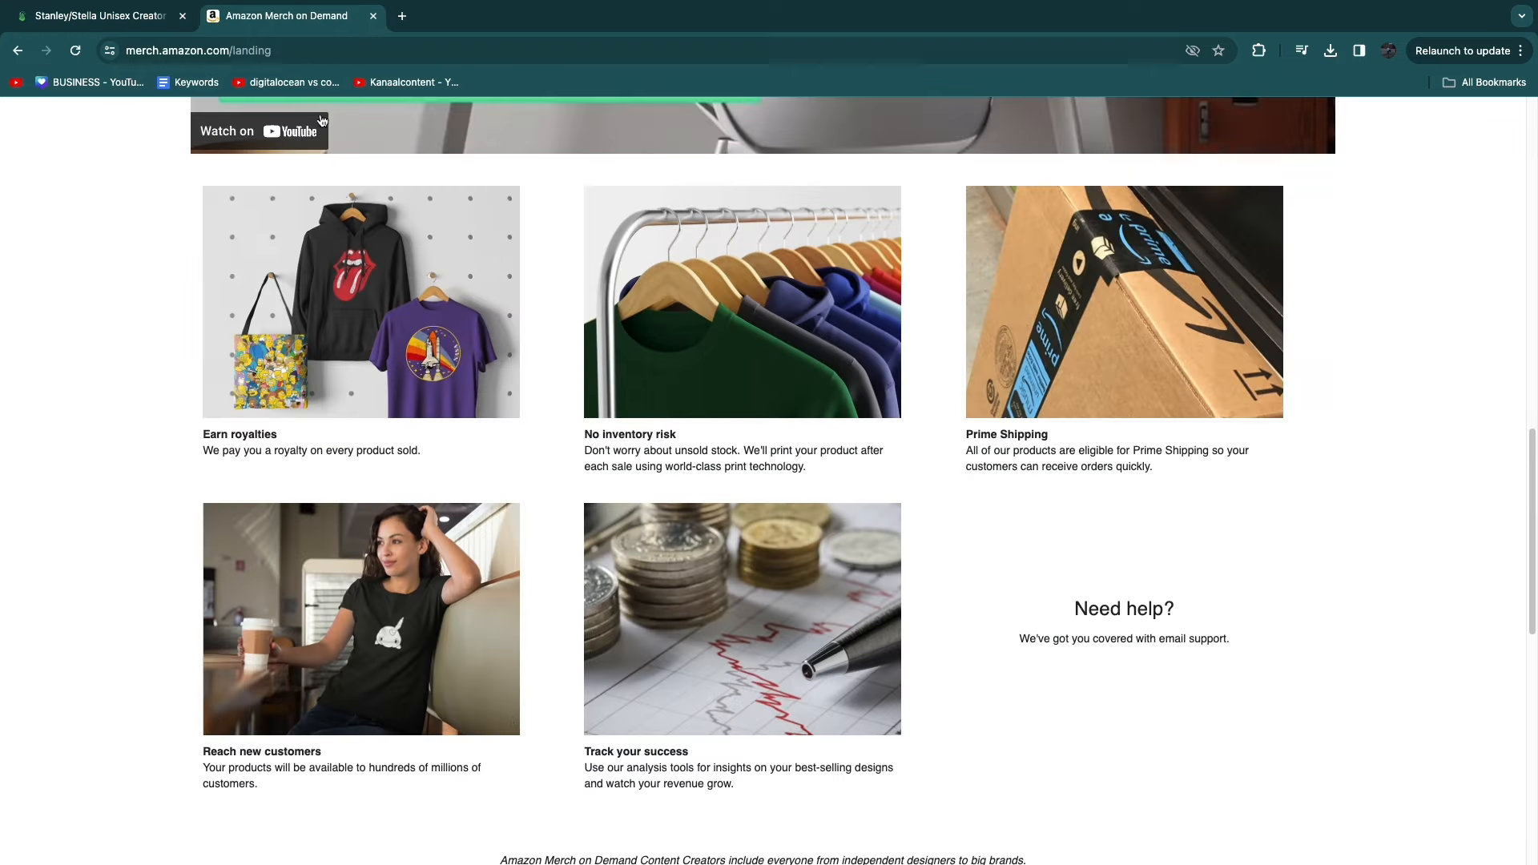
scroll("up", 3)
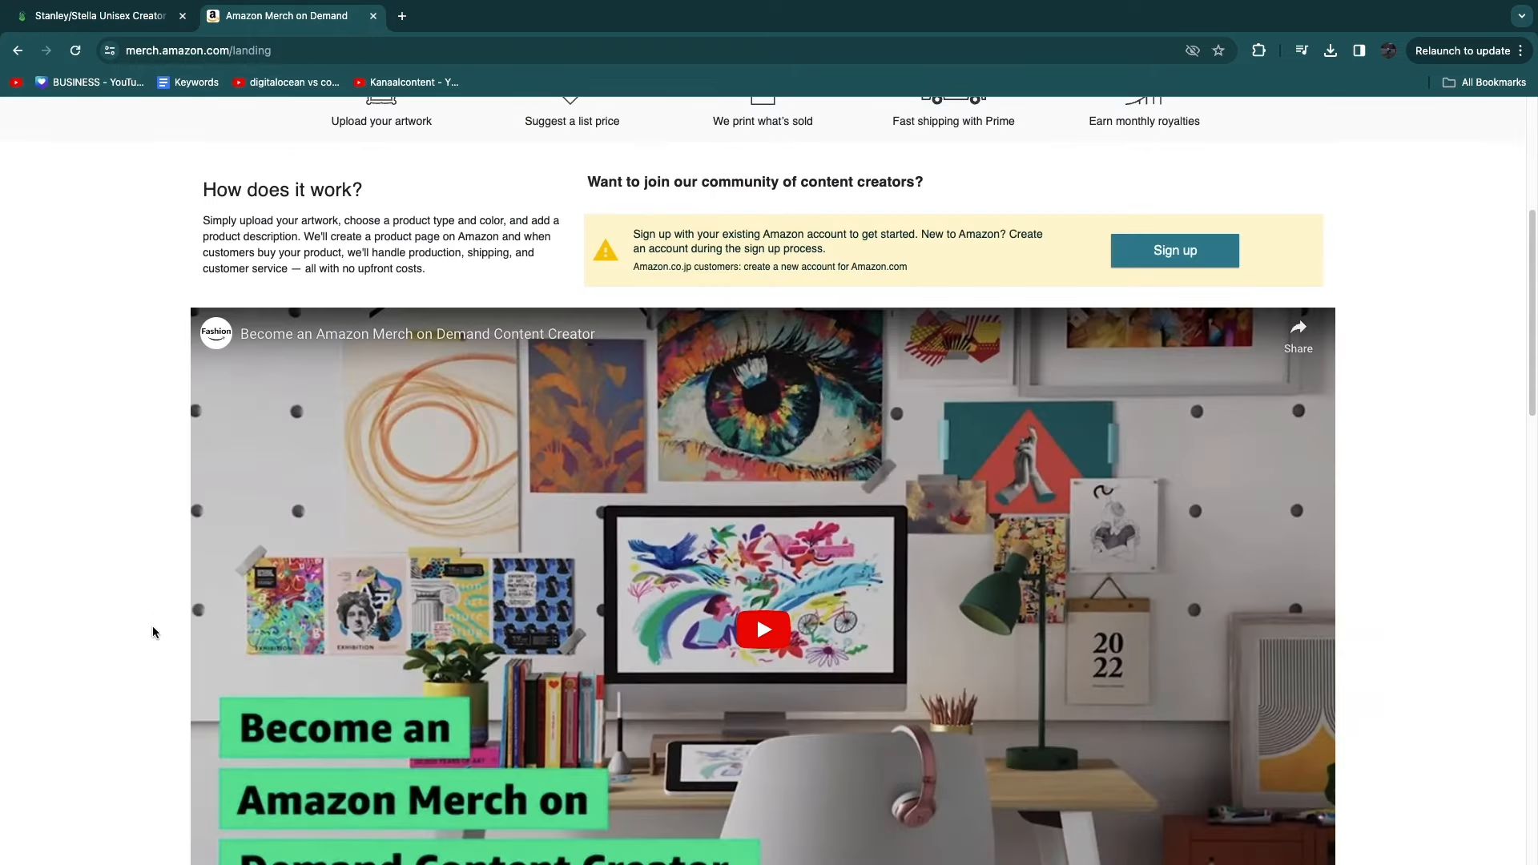
scroll("up", 3)
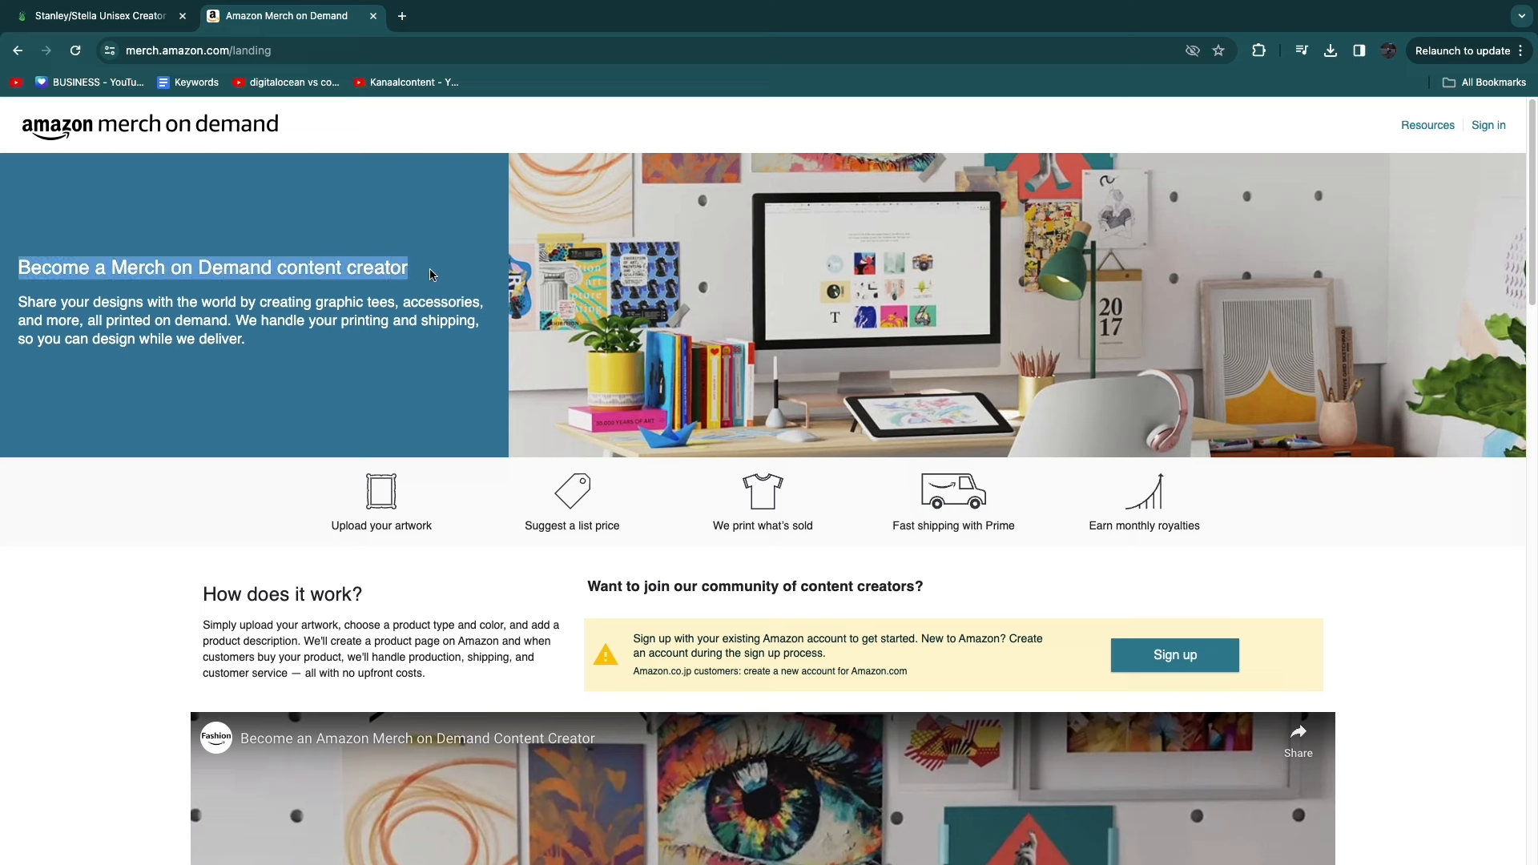
left_click(411, 393)
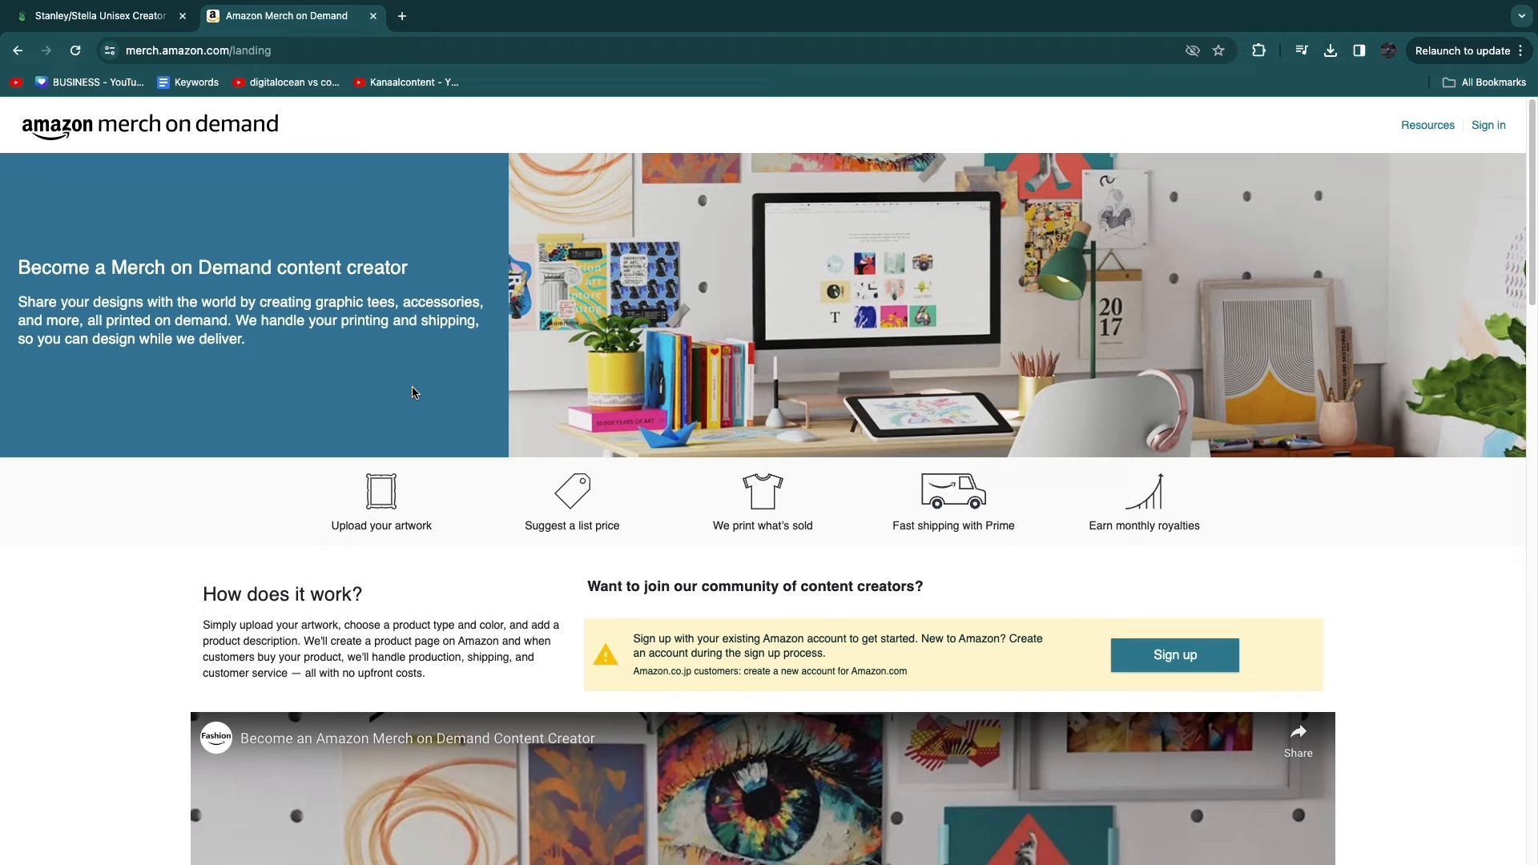
- Scroll through the Merch landing page, then return to Printify's Organic Creator T-shirt page
scroll("down", 3)
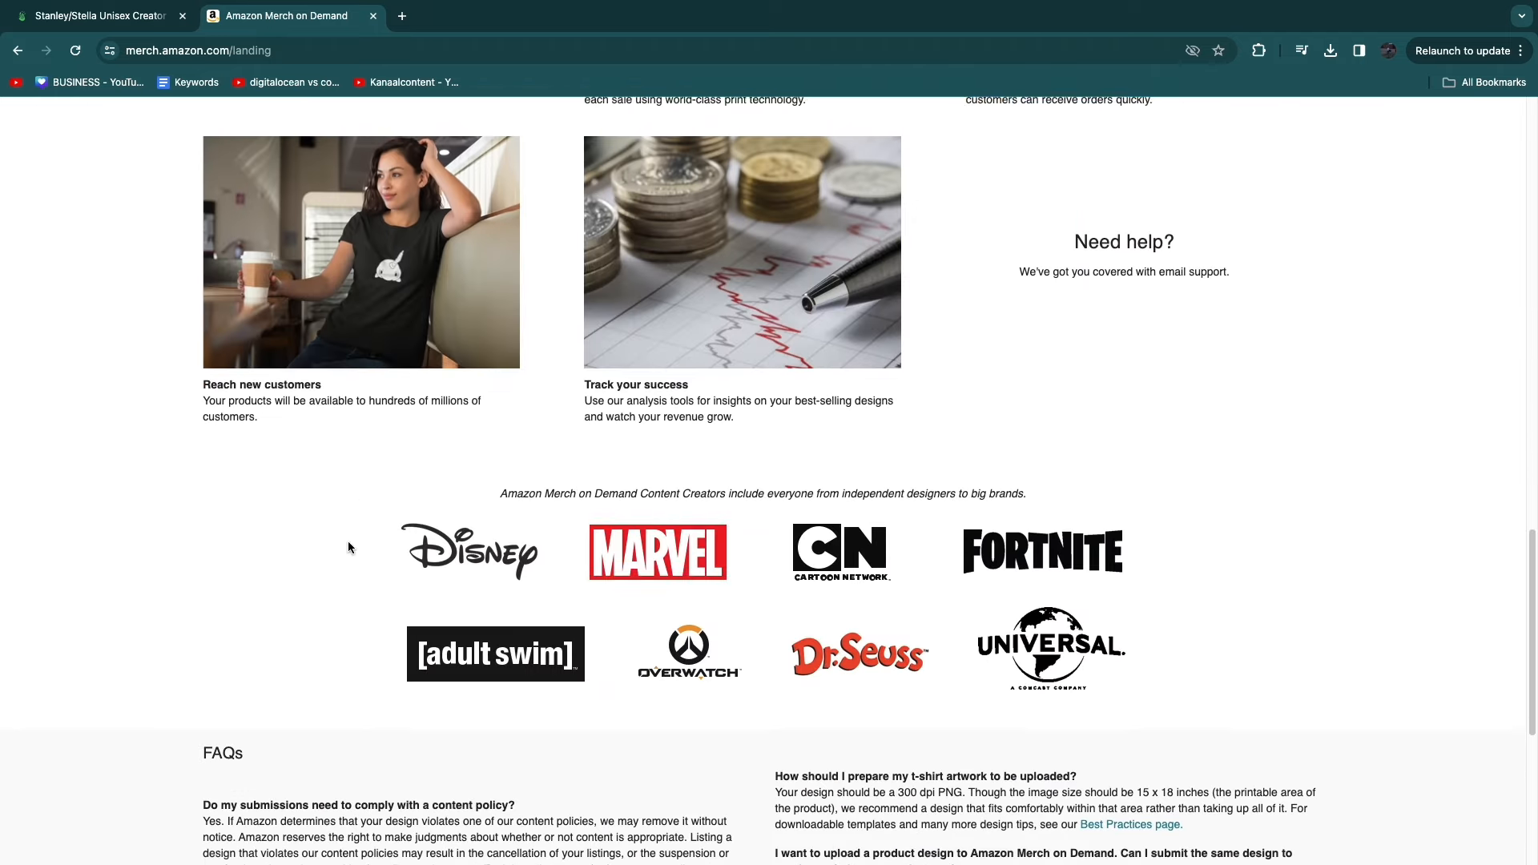
scroll("down", 3)
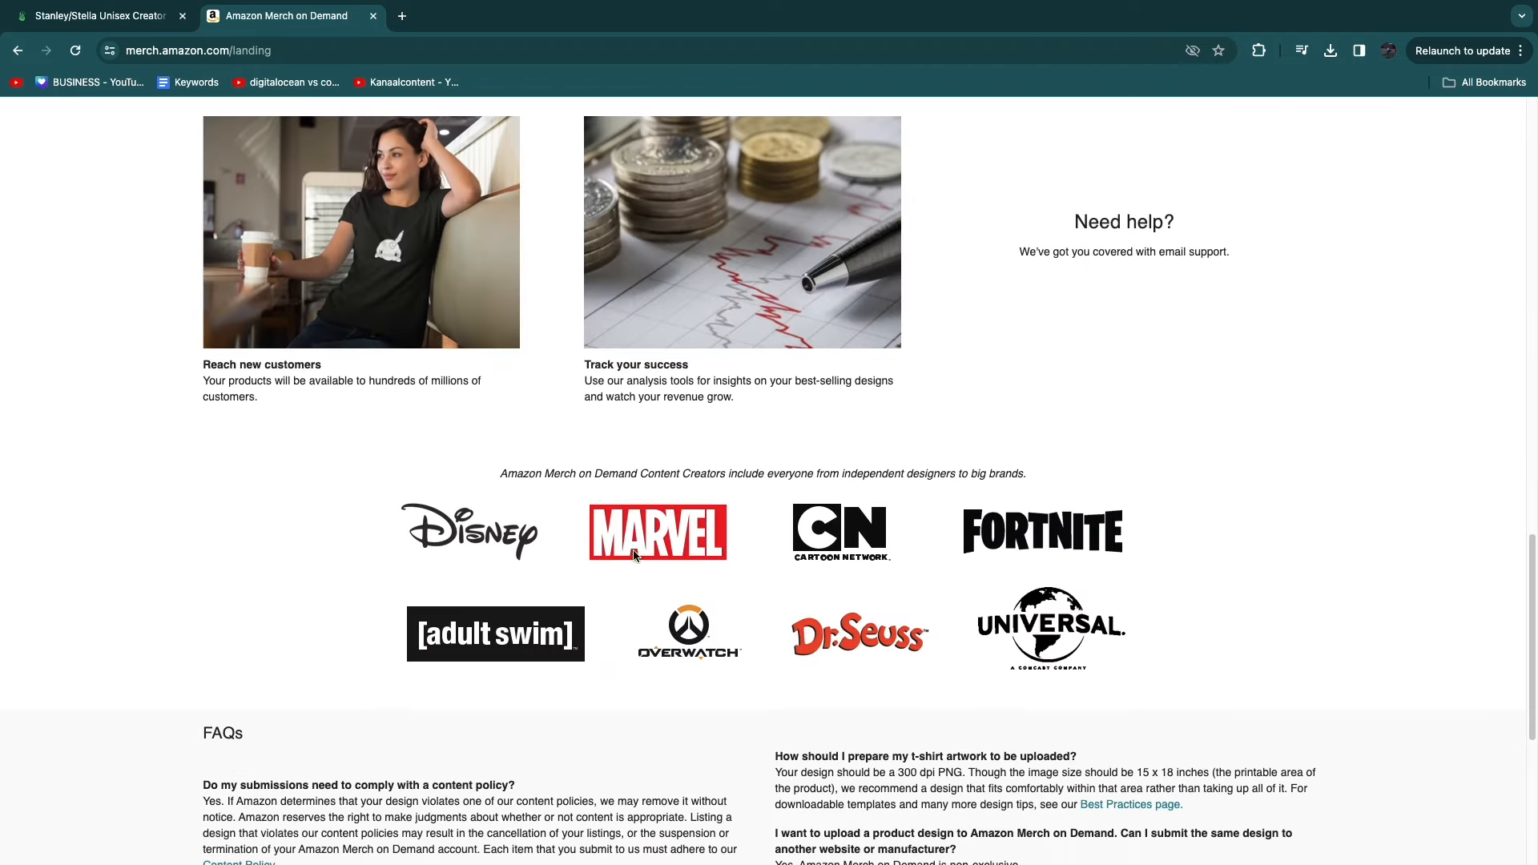
mouse_move(977, 359)
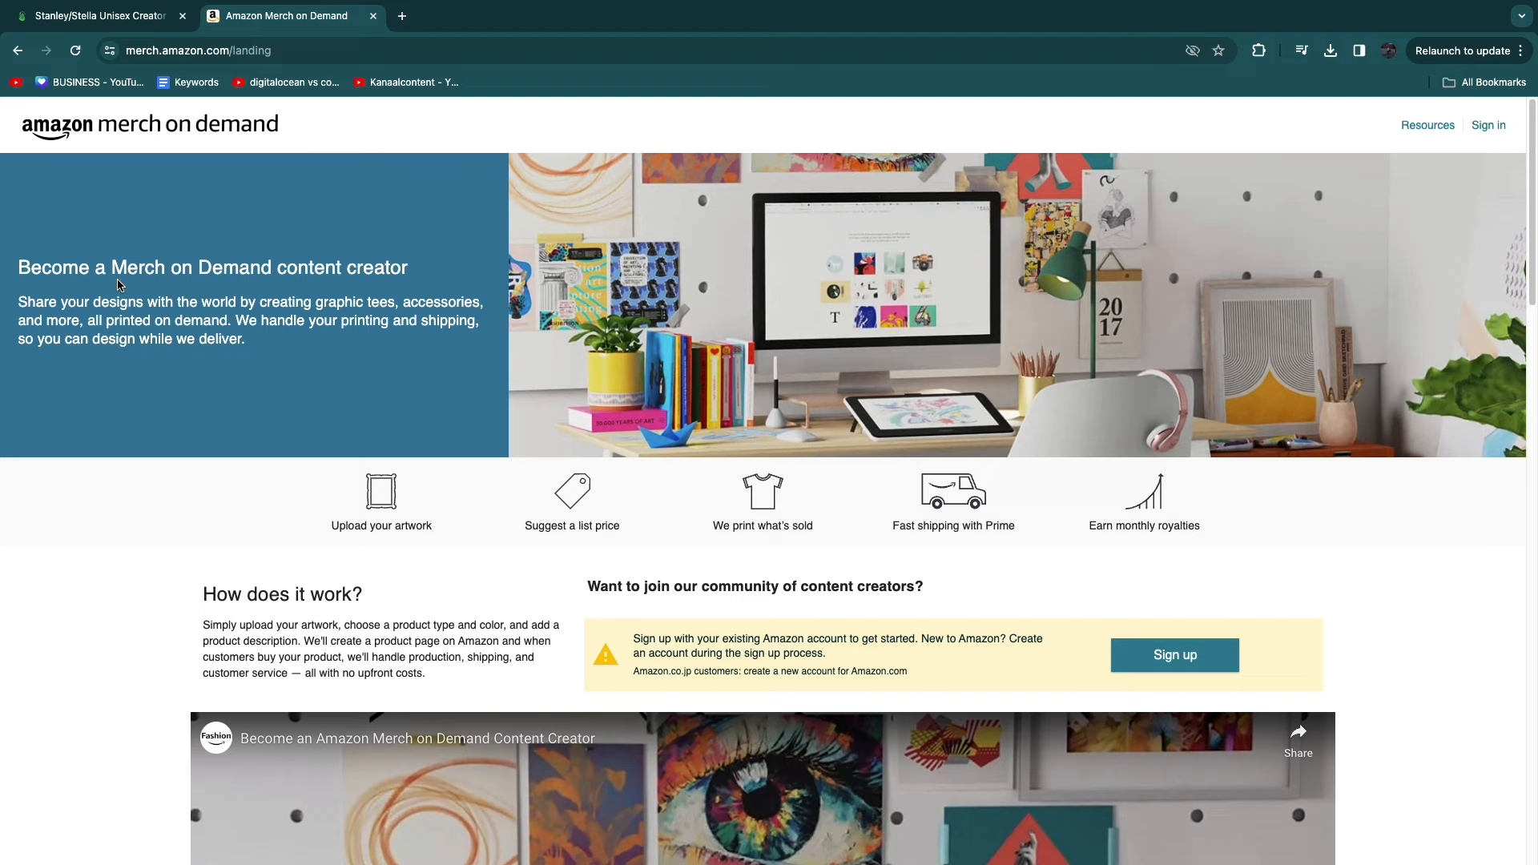
scroll("down", 3)
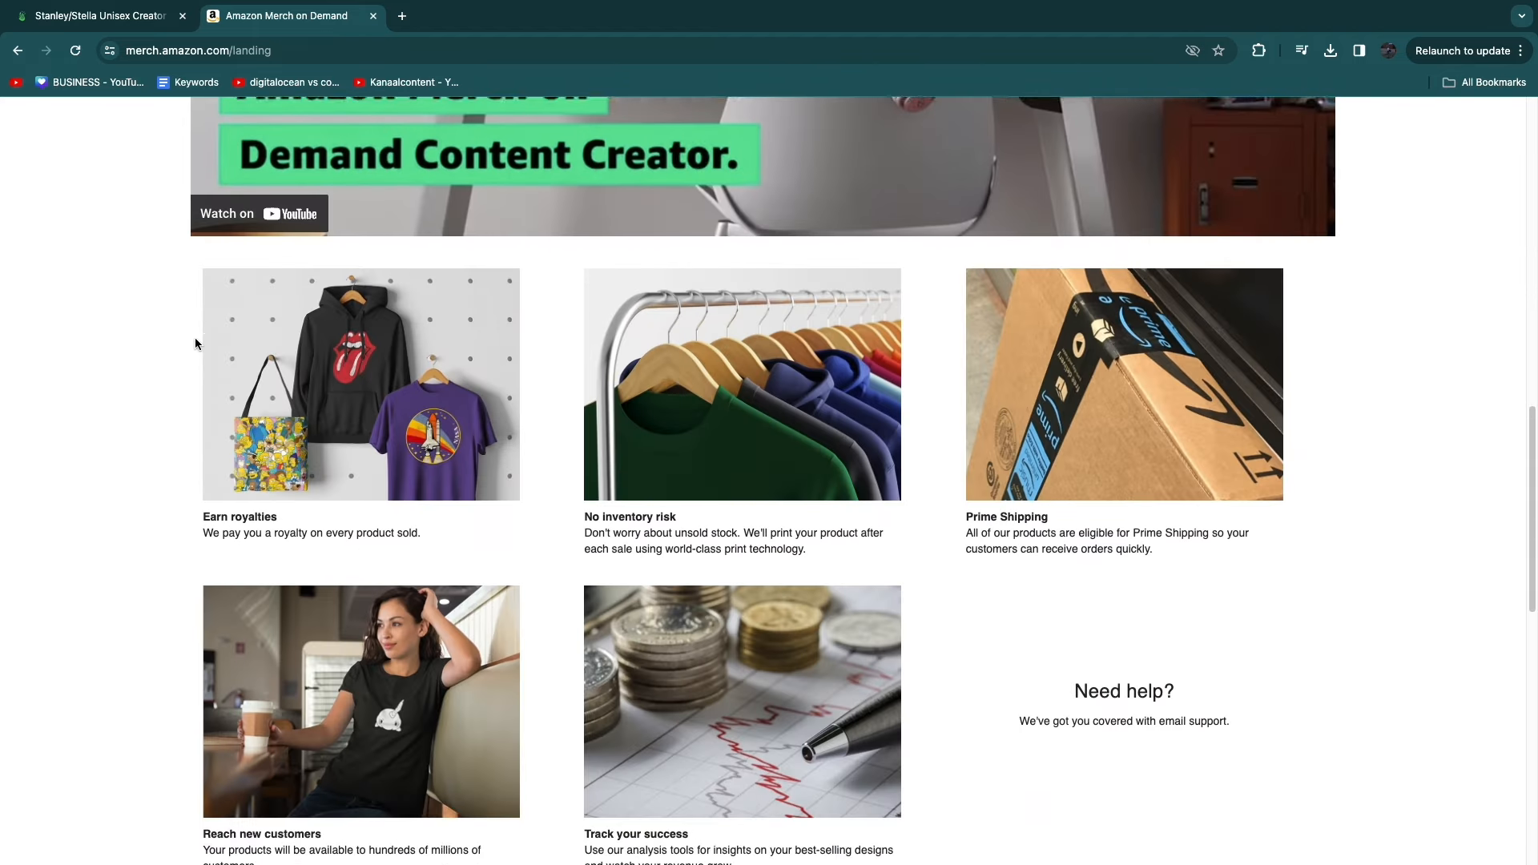
scroll("down", 3)
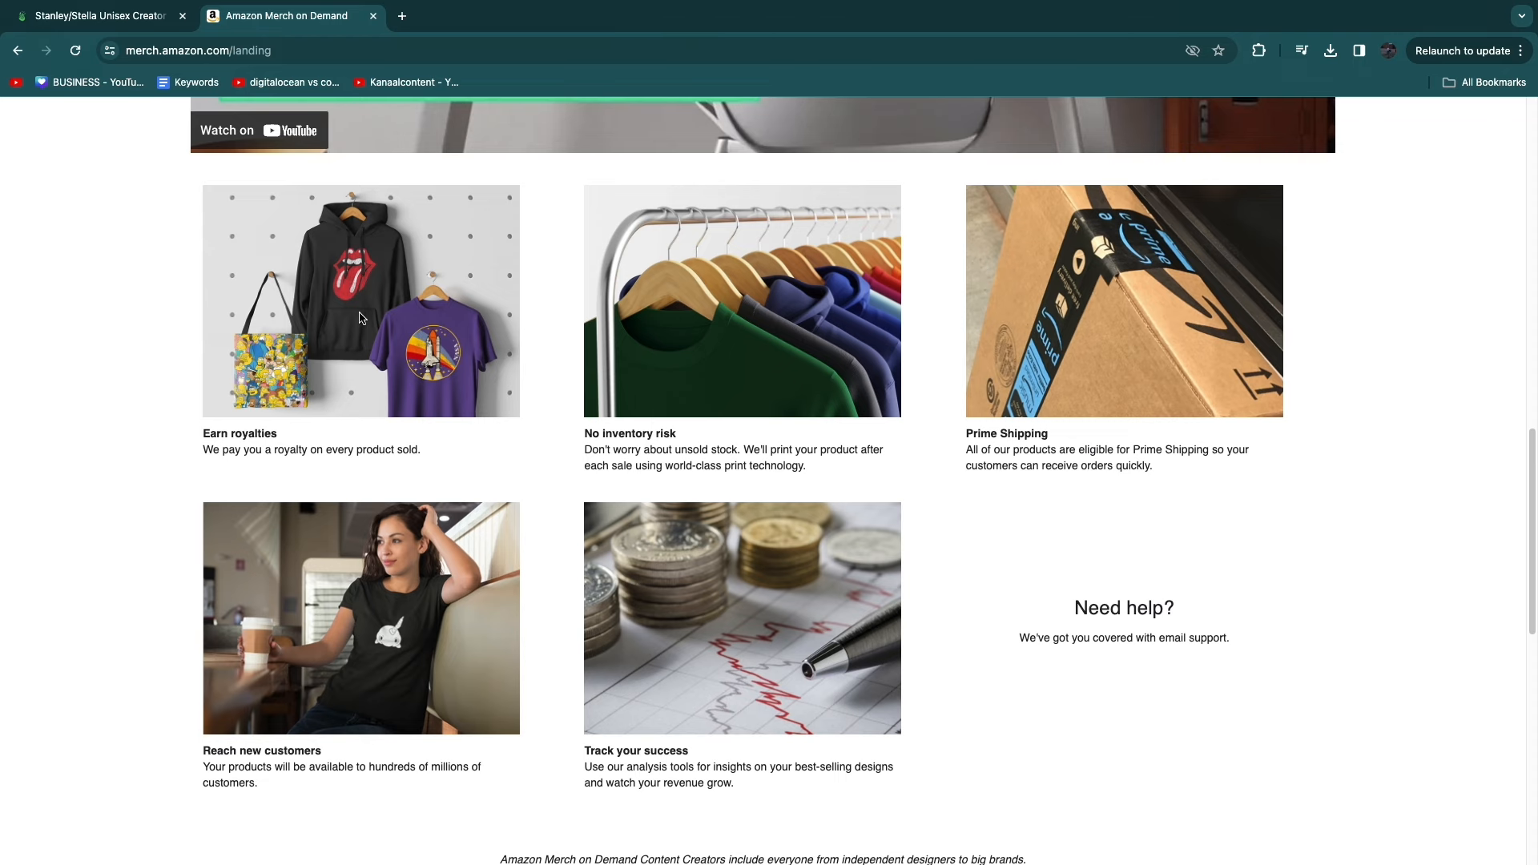
left_click(98, 16)
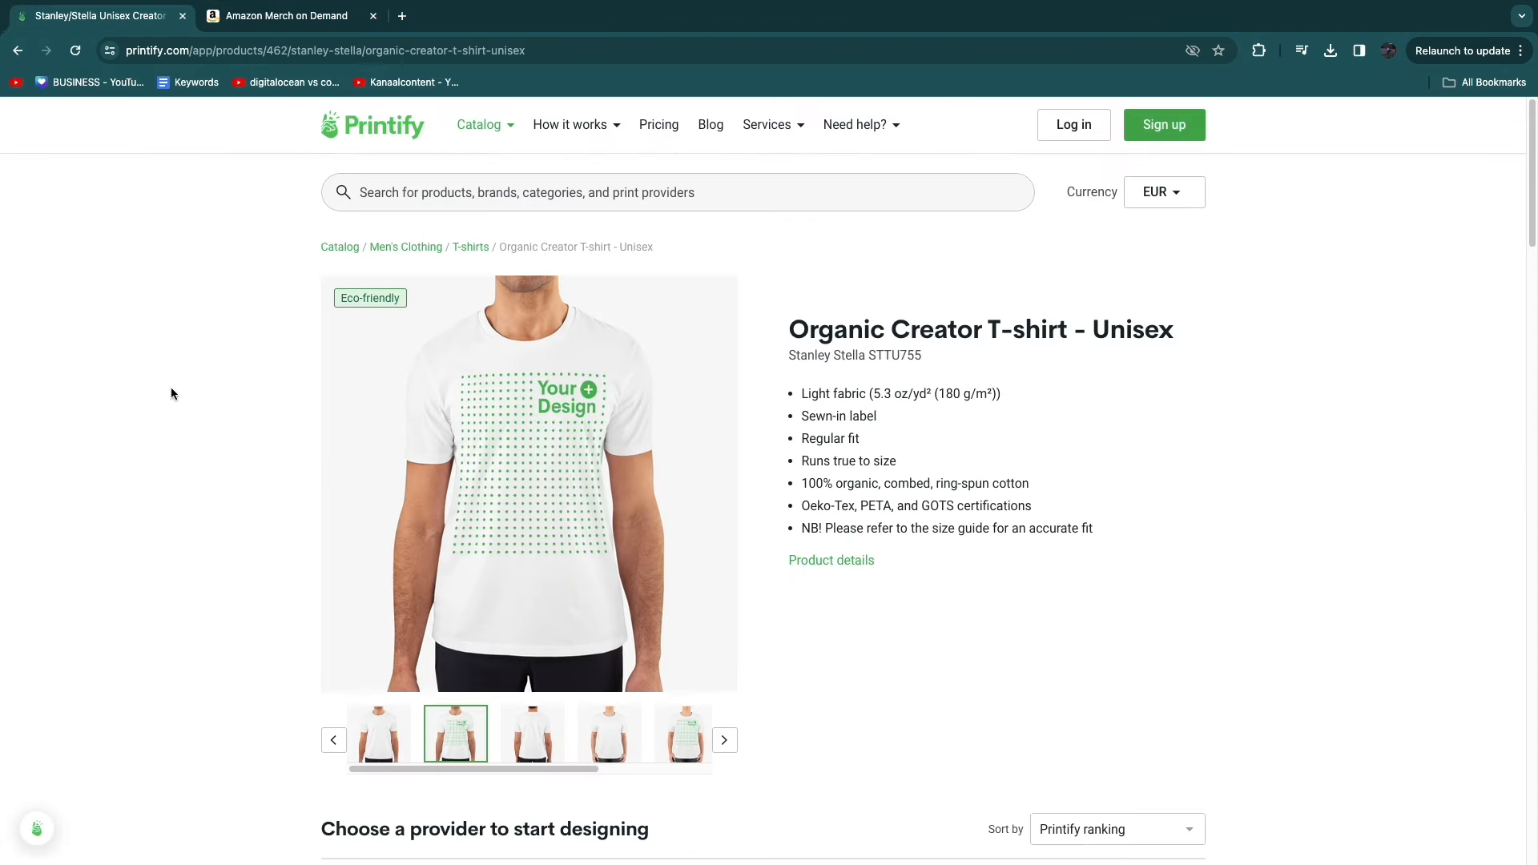
mouse_move(117, 335)
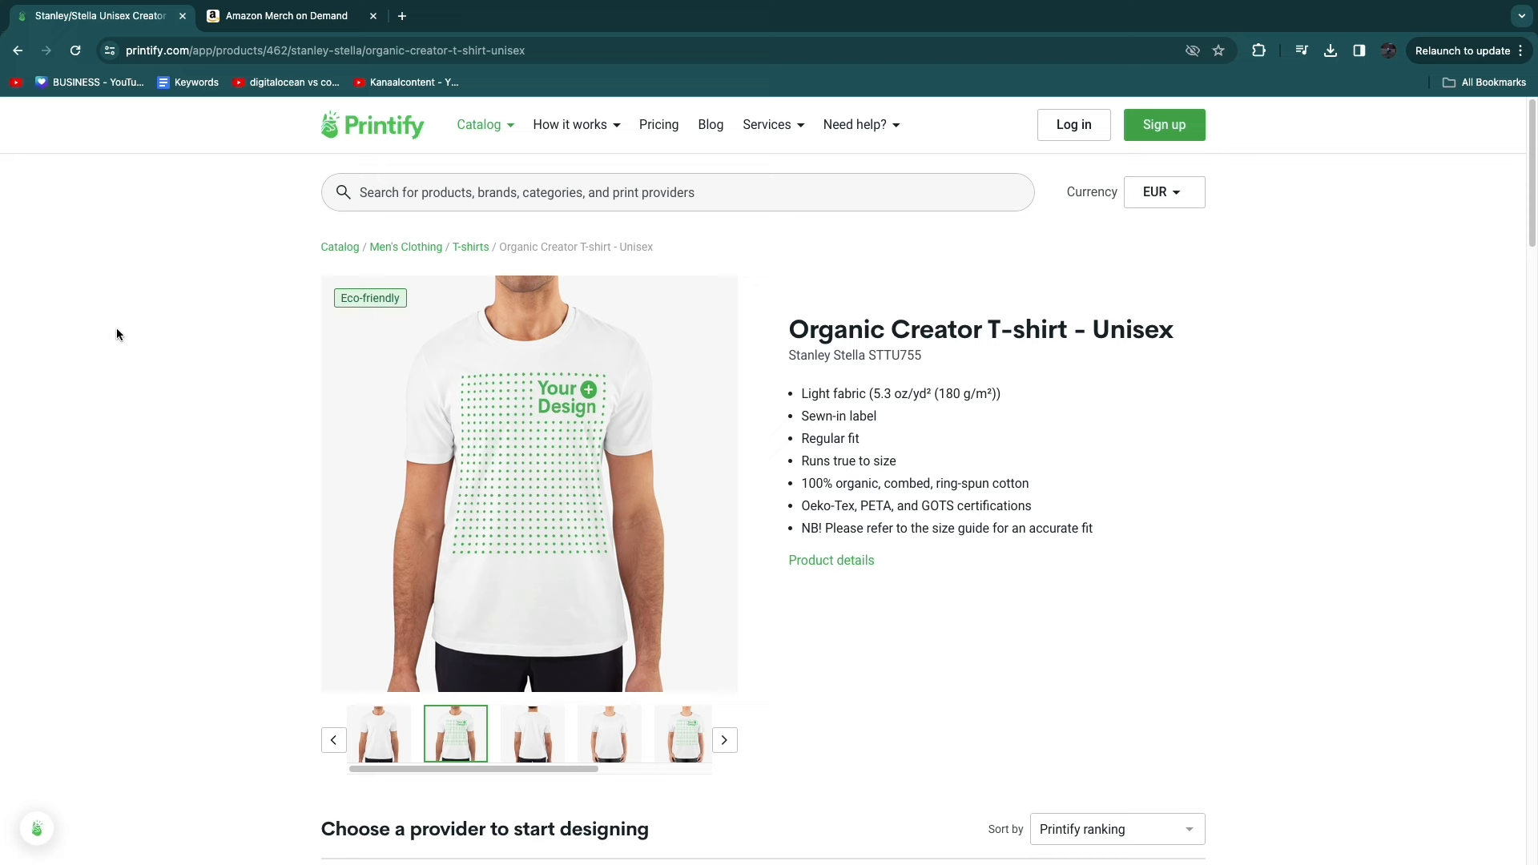
mouse_move(595, 310)
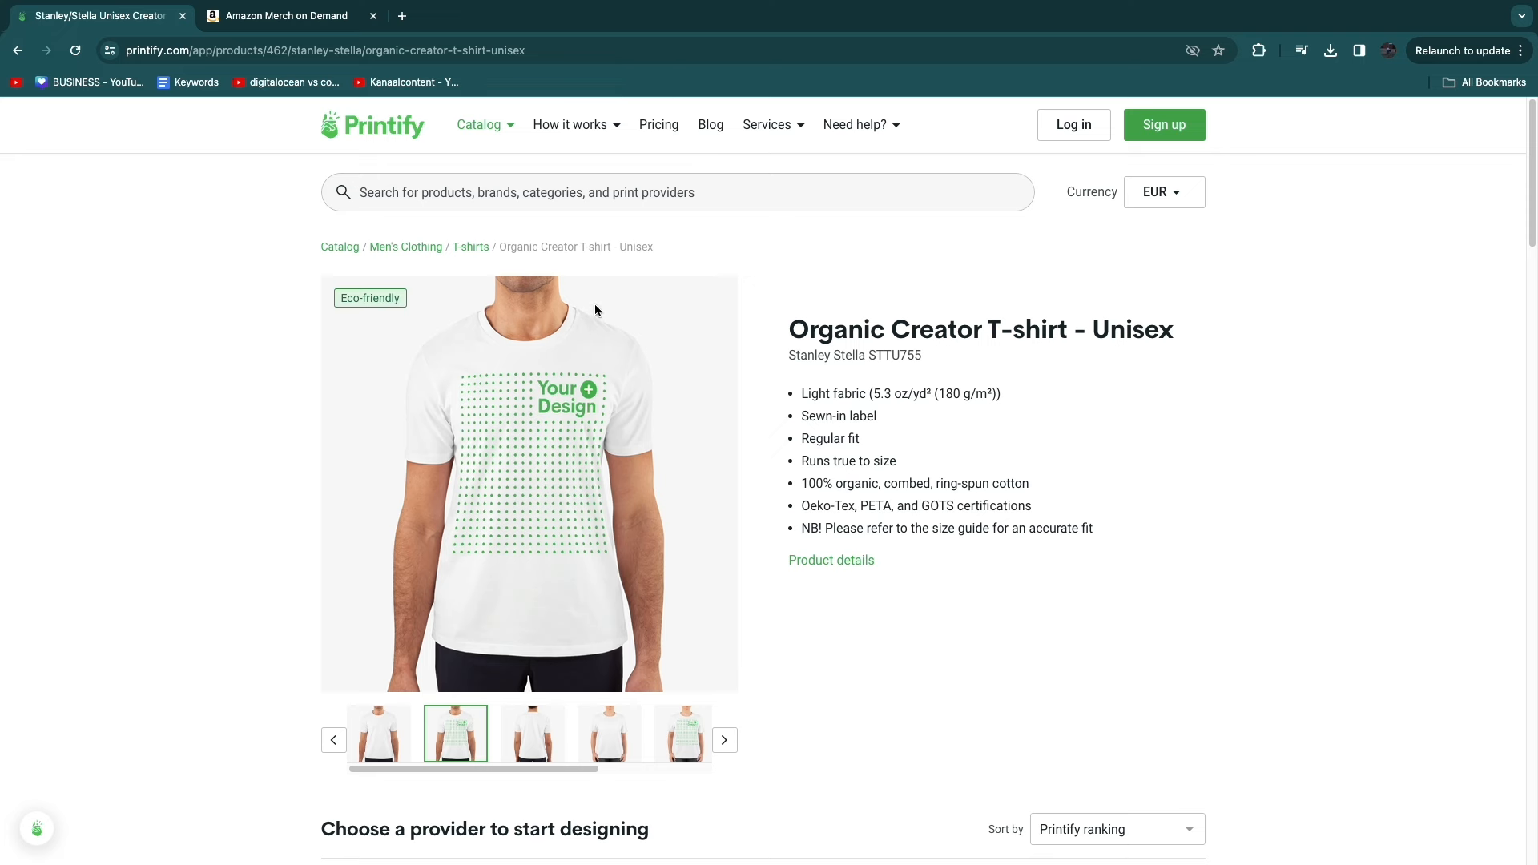
mouse_move(289, 279)
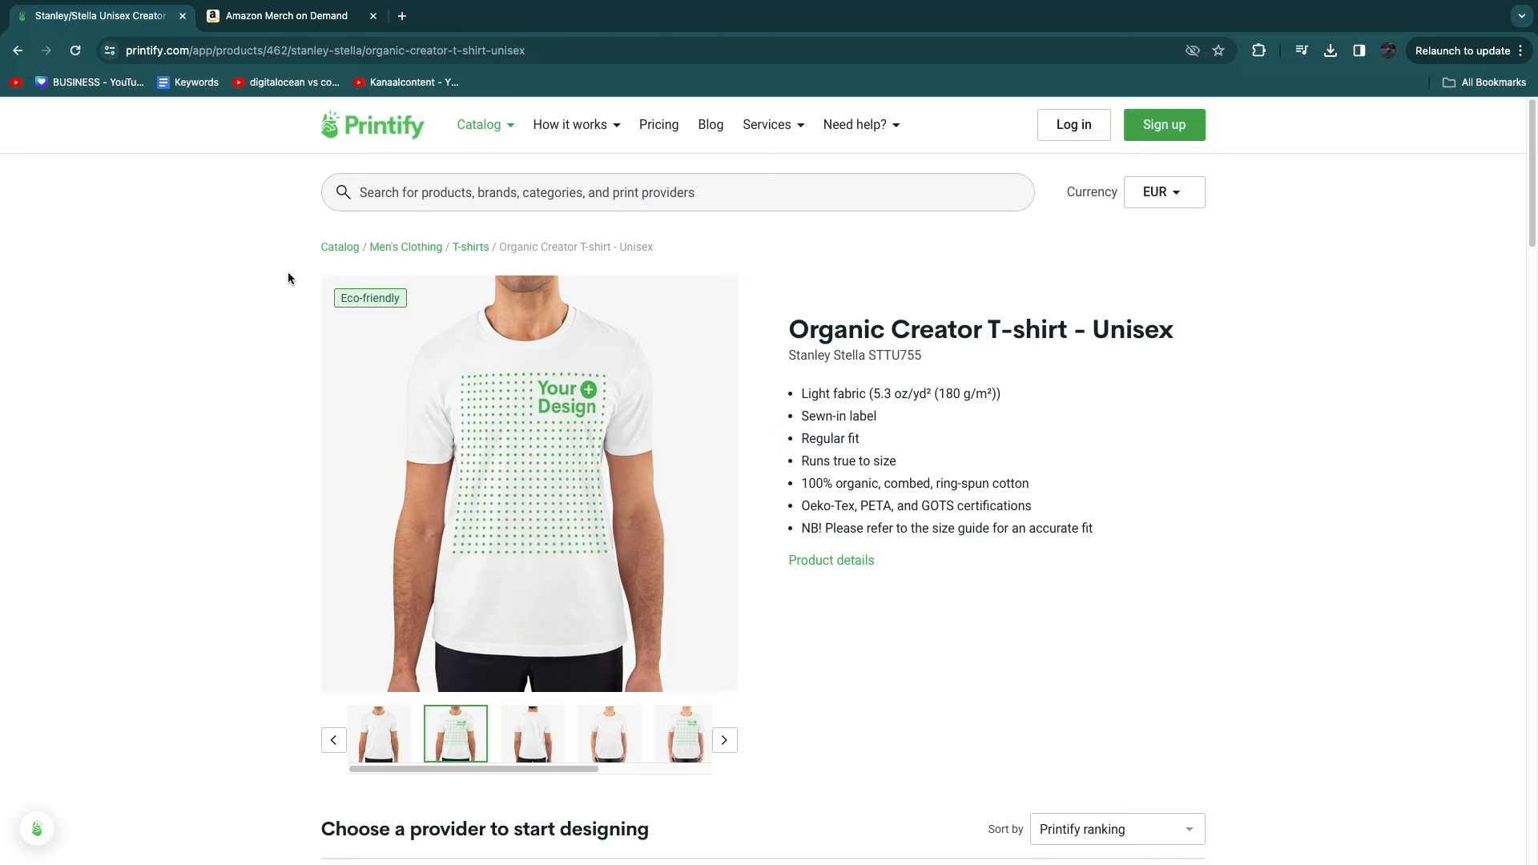
mouse_move(336, 160)
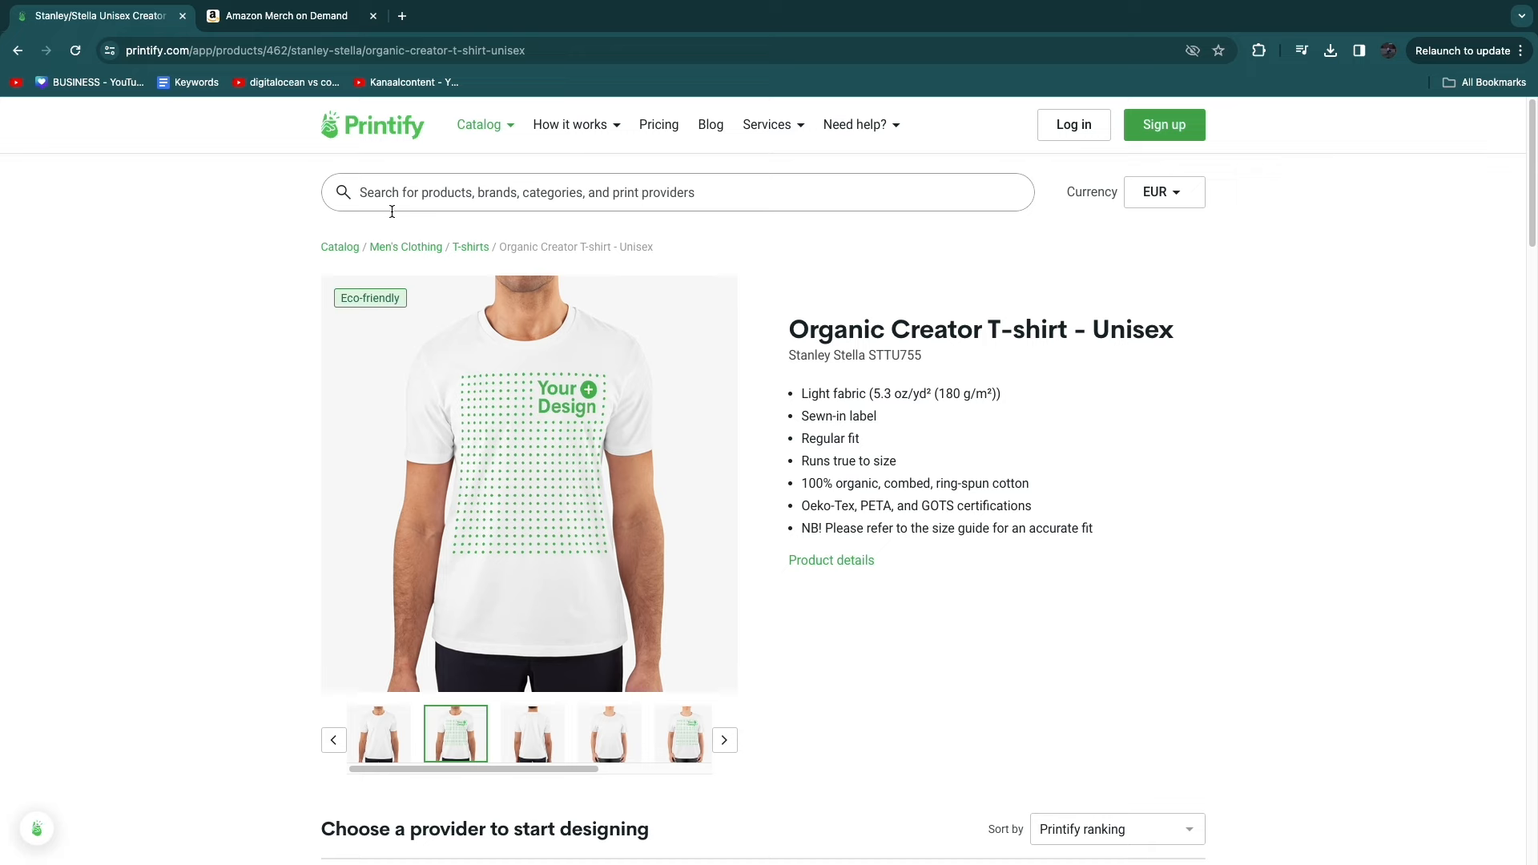
scroll("down", 3)
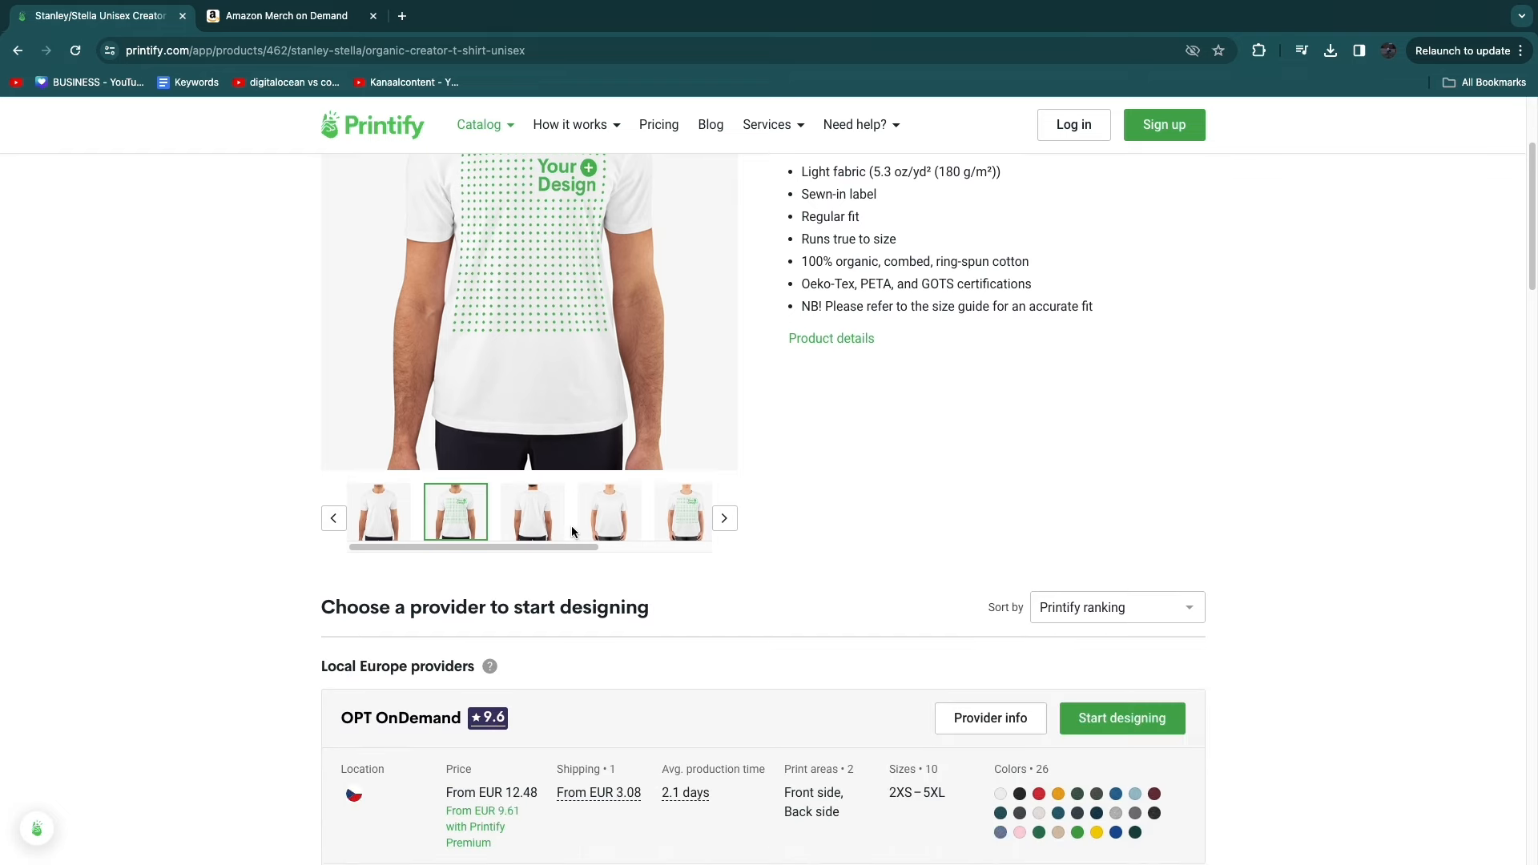
scroll("down", 3)
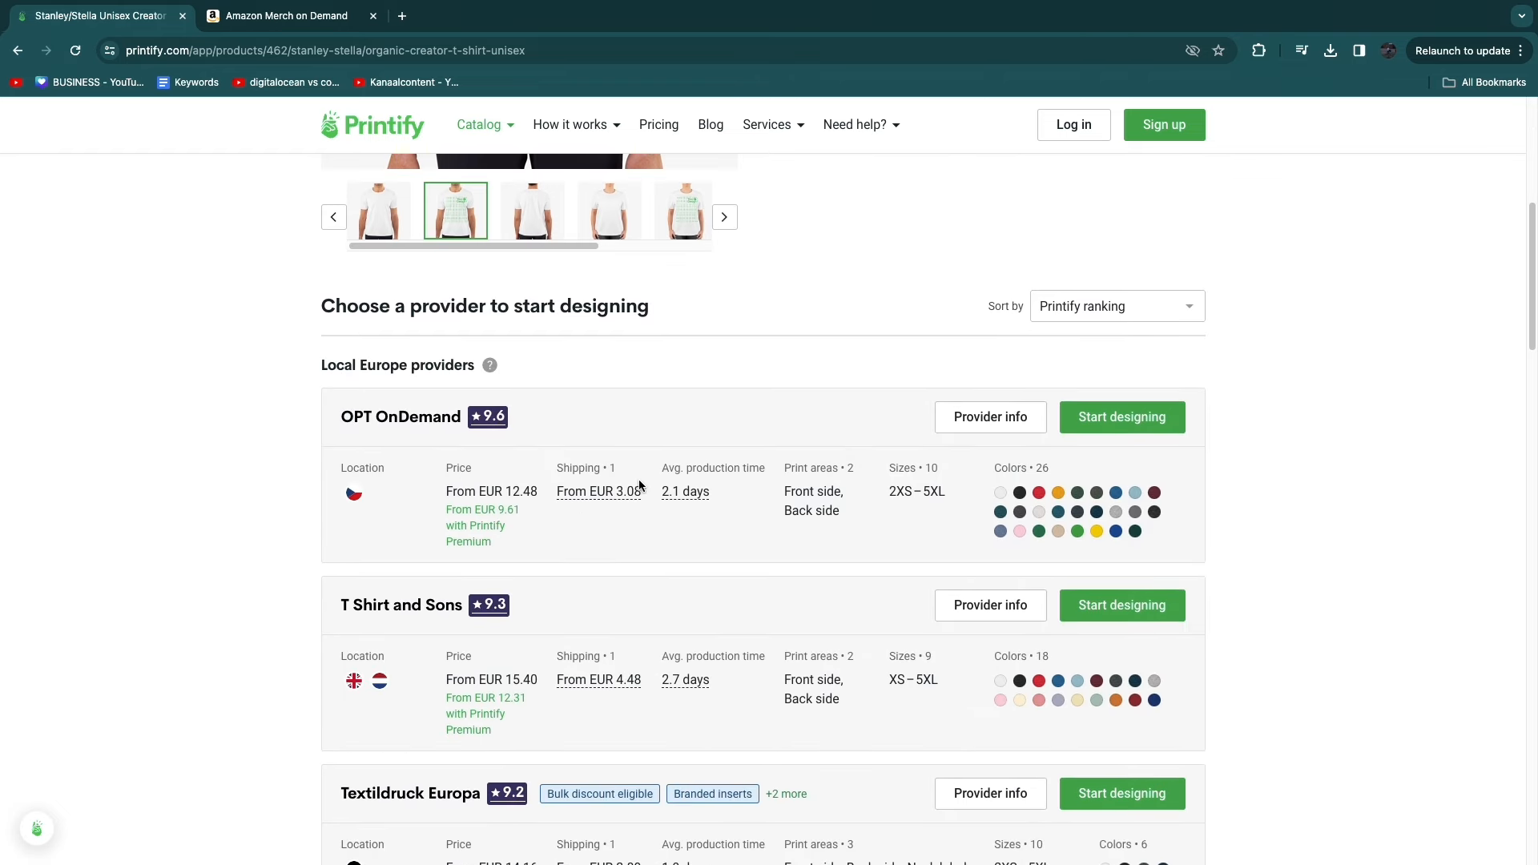
scroll("down", 3)
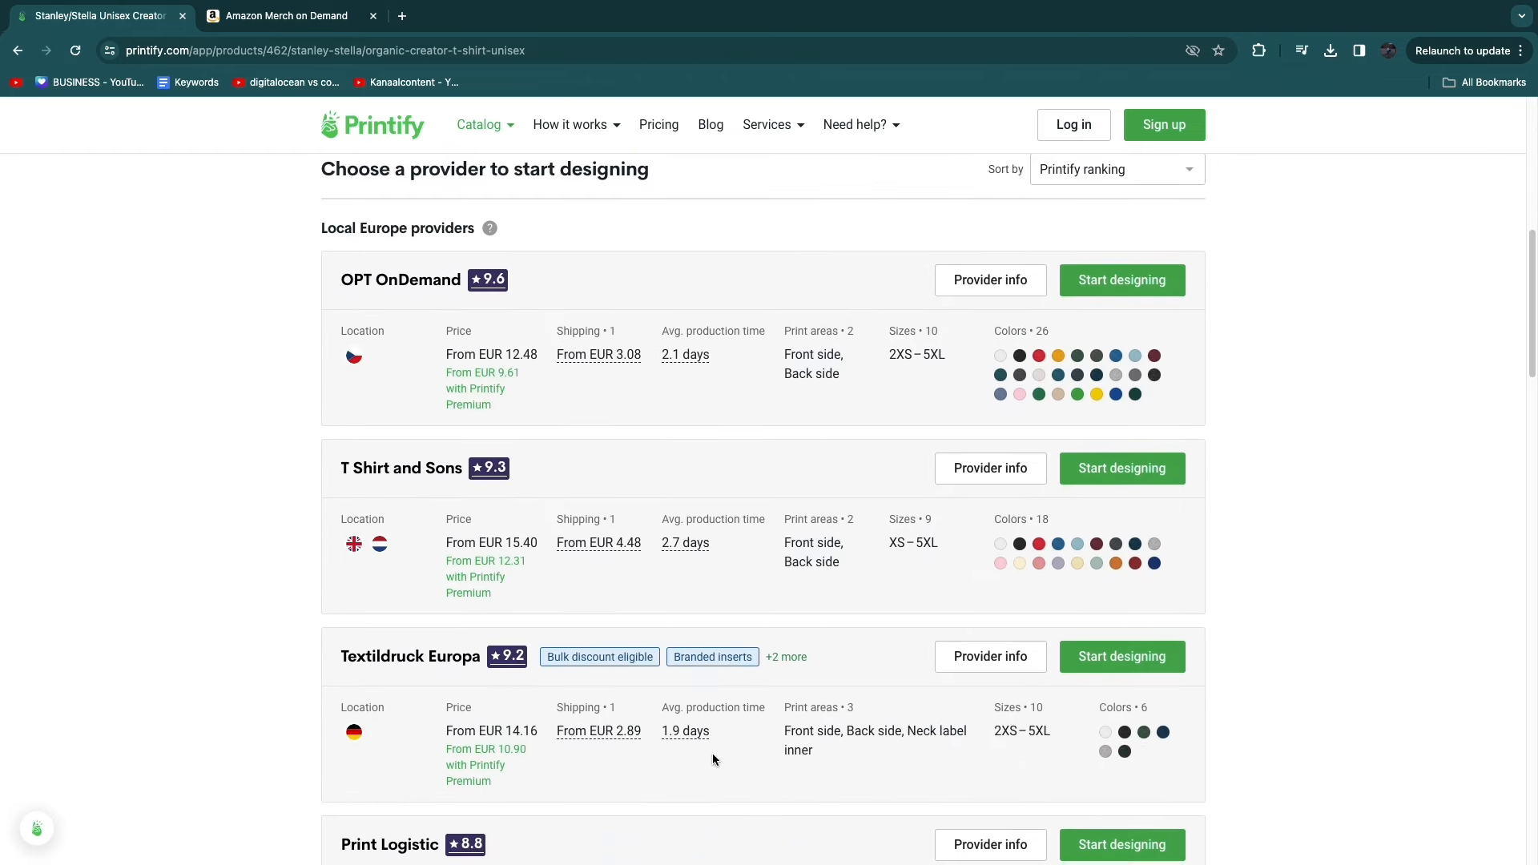
mouse_move(683, 747)
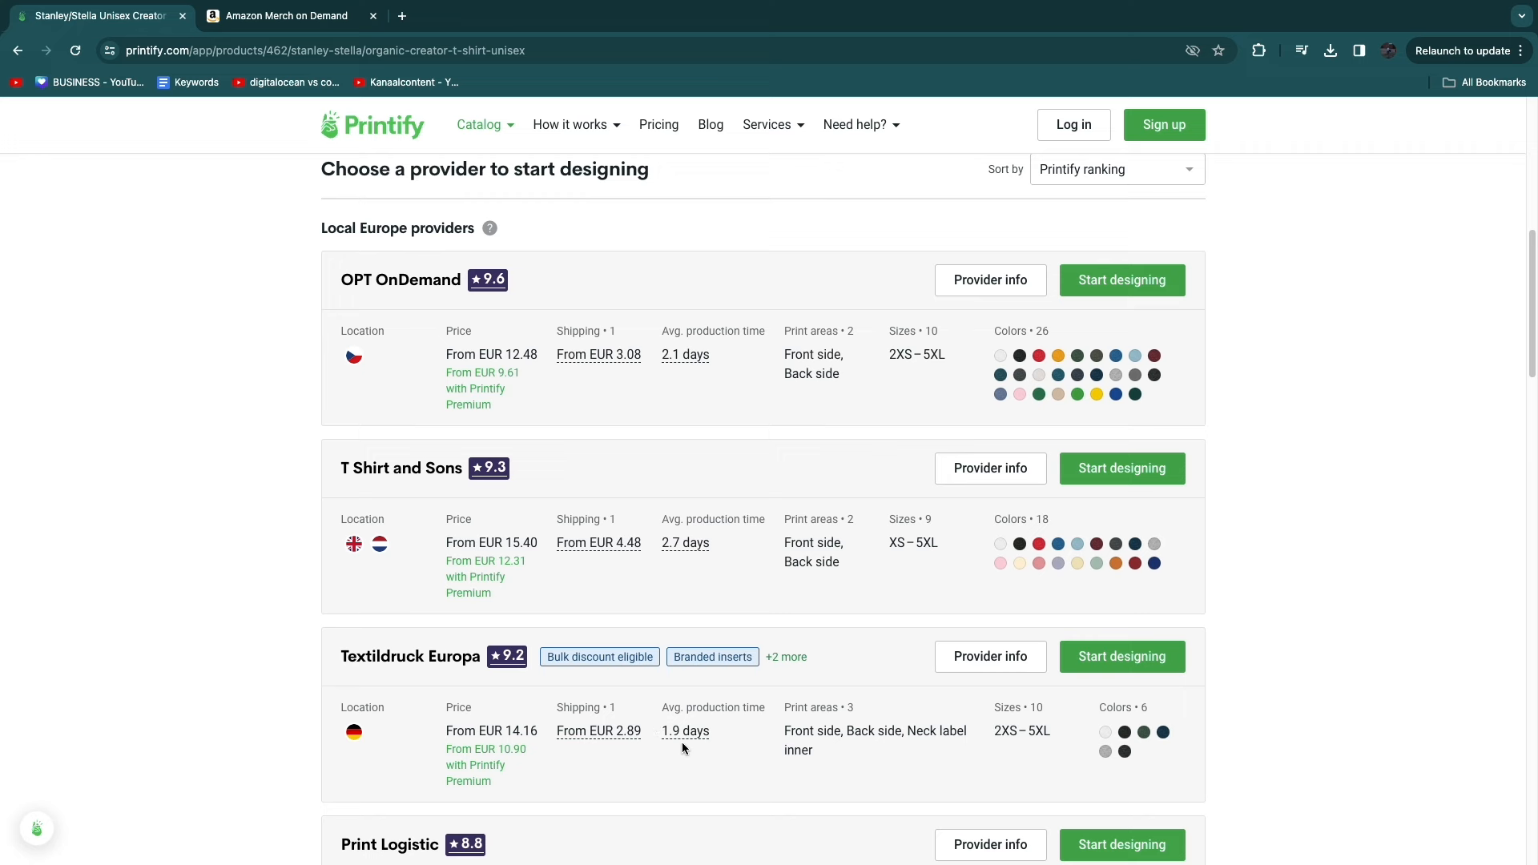
mouse_move(379, 545)
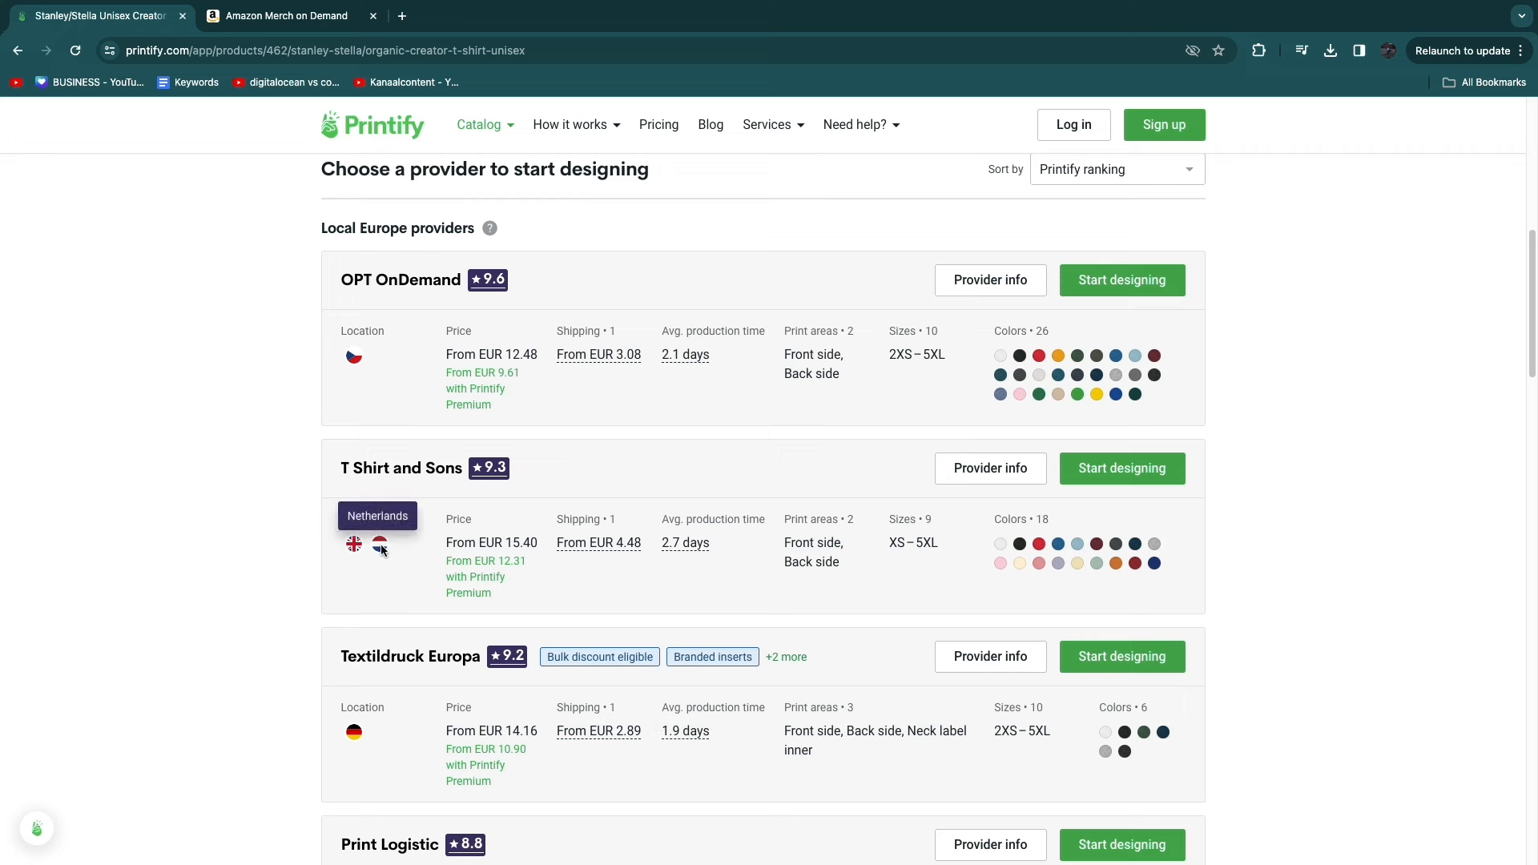
mouse_move(377, 550)
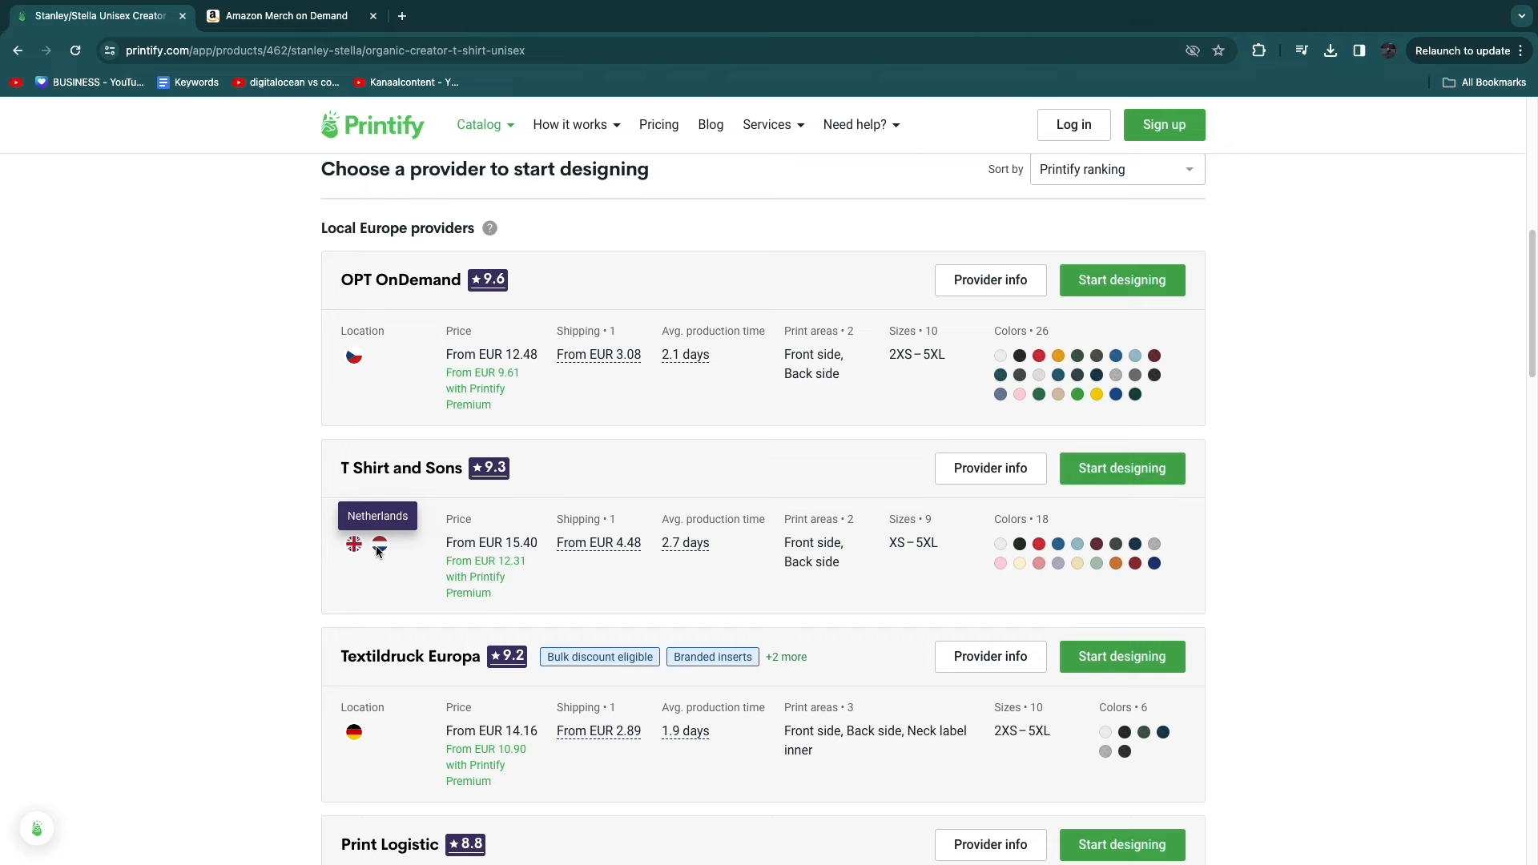
mouse_move(1036, 564)
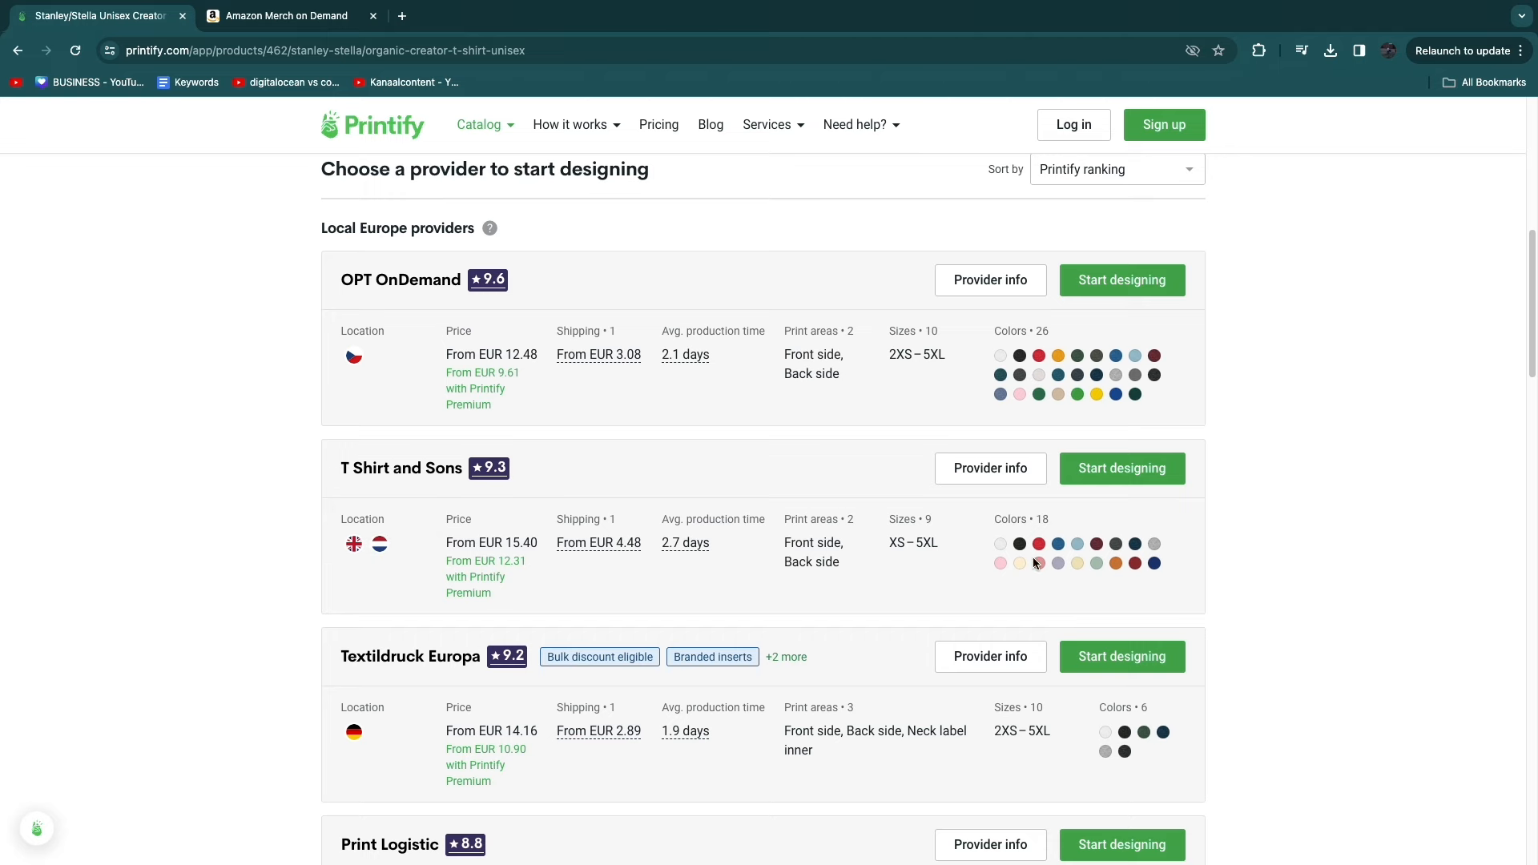
scroll("up", 3)
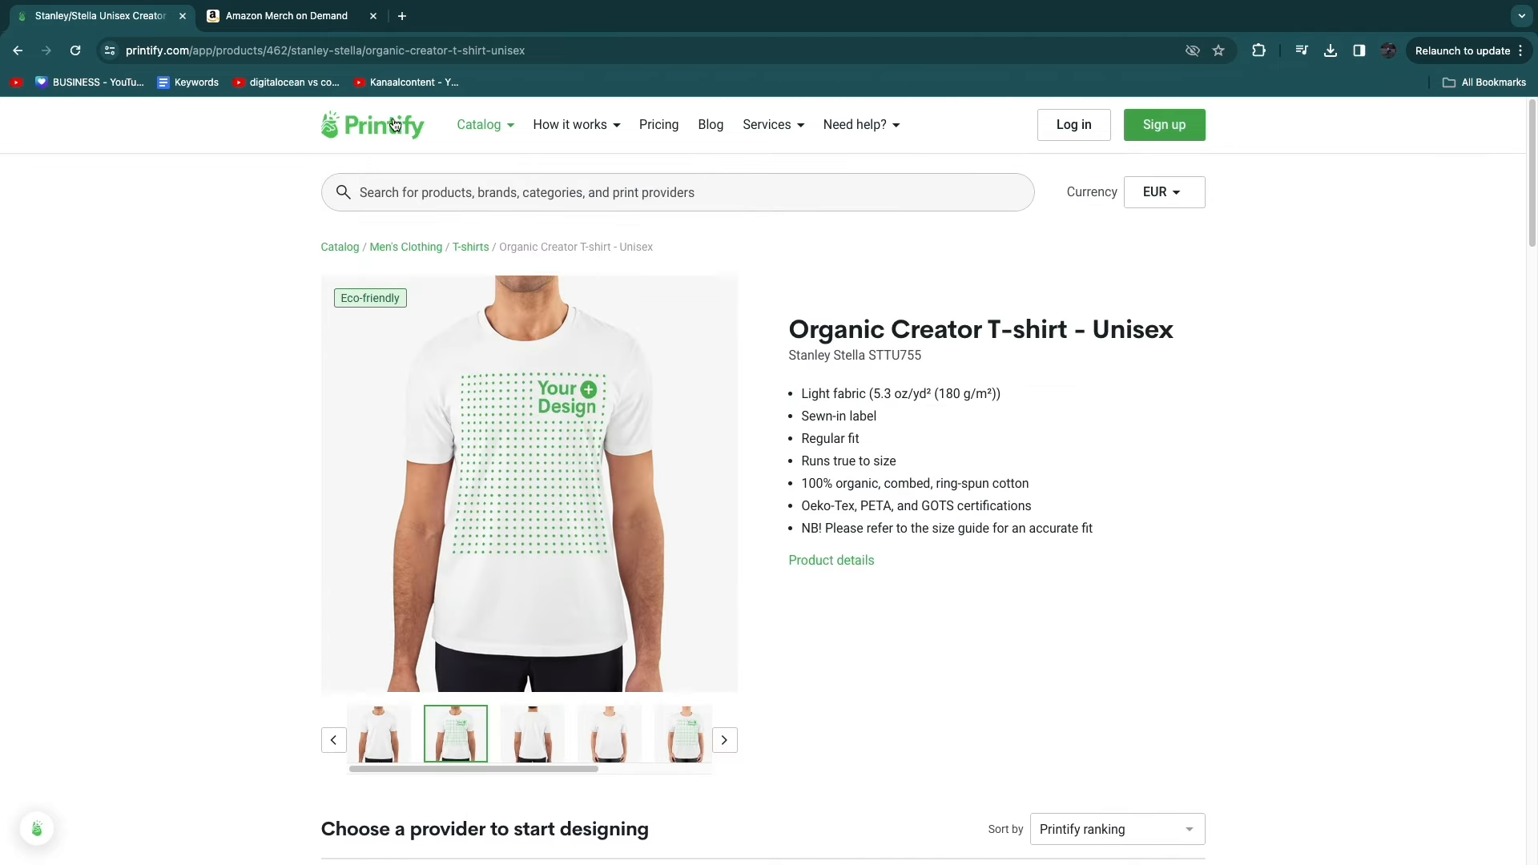
mouse_move(231, 311)
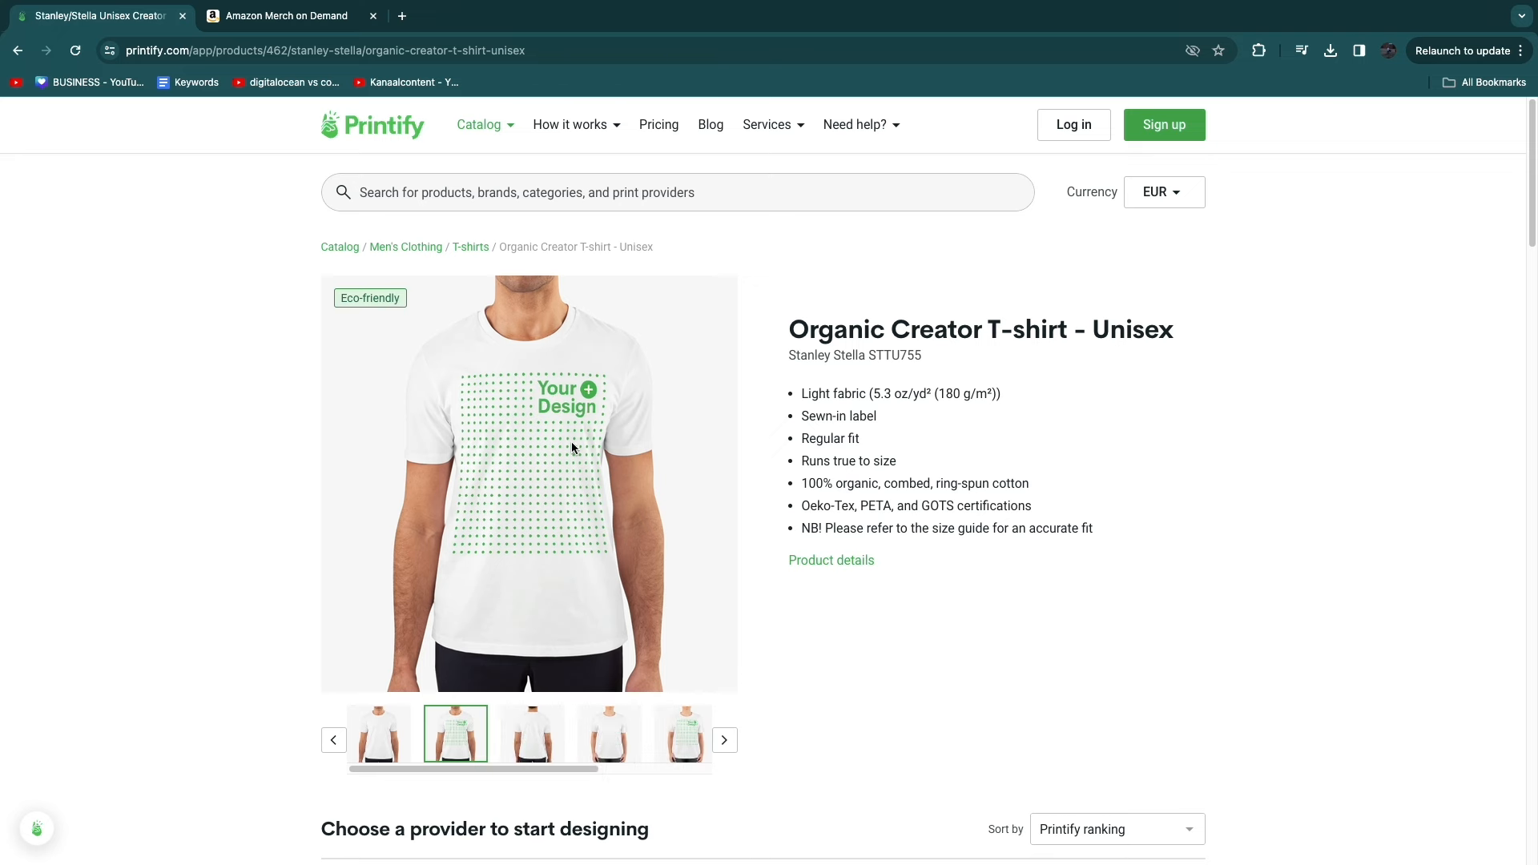
scroll("down", 3)
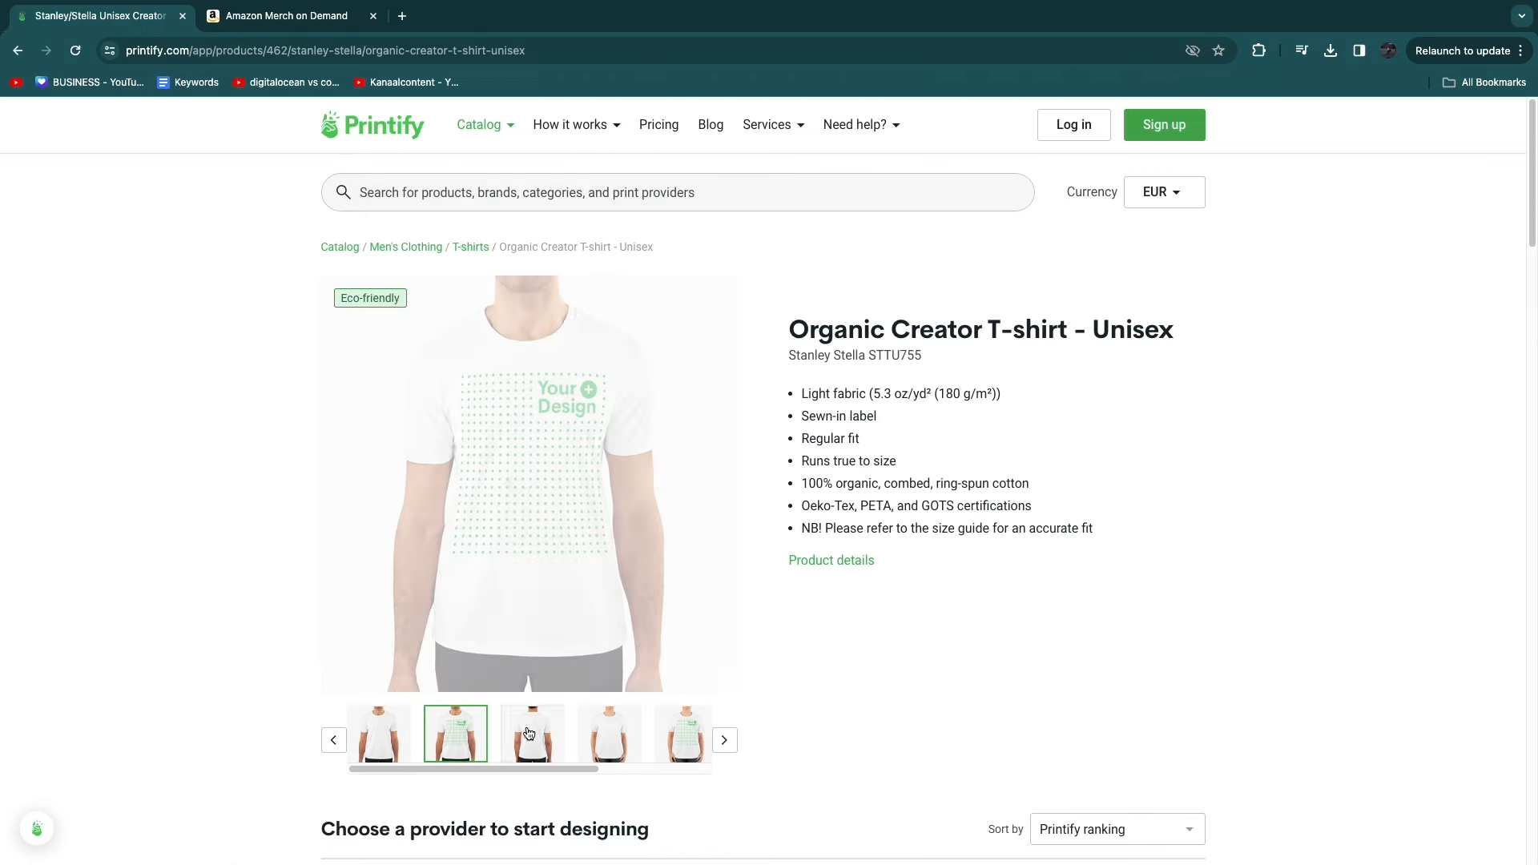
- Cycle the T-shirt gallery from back view to plain front, then bring up Amazon Merch
left_click(532, 733)
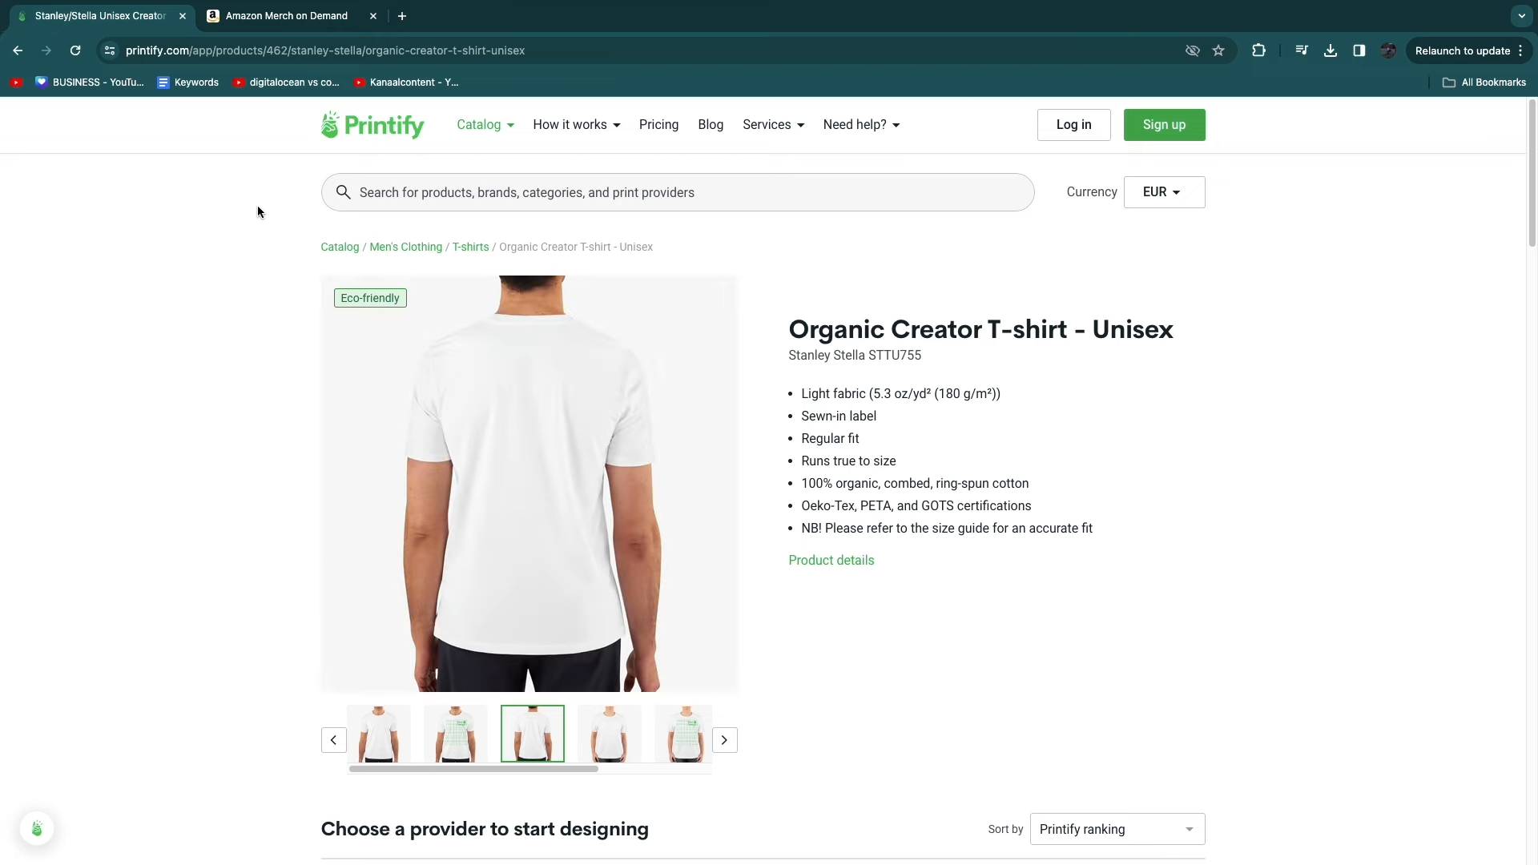
mouse_move(409, 523)
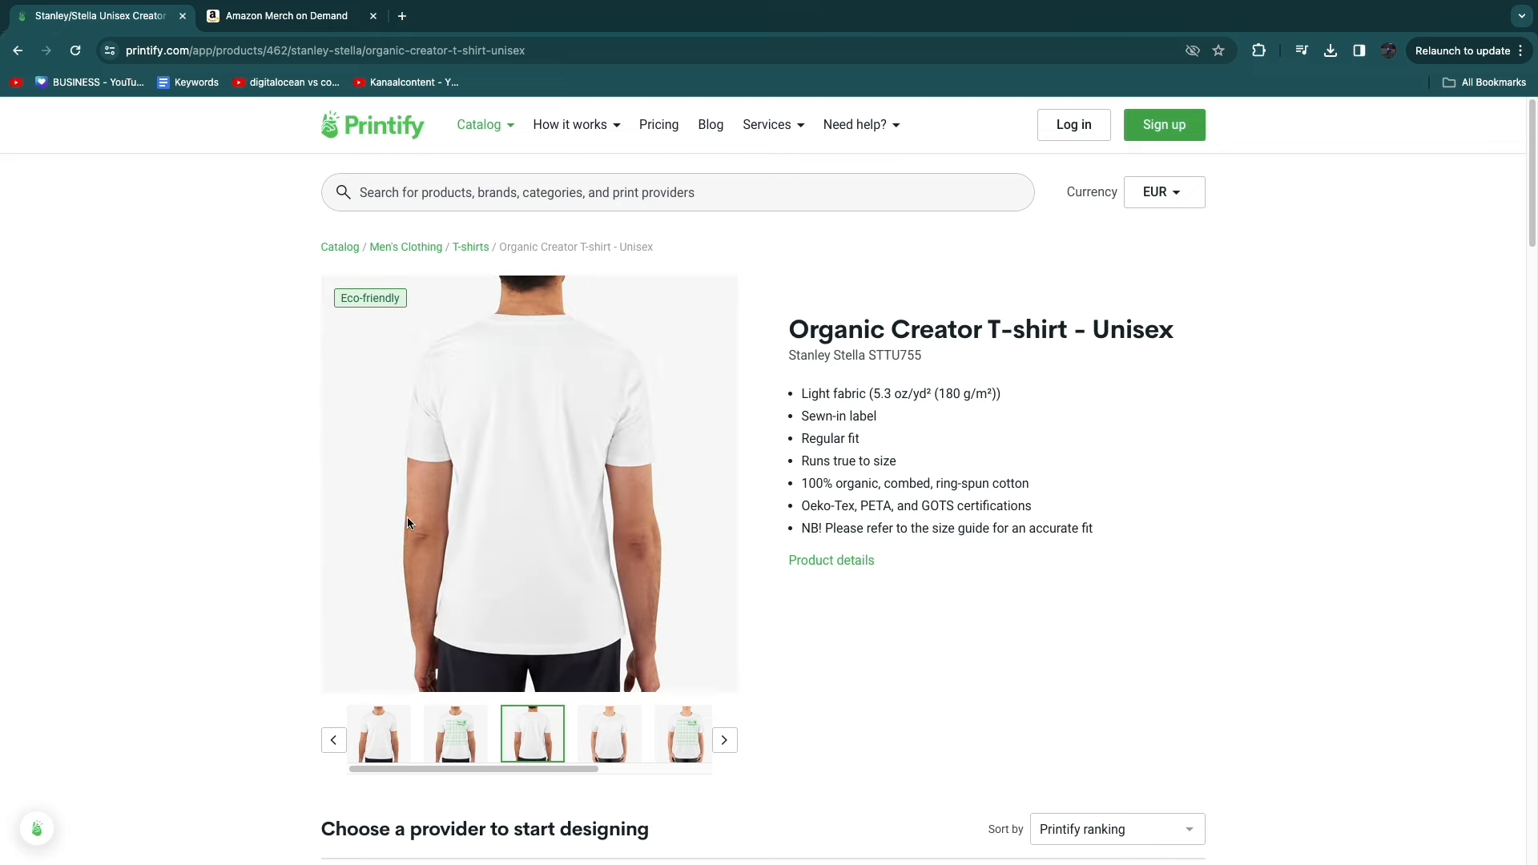
left_click(379, 733)
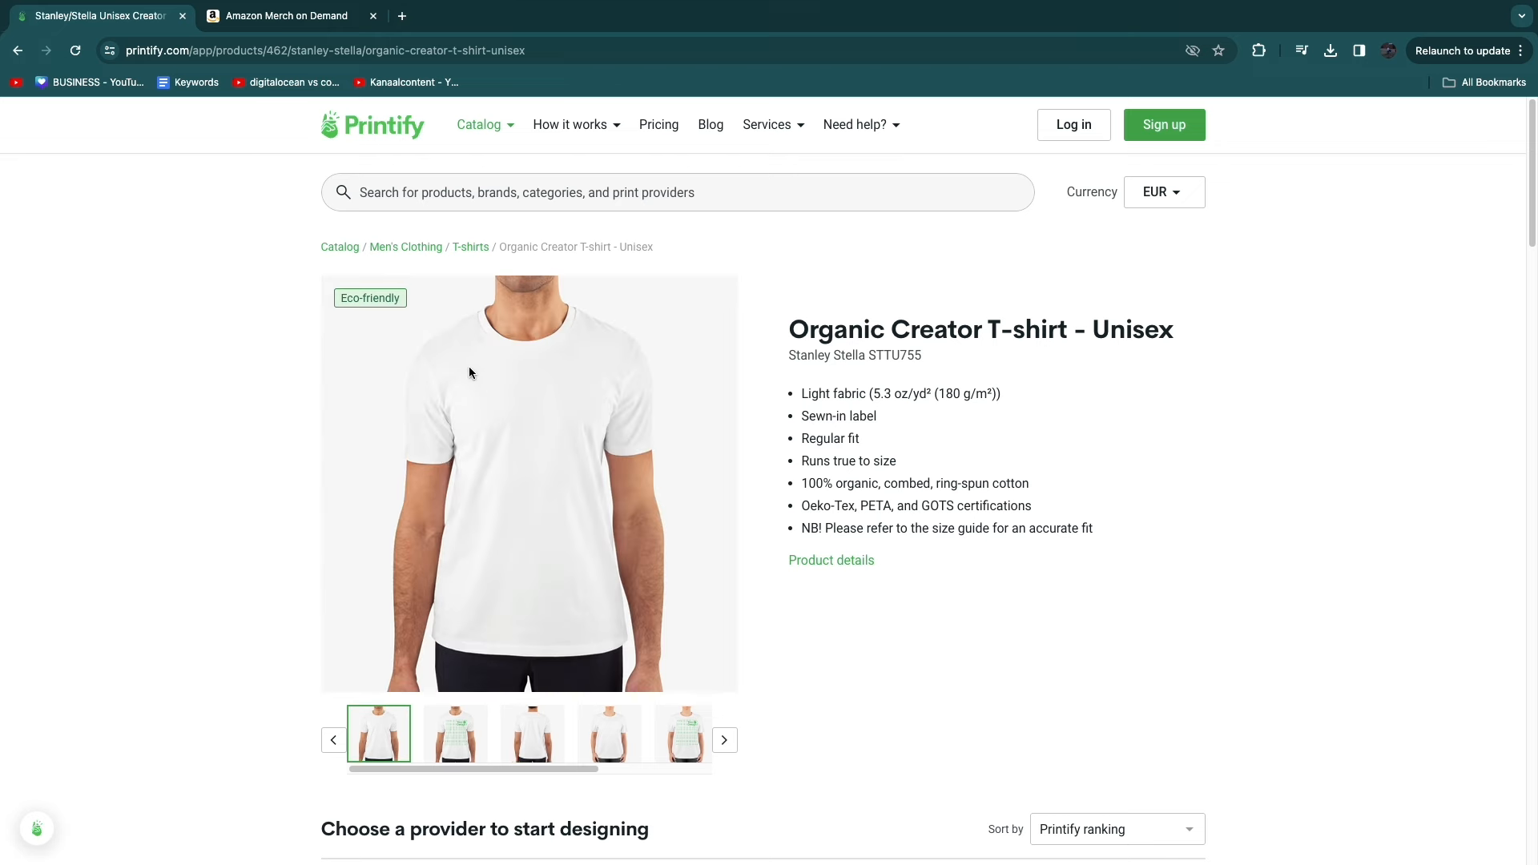
mouse_move(469, 369)
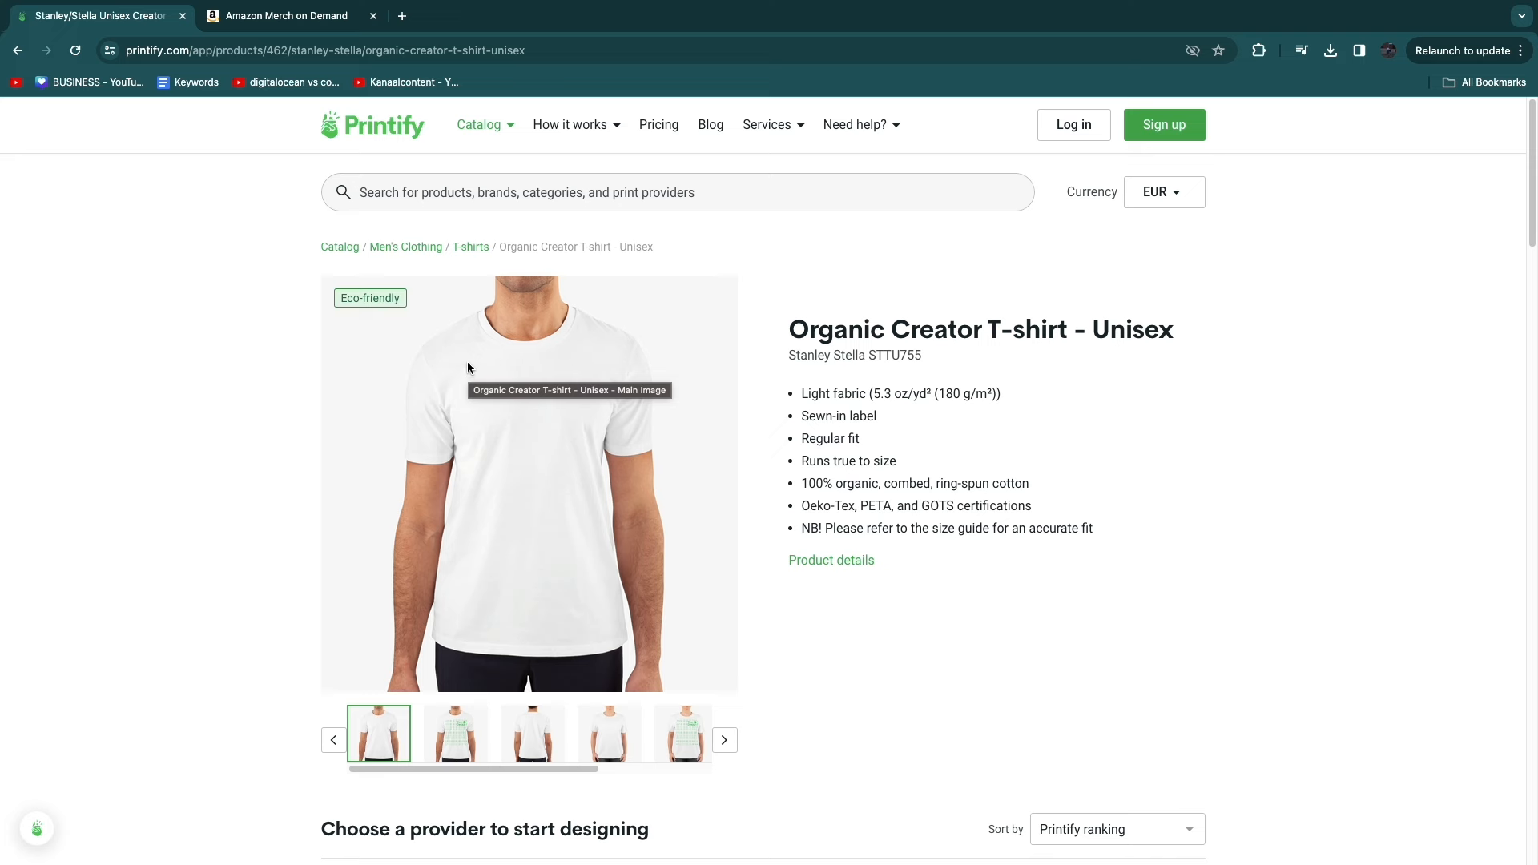
mouse_move(191, 389)
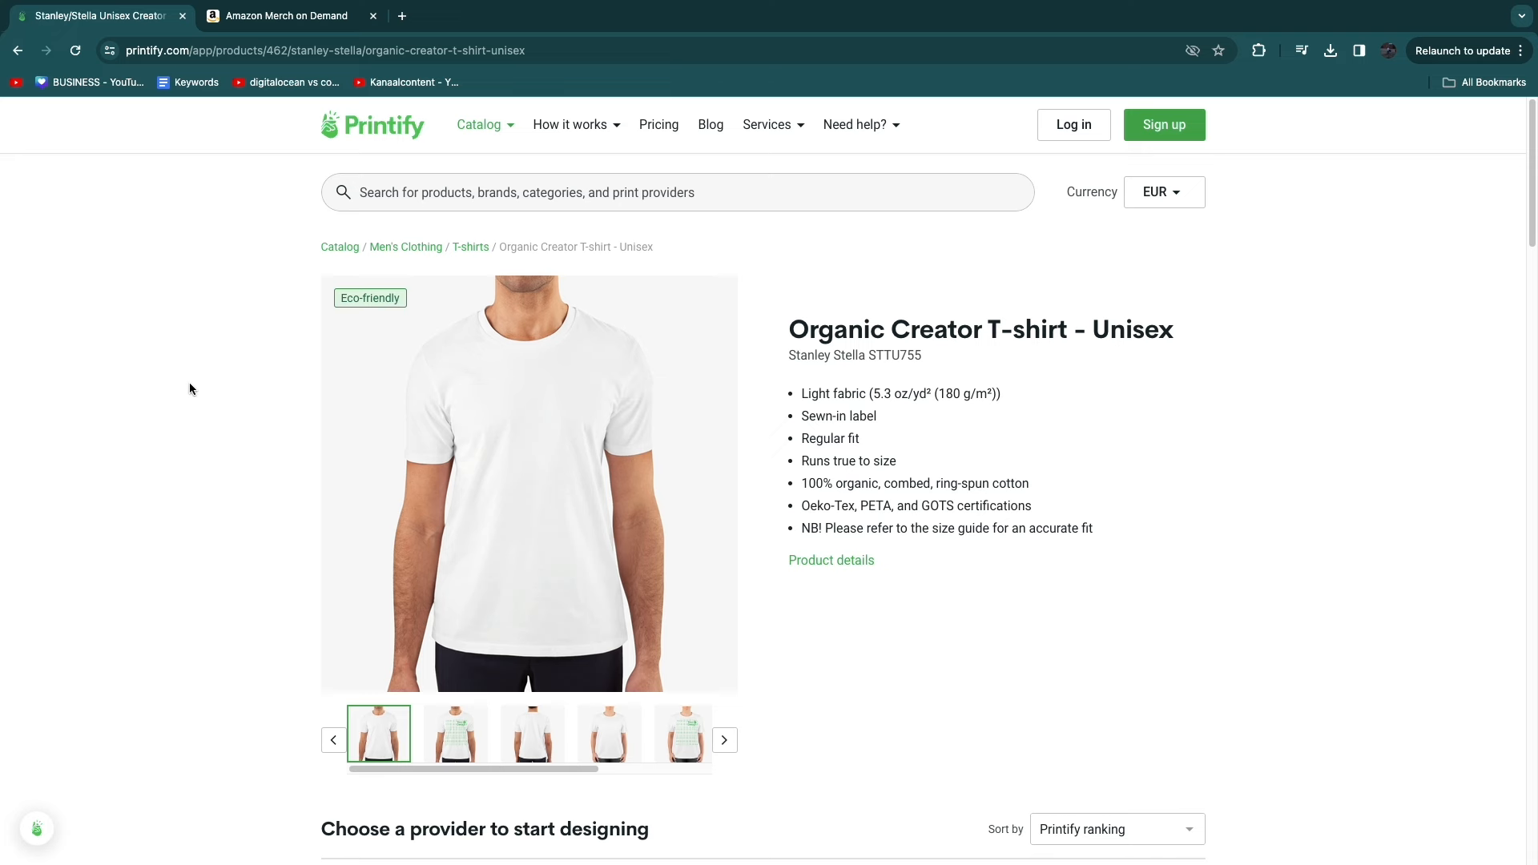
left_click(284, 16)
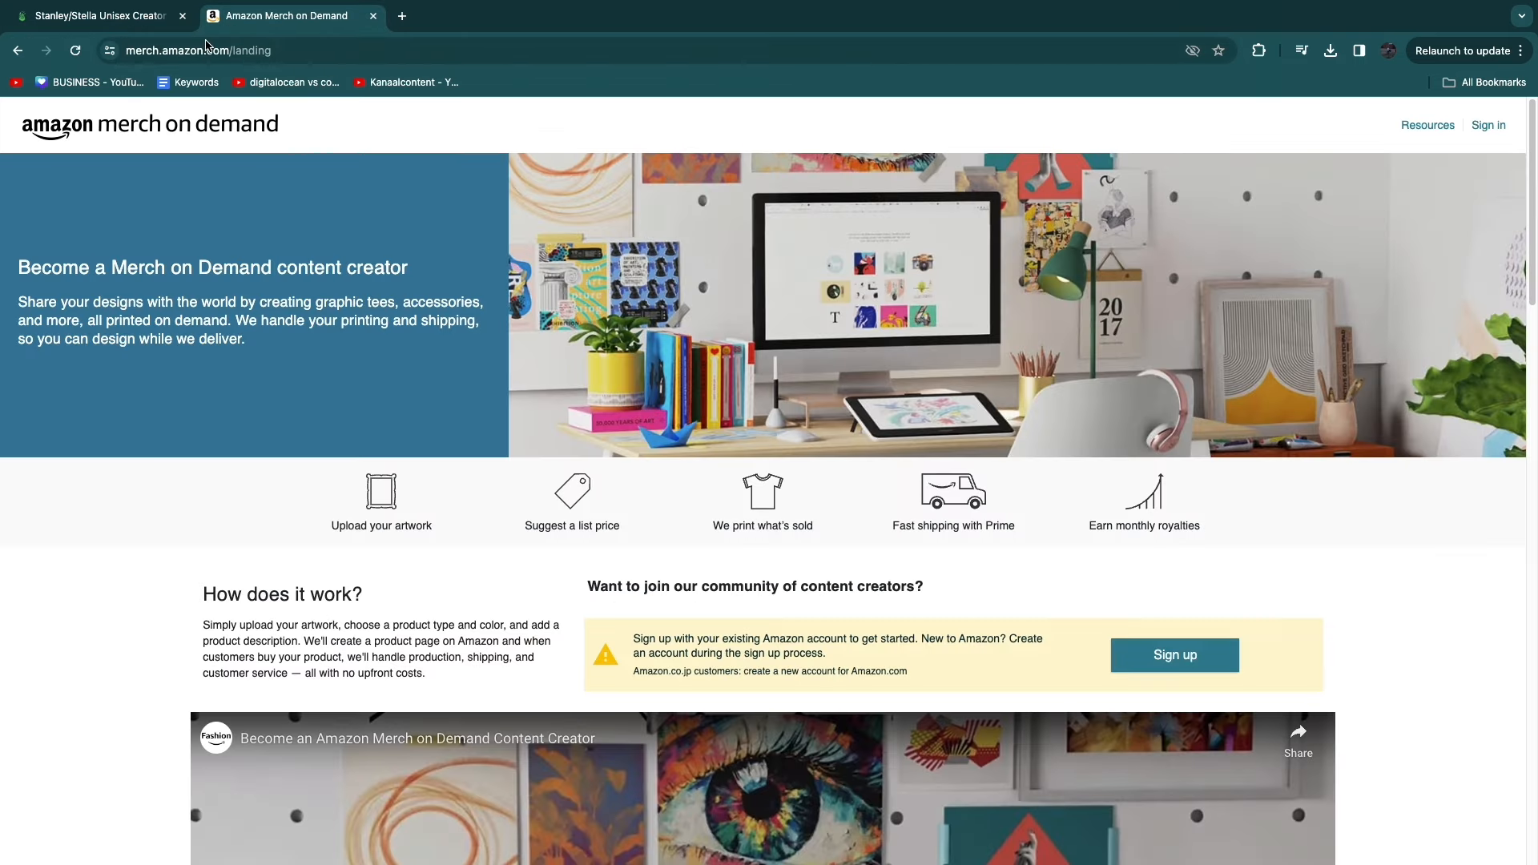
- Return to Printify's T-shirt page and scroll to the OPT OnDemand and T Shirt and Sons providers
left_click(92, 16)
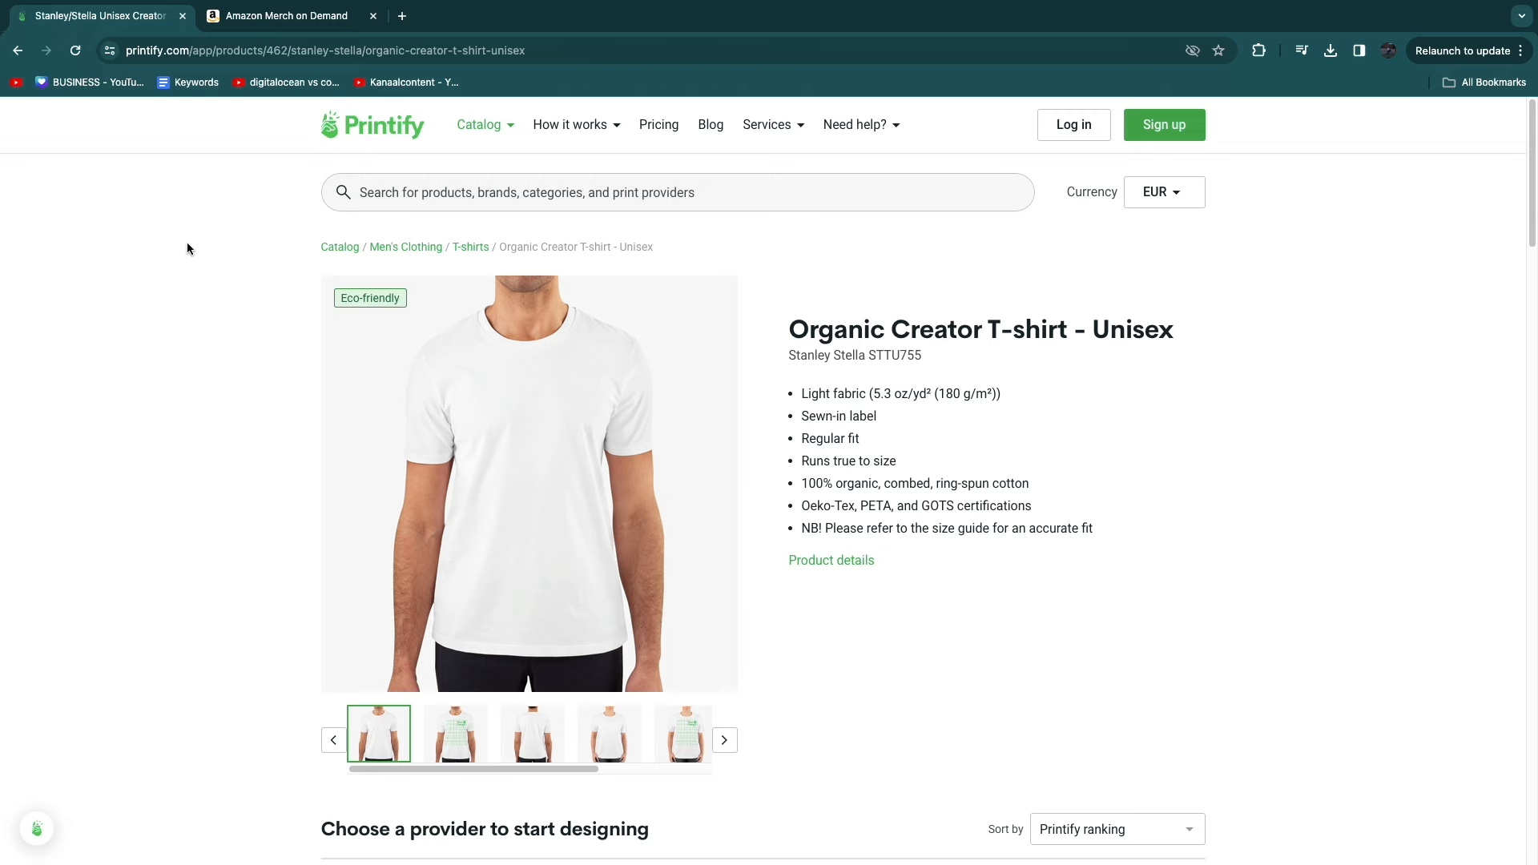
scroll("down", 3)
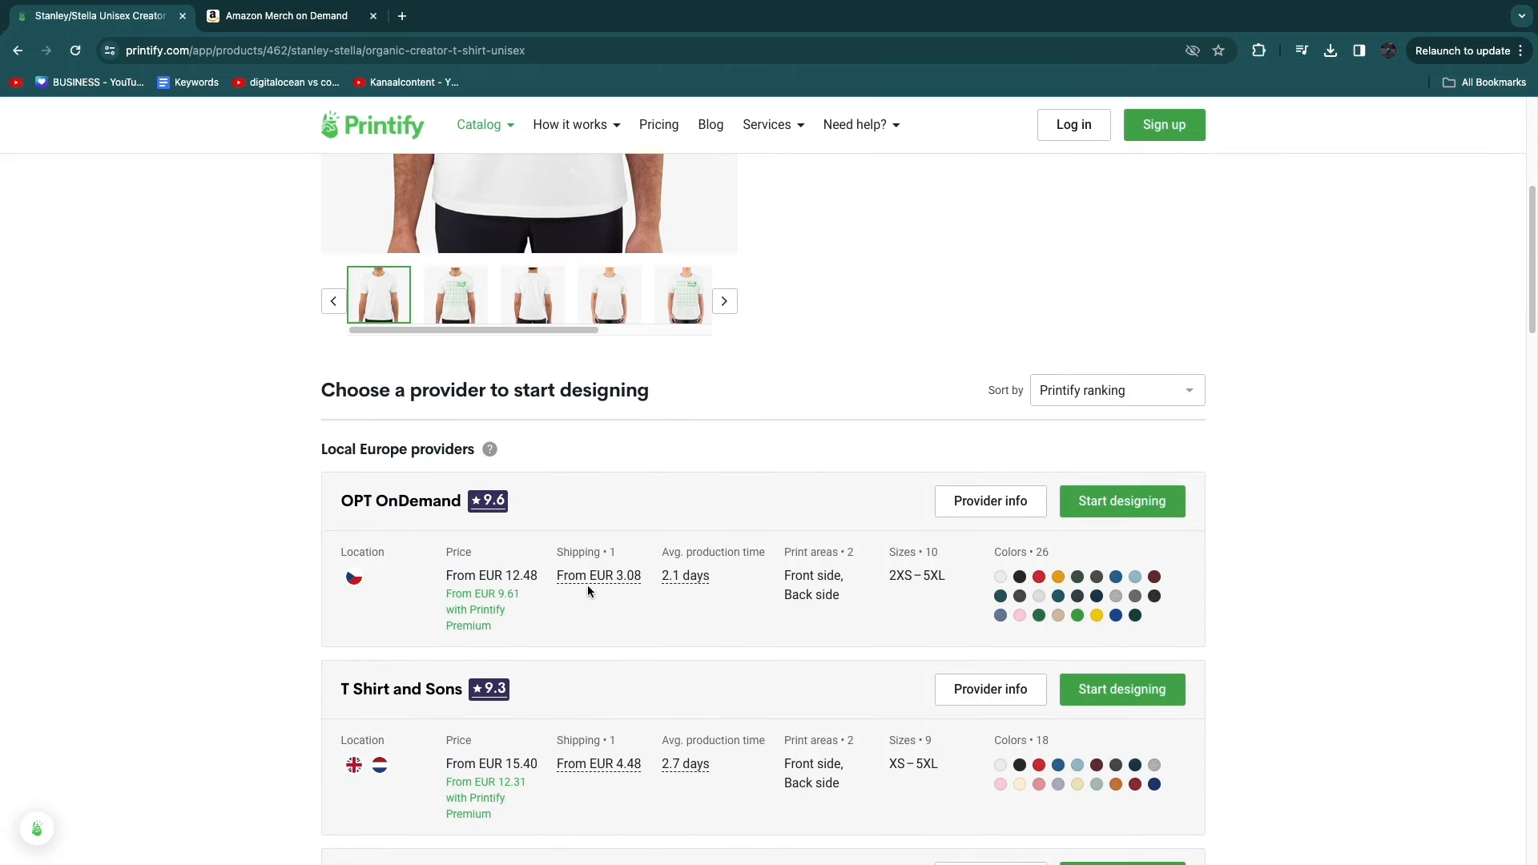
mouse_move(641, 698)
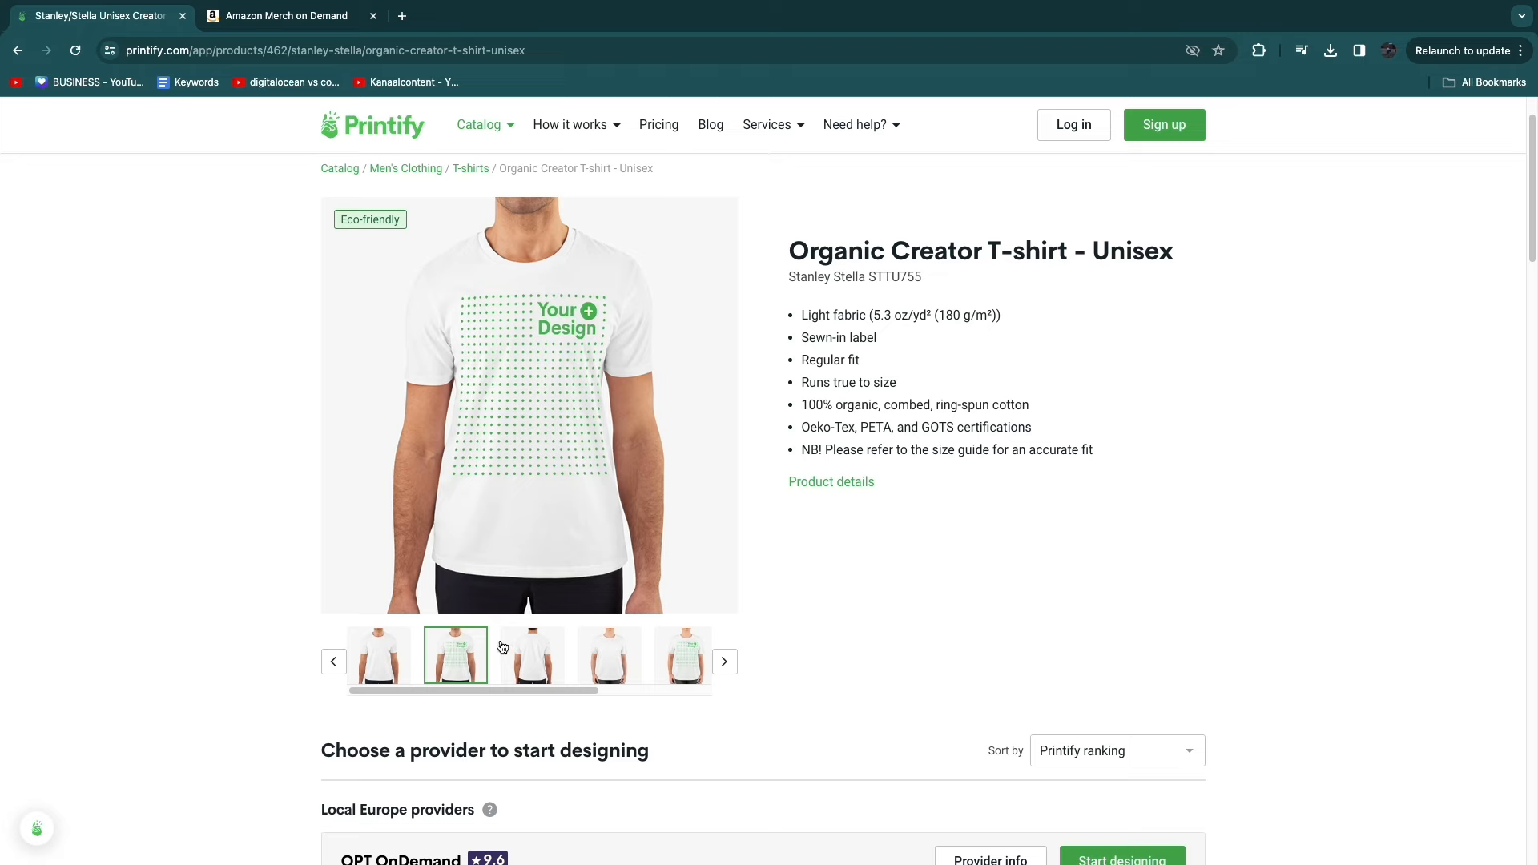
left_click(285, 16)
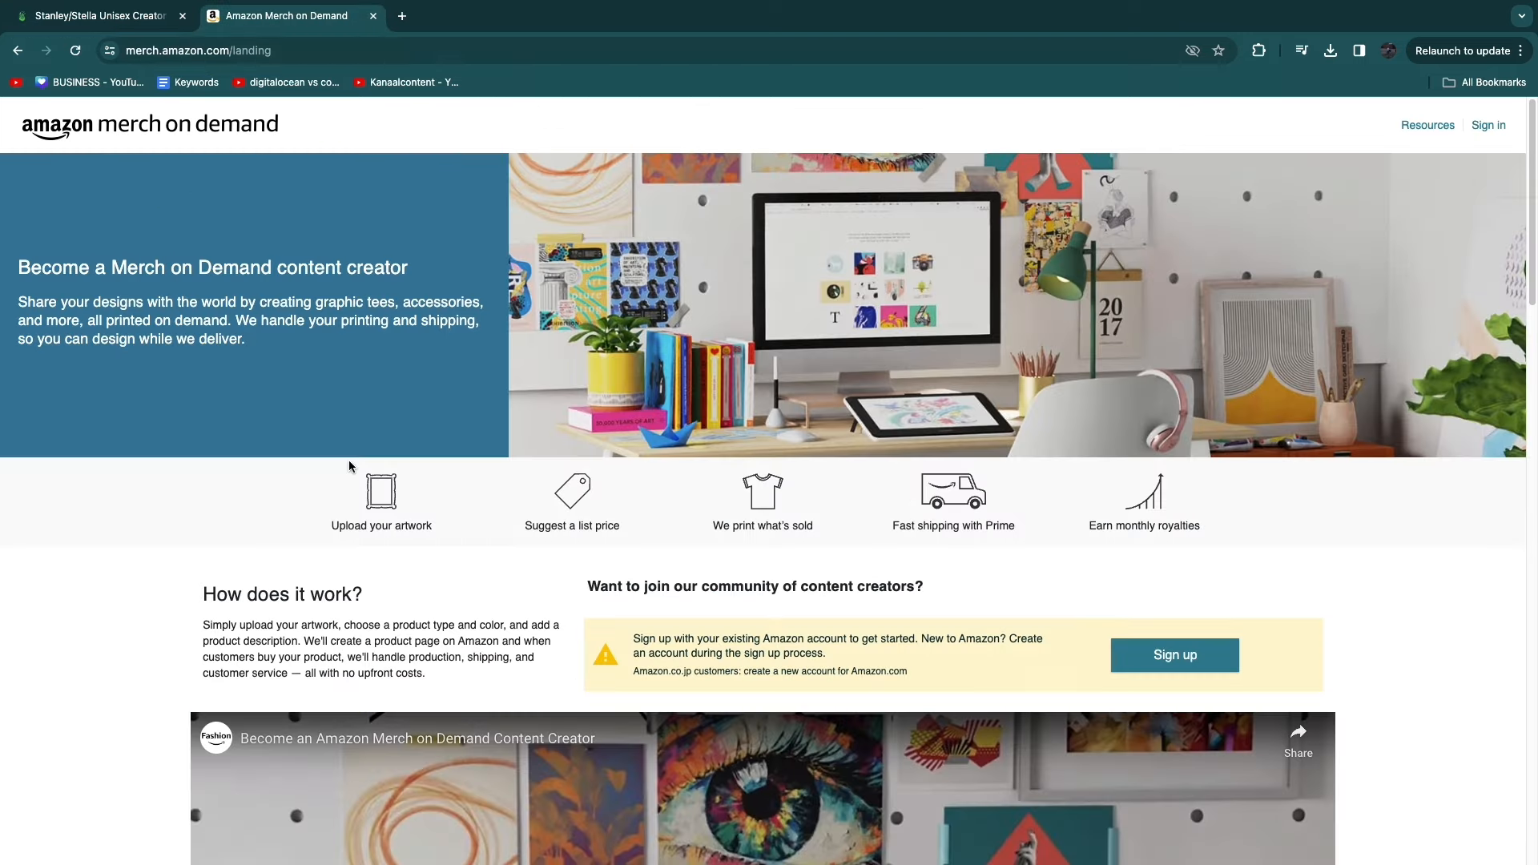
scroll("down", 3)
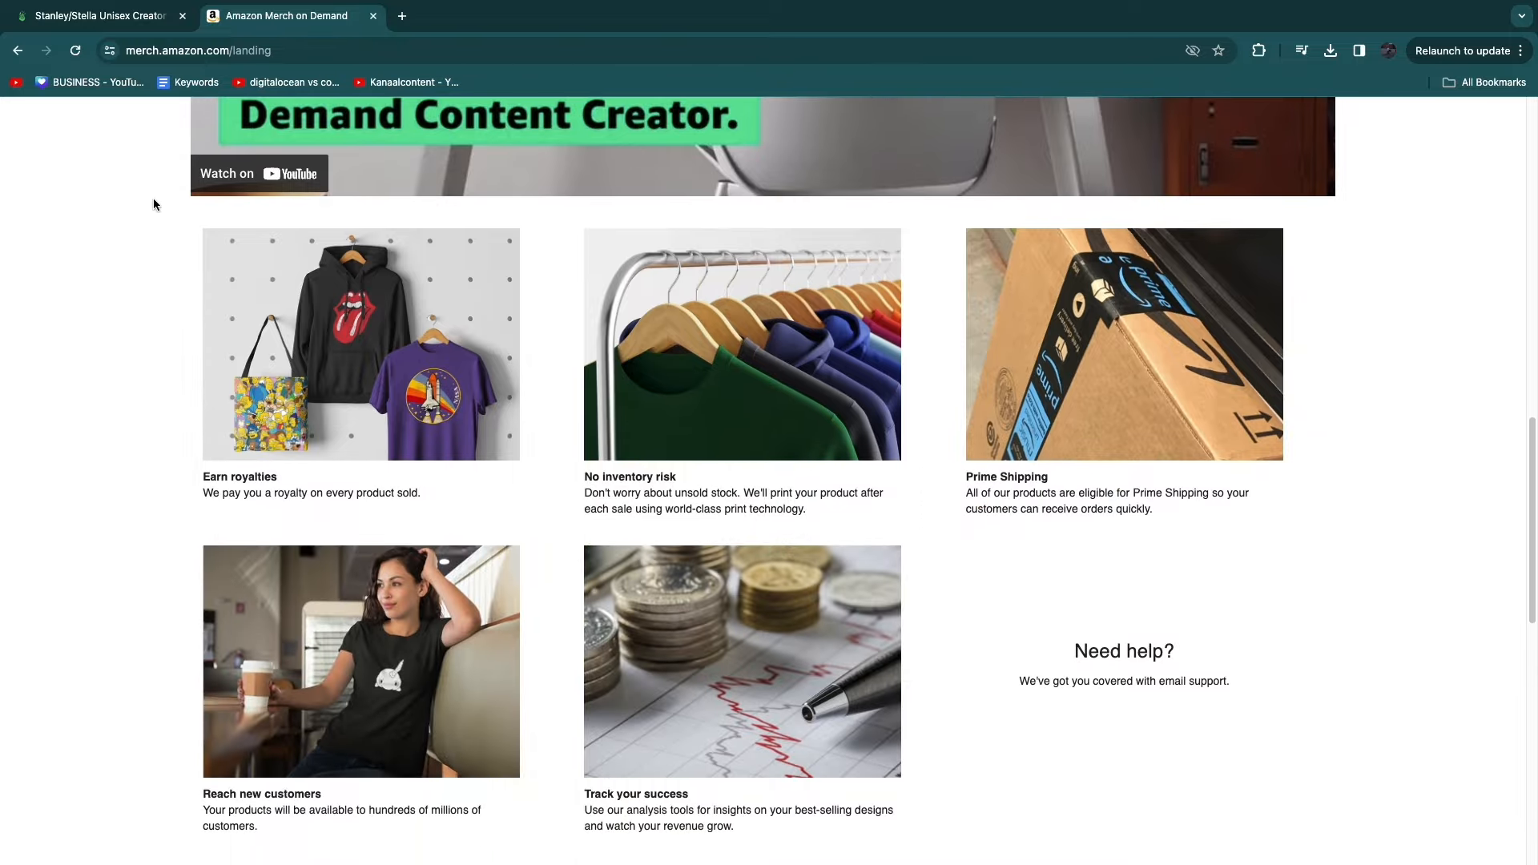
scroll("down", 3)
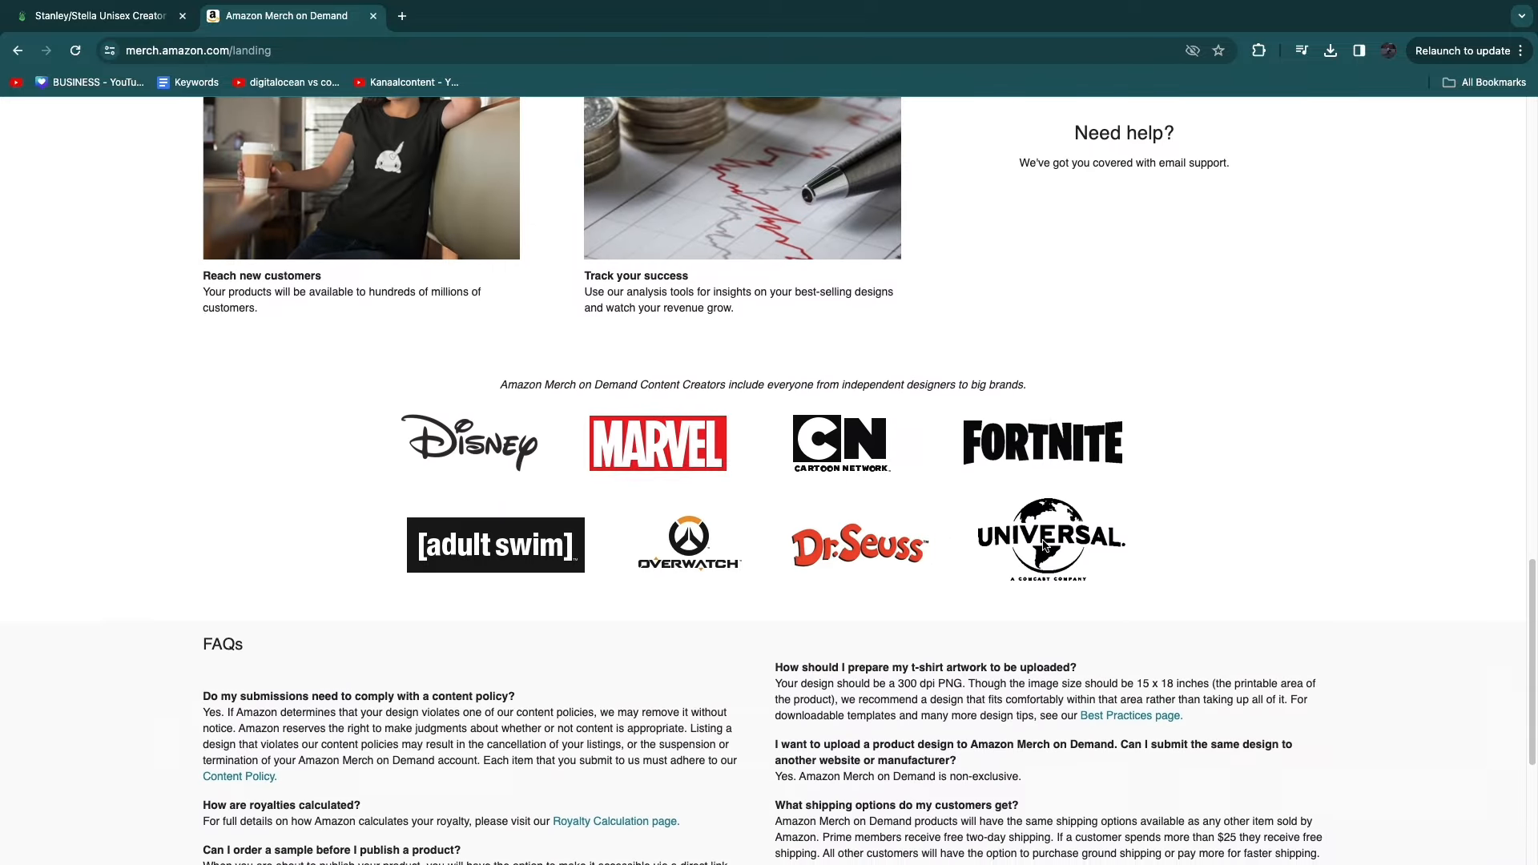
left_click(98, 16)
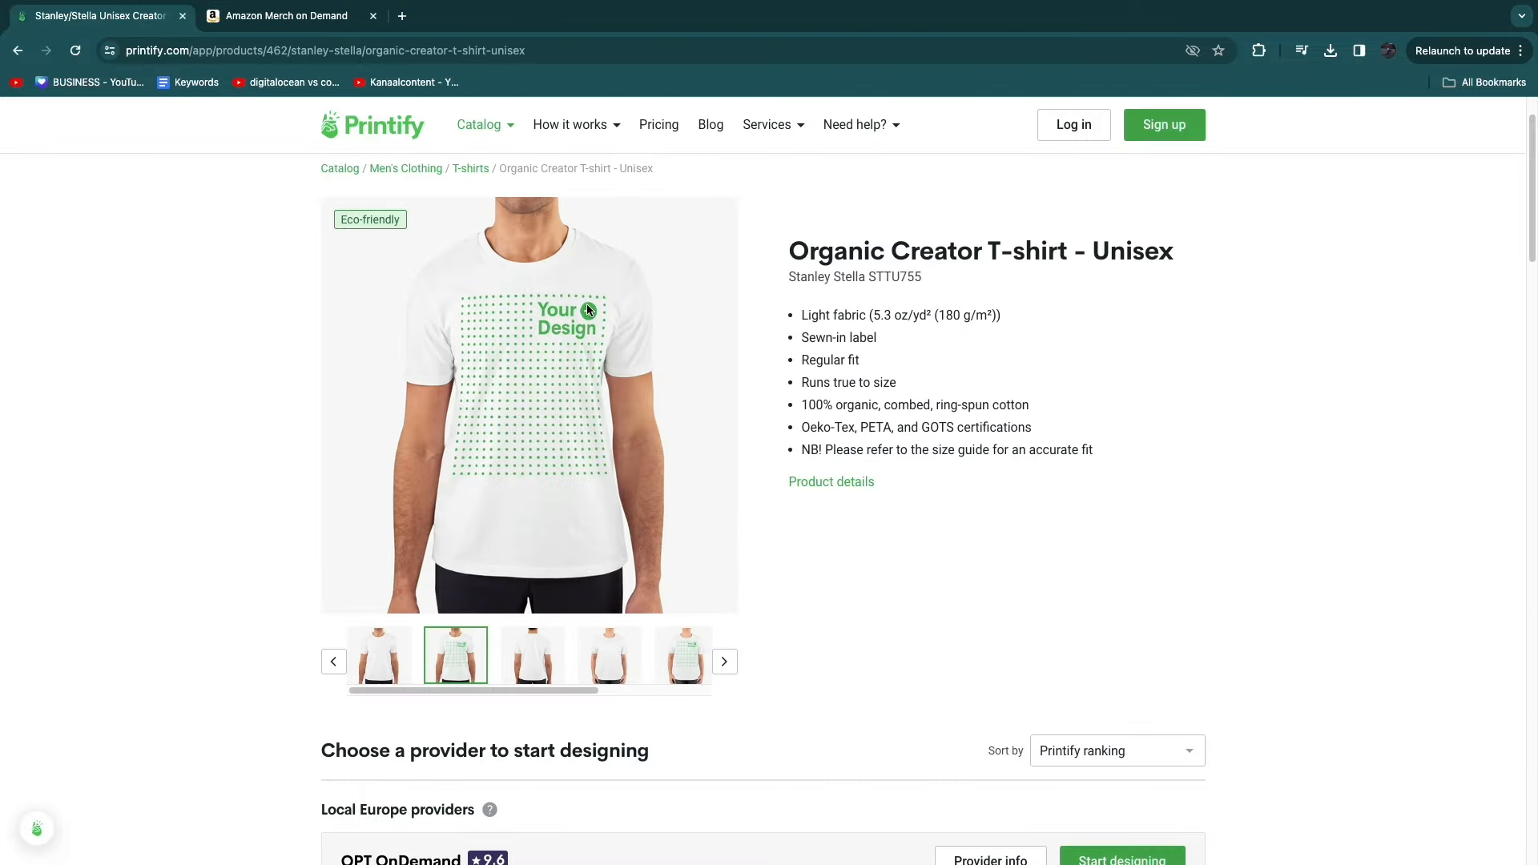